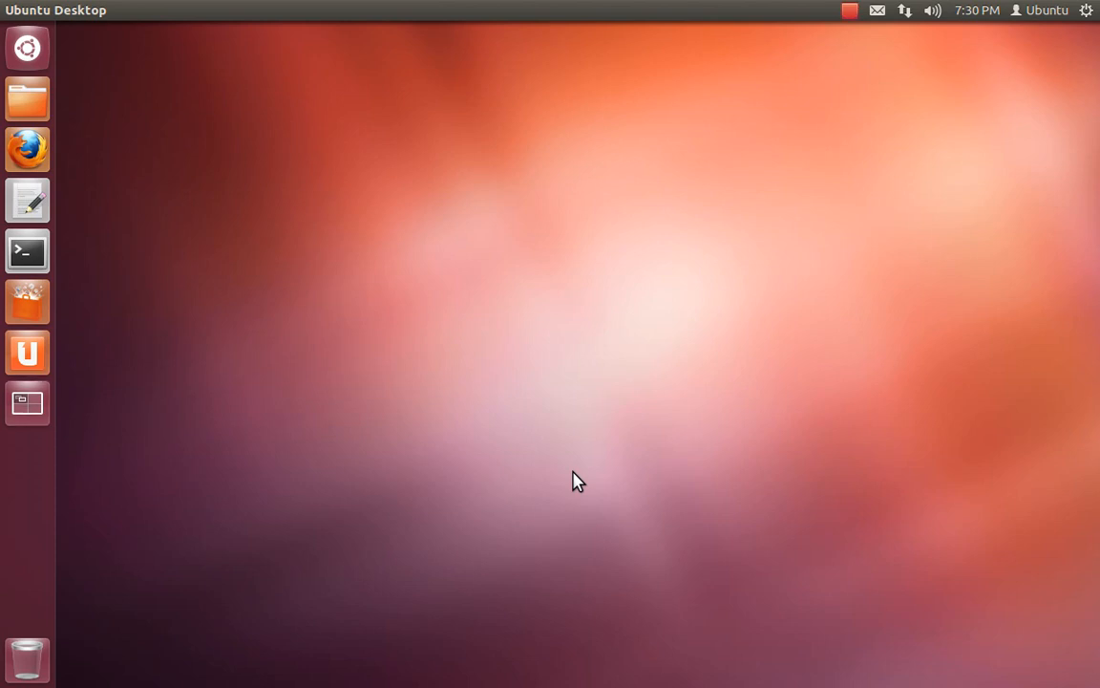
mouse_move(310, 322)
type("cd")
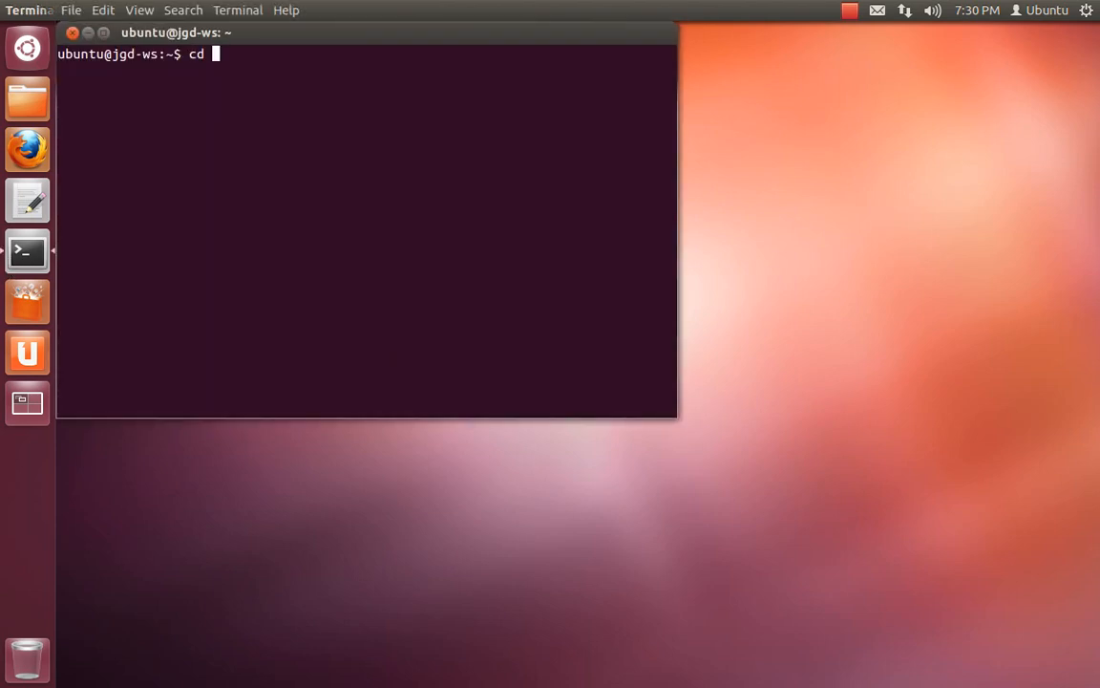
Step: Move the shell into bzr/novacut/trunk and list its files
type("bzr/no")
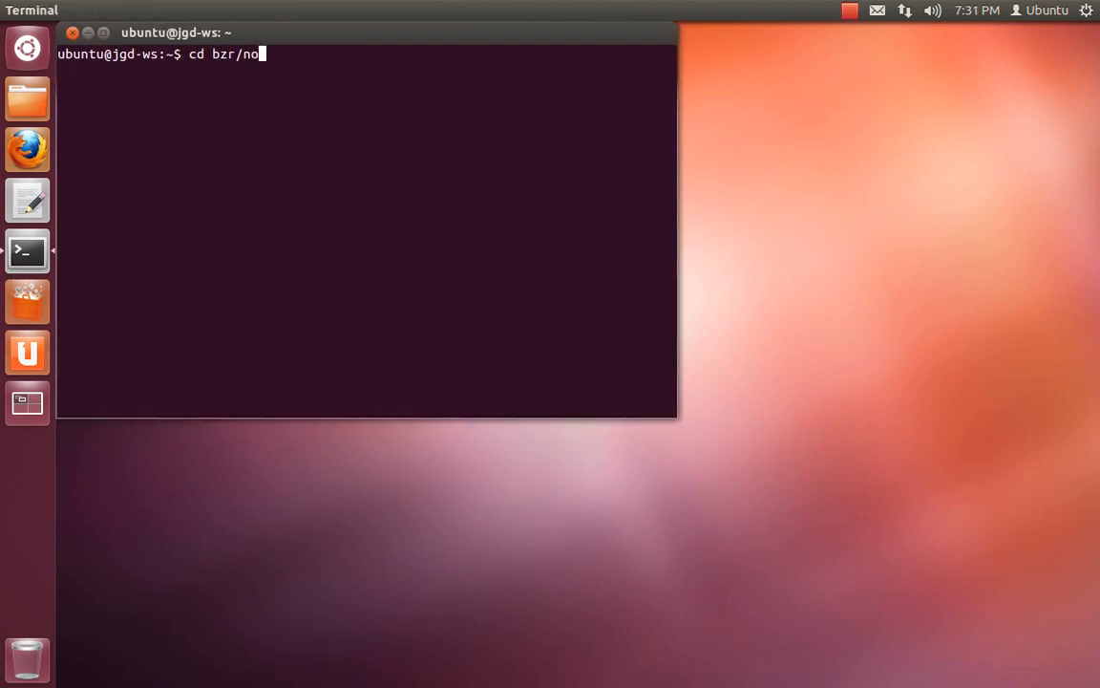
key("Return")
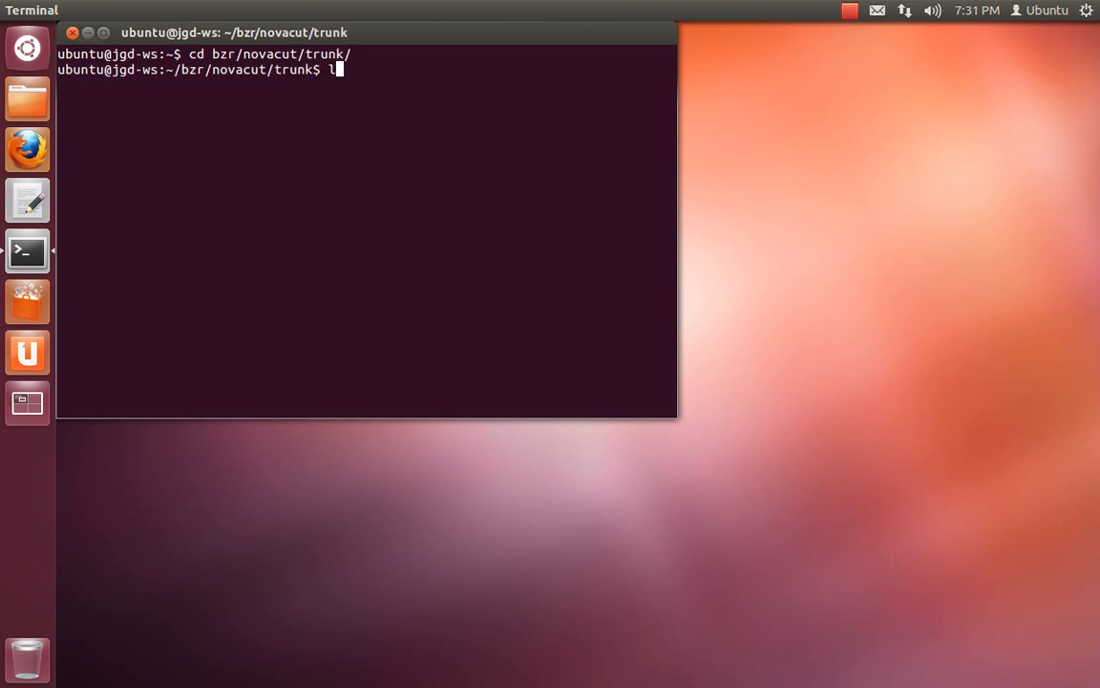
key("Return")
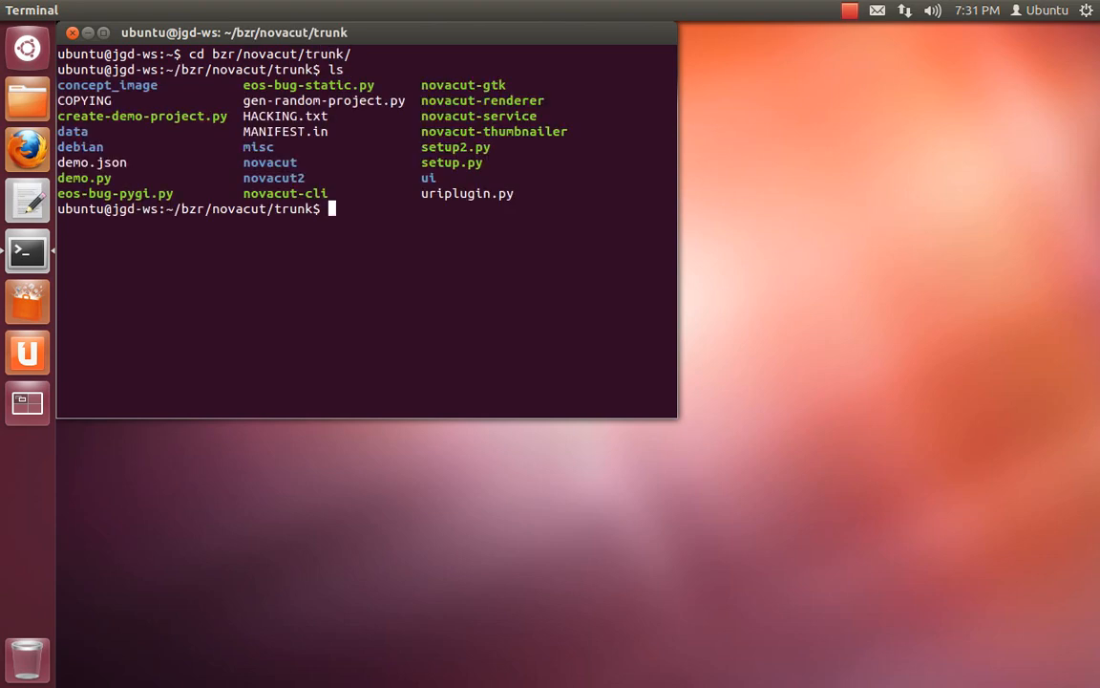
Step: Launch the Novacut video editor with ./novacut-gtk
type("./novacut-")
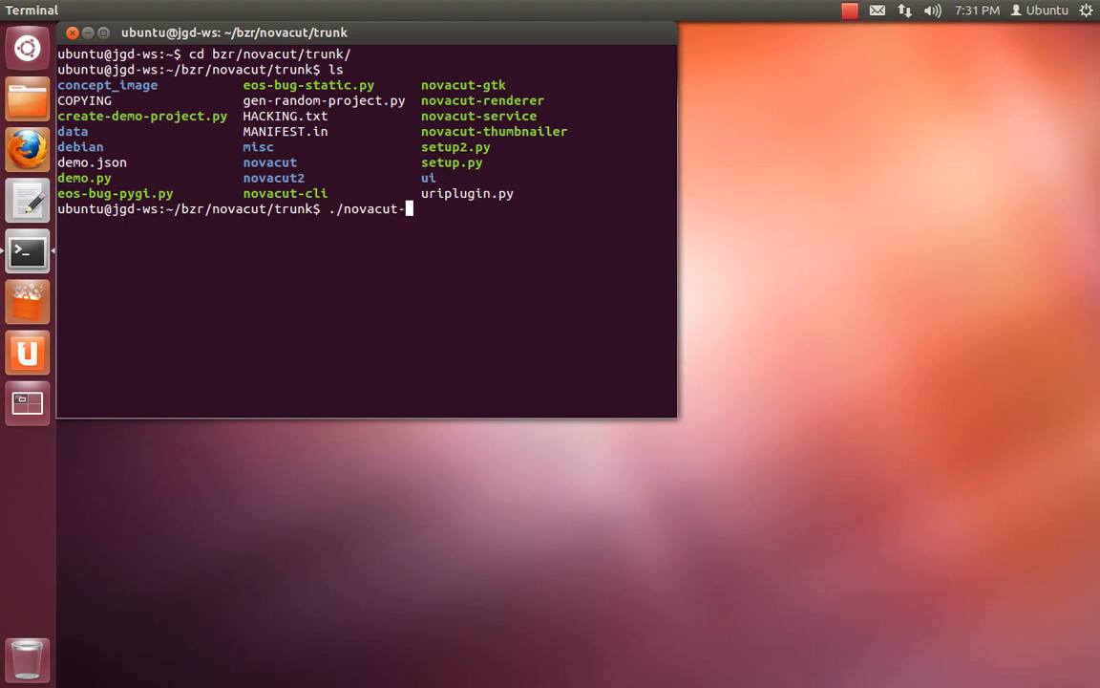
type("gtk")
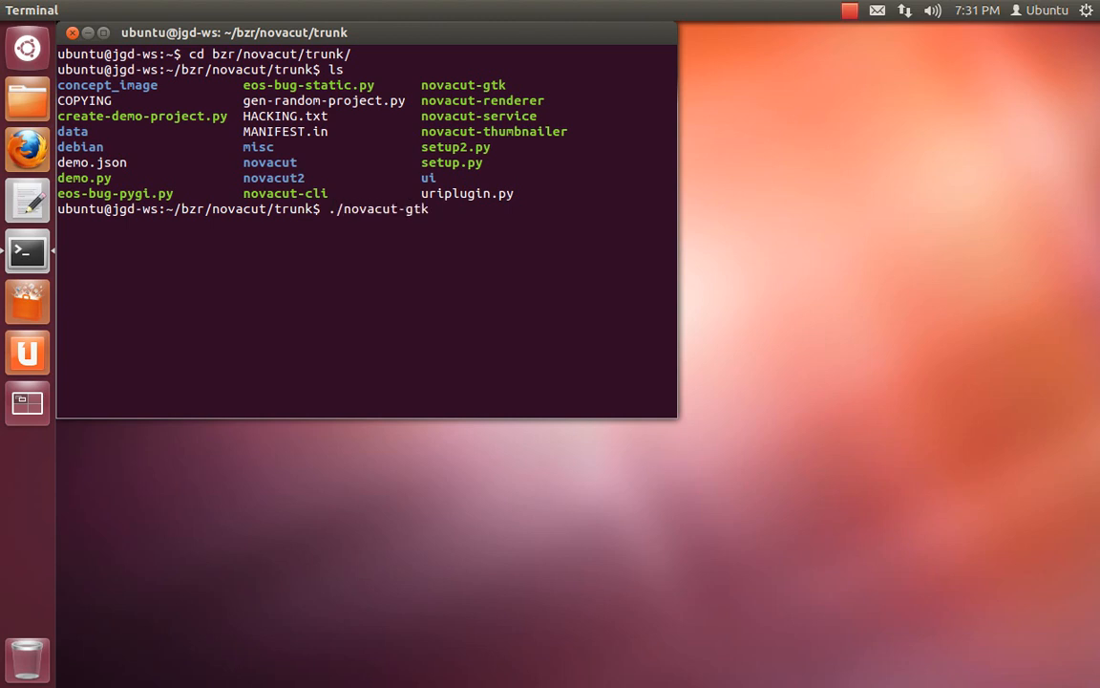
key("Return")
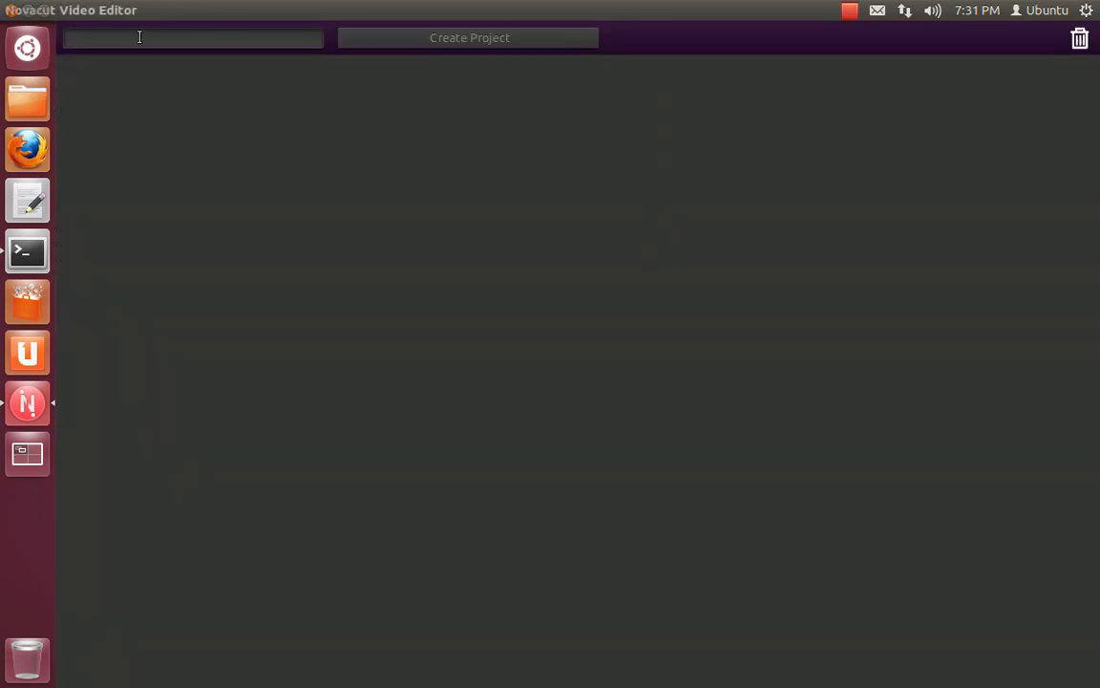
Step: Create a new project named starting 'Tut'
type("Tut")
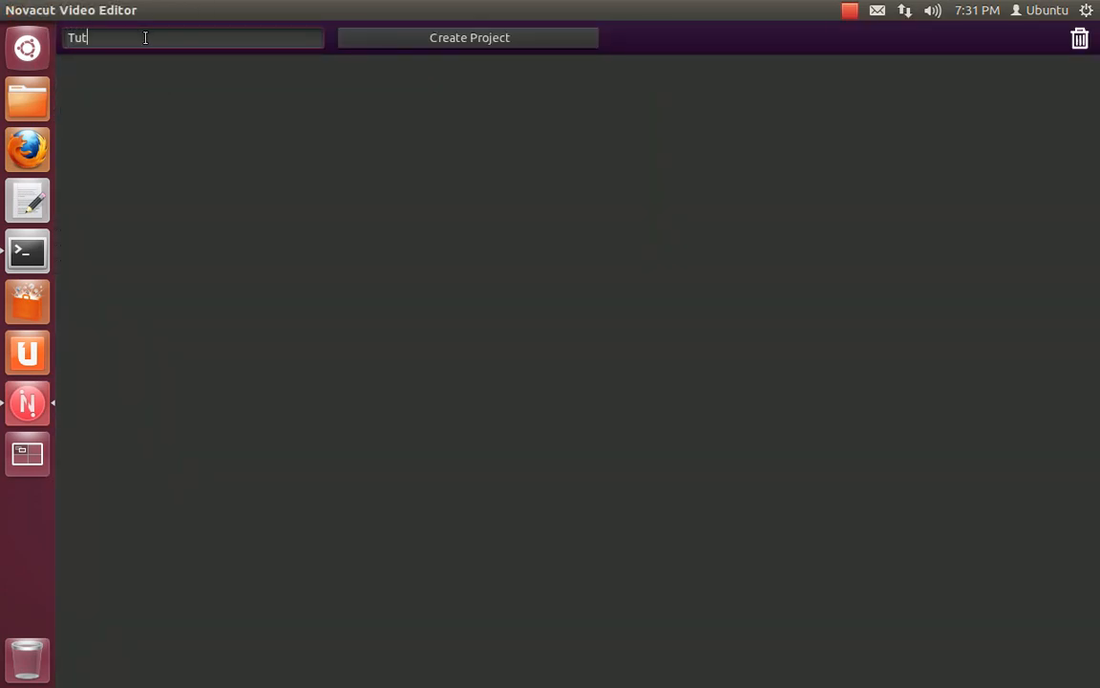
left_click(469, 39)
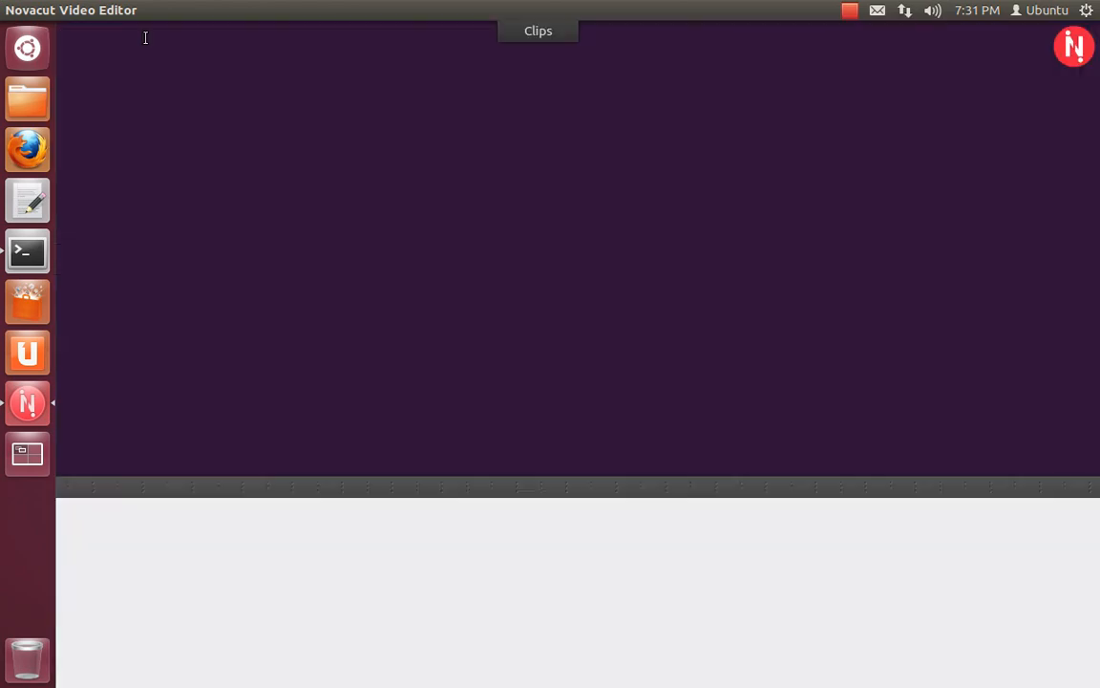
Step: Load the Dmedia project's waterfall clips into the clip bin
left_click(539, 30)
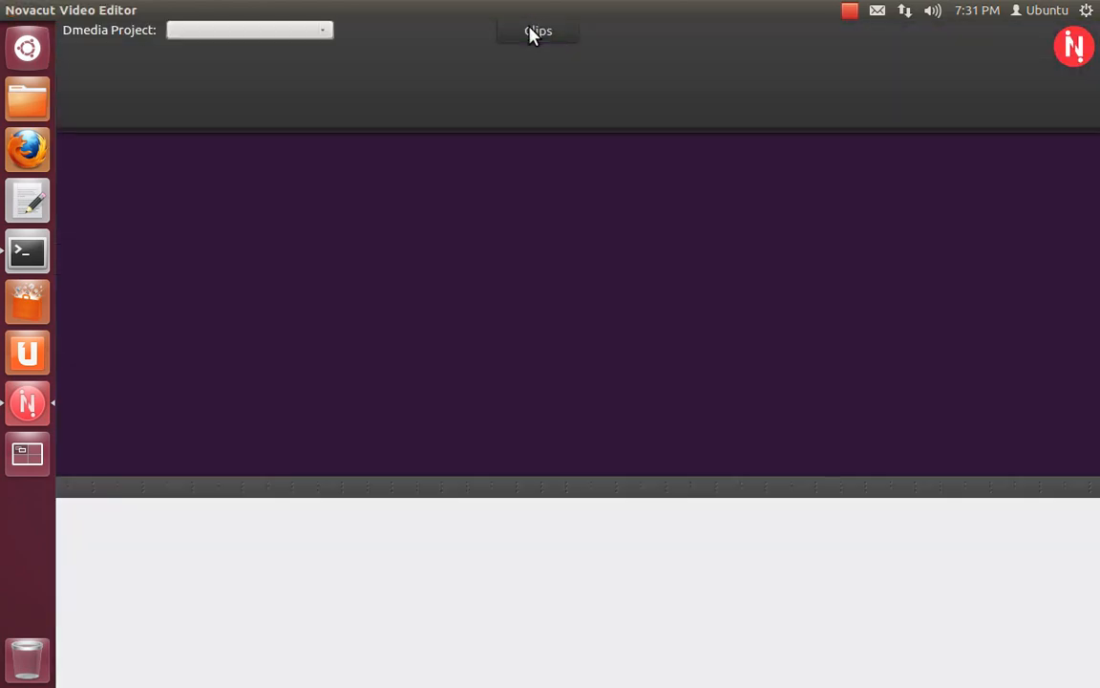
left_click(248, 31)
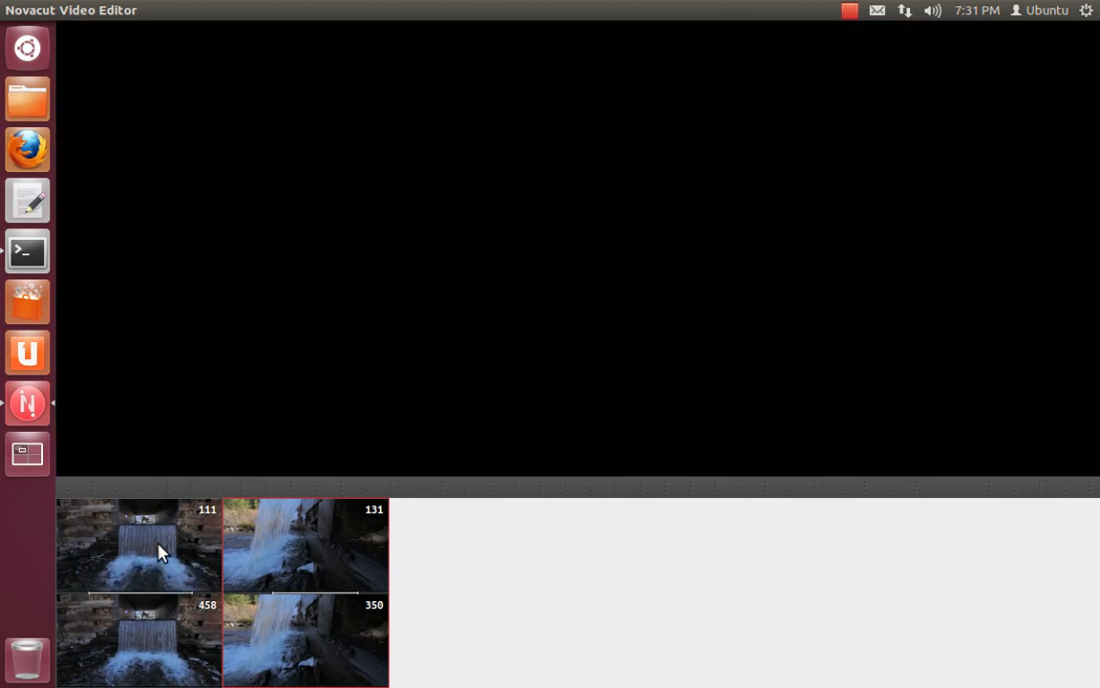
left_click(137, 545)
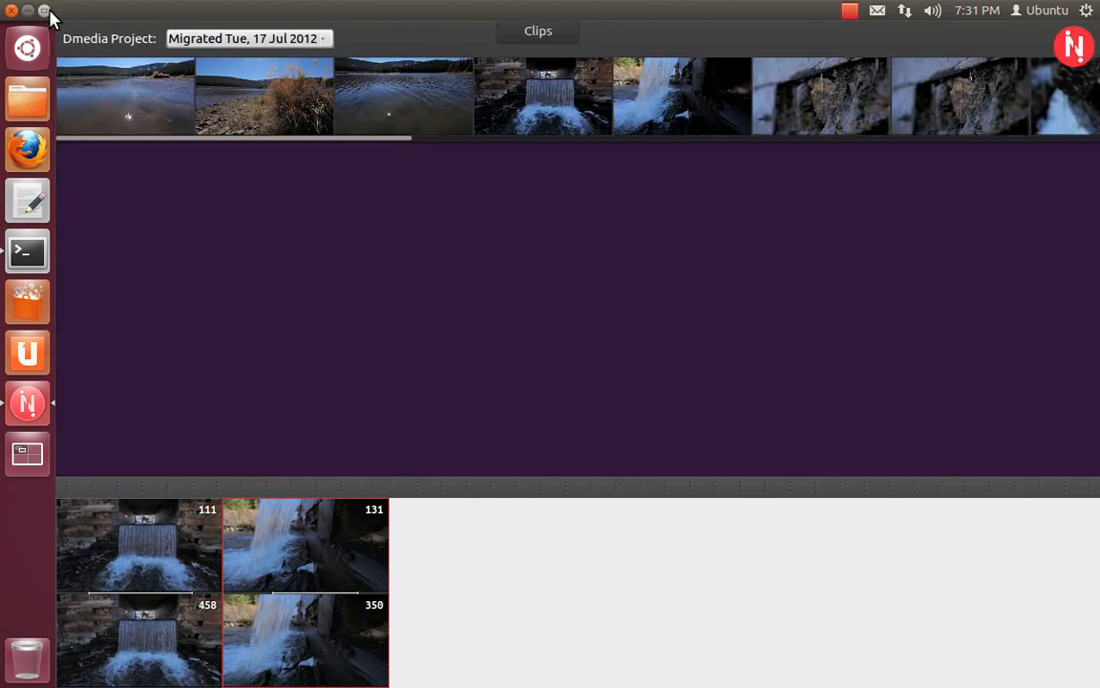
mouse_move(59, 9)
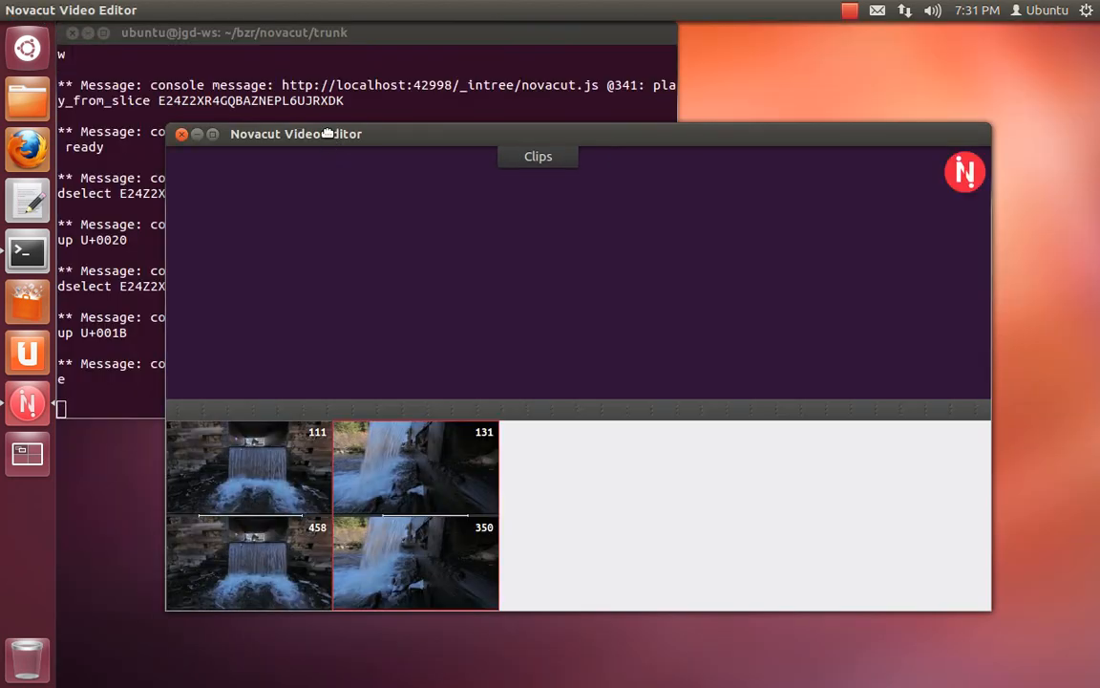
Step: Tile the Novacut window onto the right half of the screen beside the terminal
left_click_drag(297, 134, 709, 30)
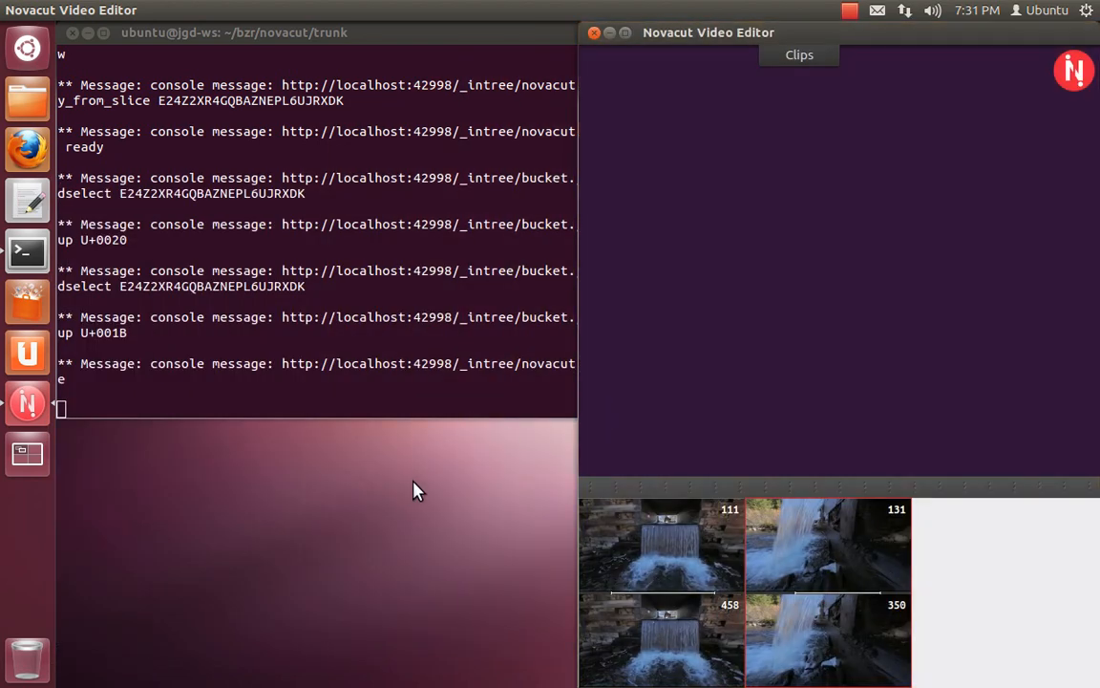
mouse_move(325, 317)
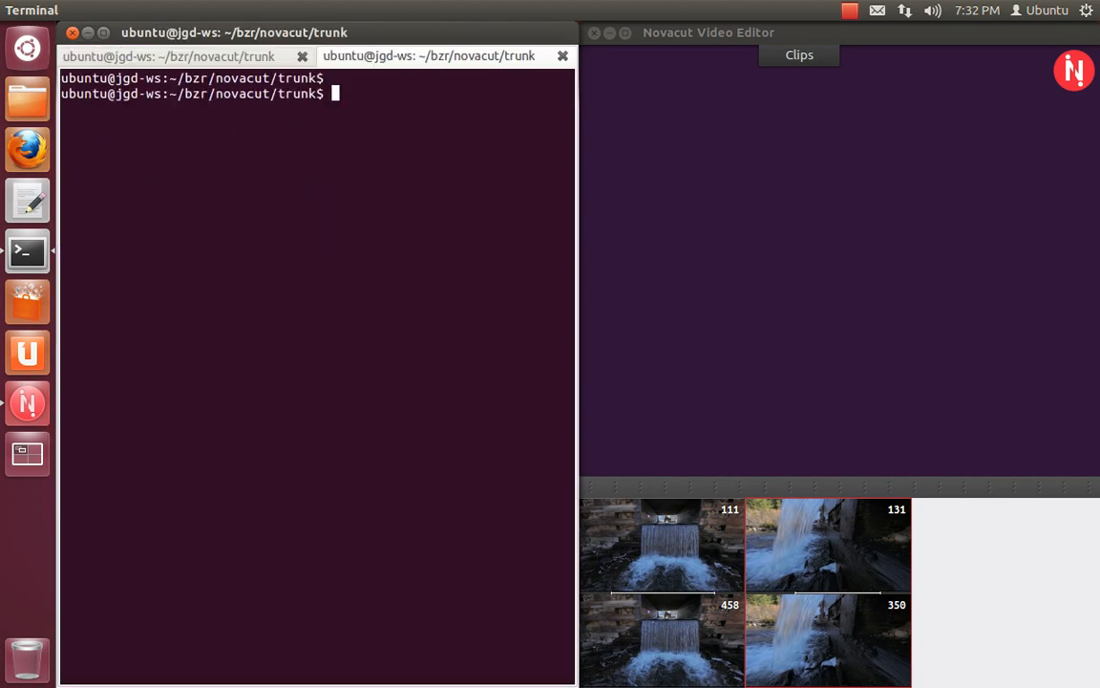
Step: List the ui folder's files, then the trunk folder's files again
type("ls ui/")
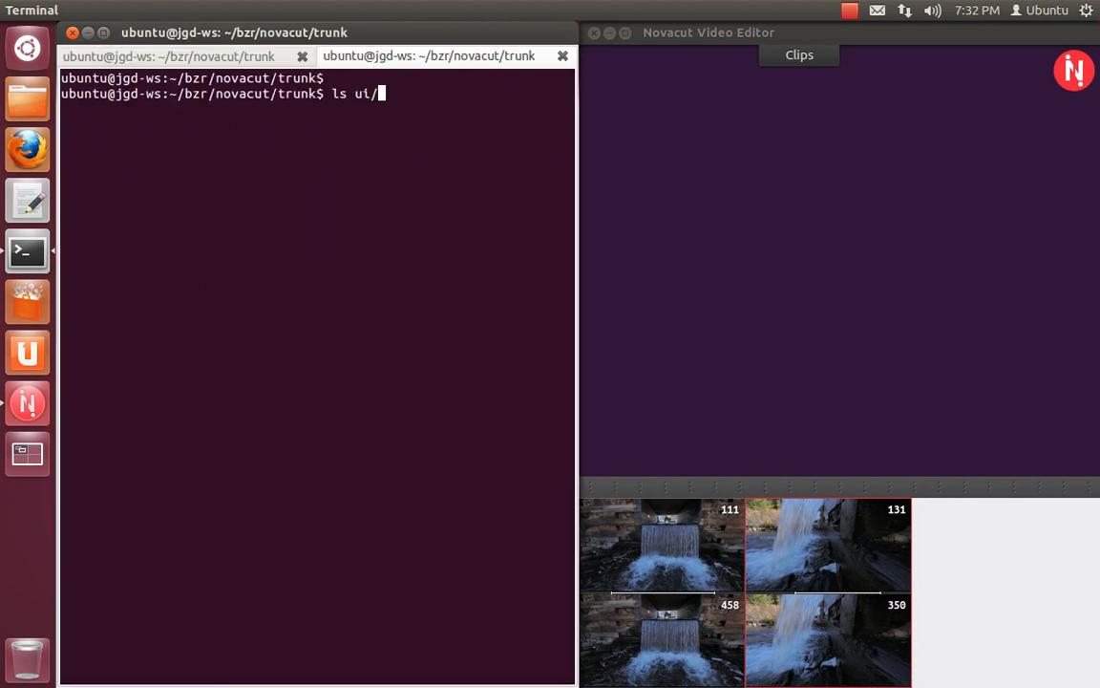
key("Return")
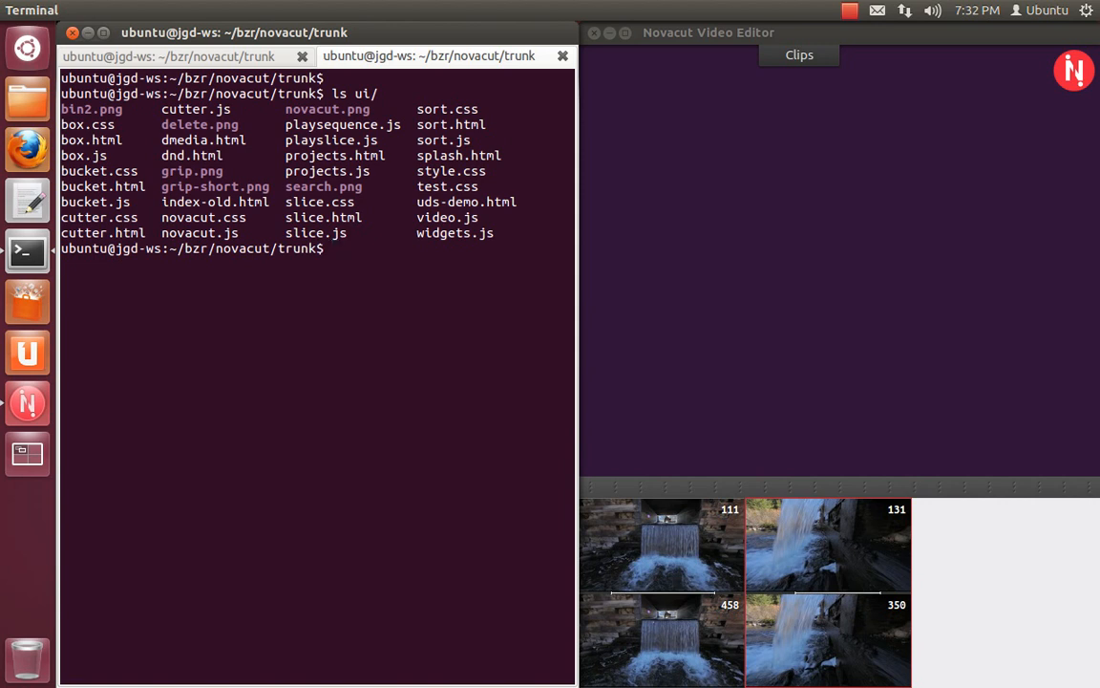
type("s")
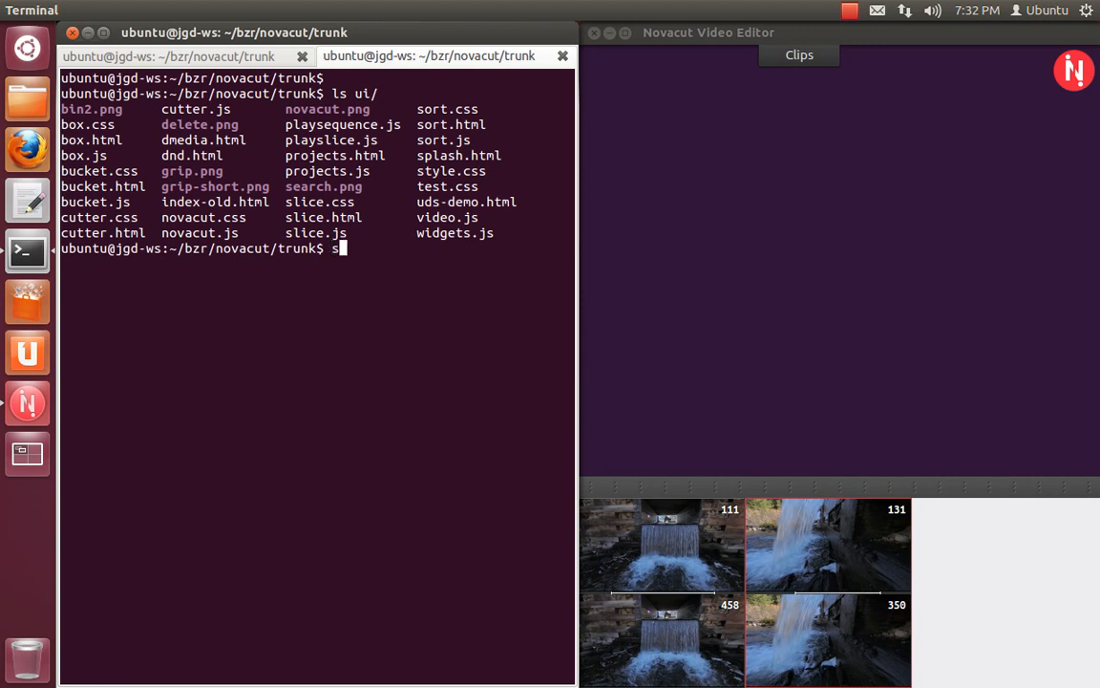
key("Return")
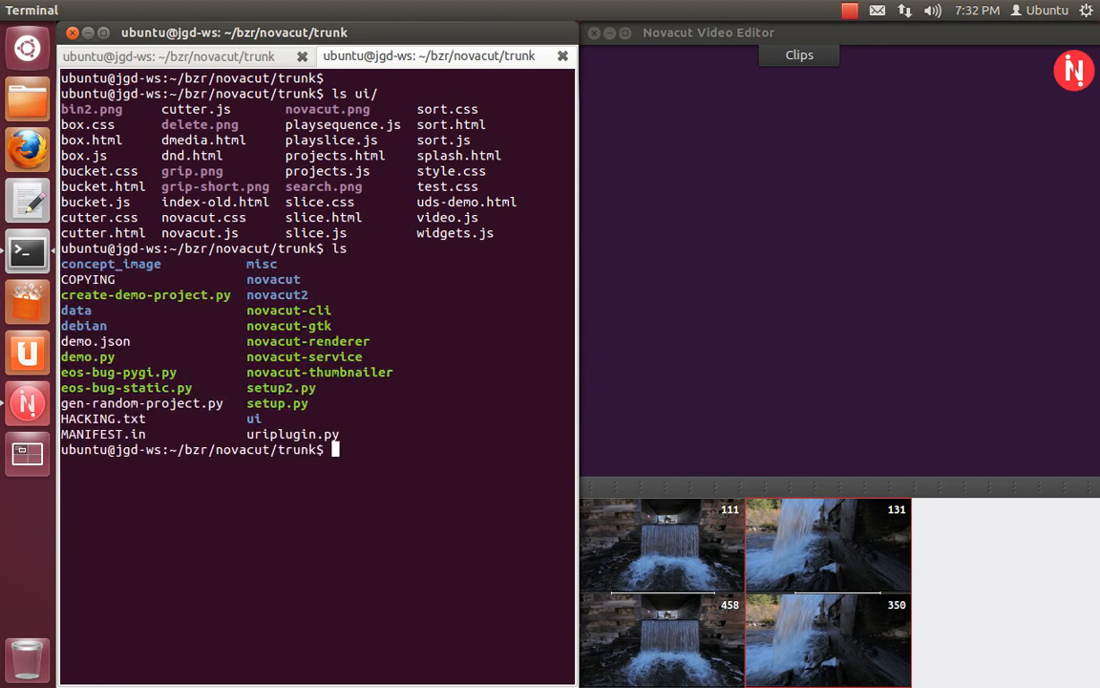
Step: List /usr/share/couchdb/apps and the novacut couchdb app's installed files
type("ls /")
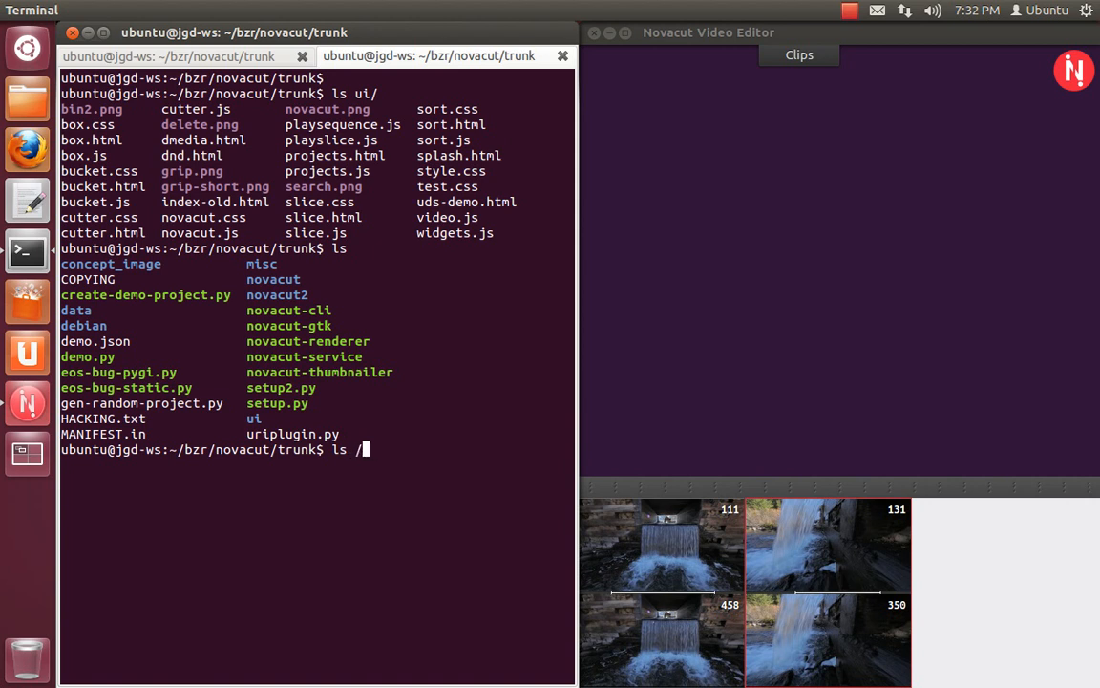
type("usr/")
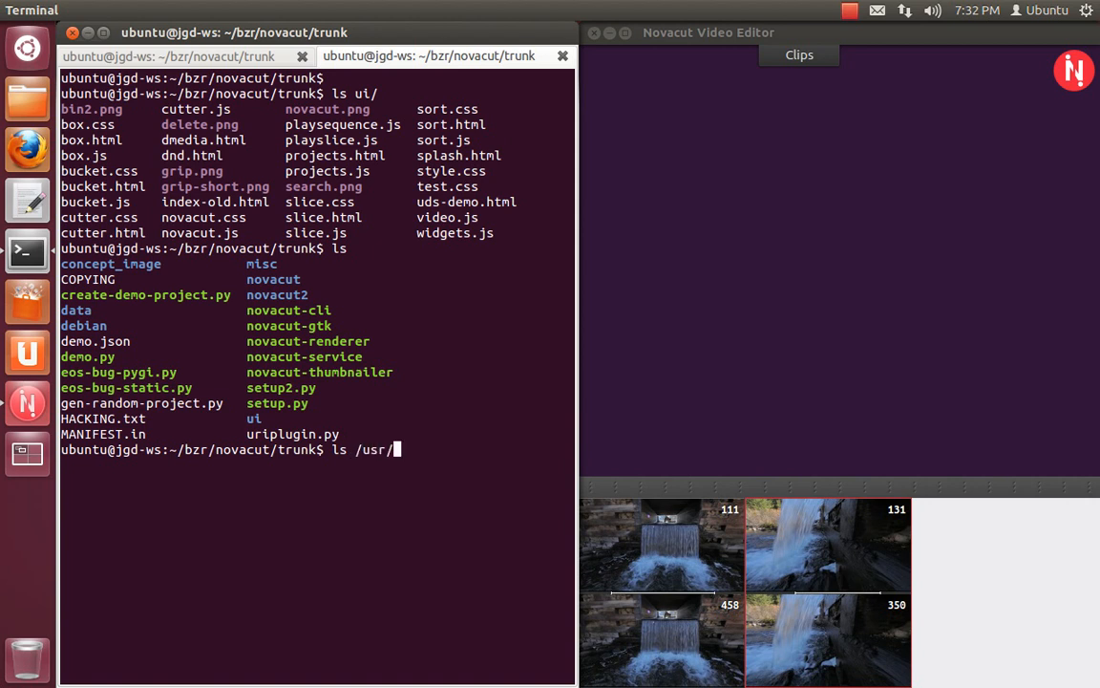
type("share/")
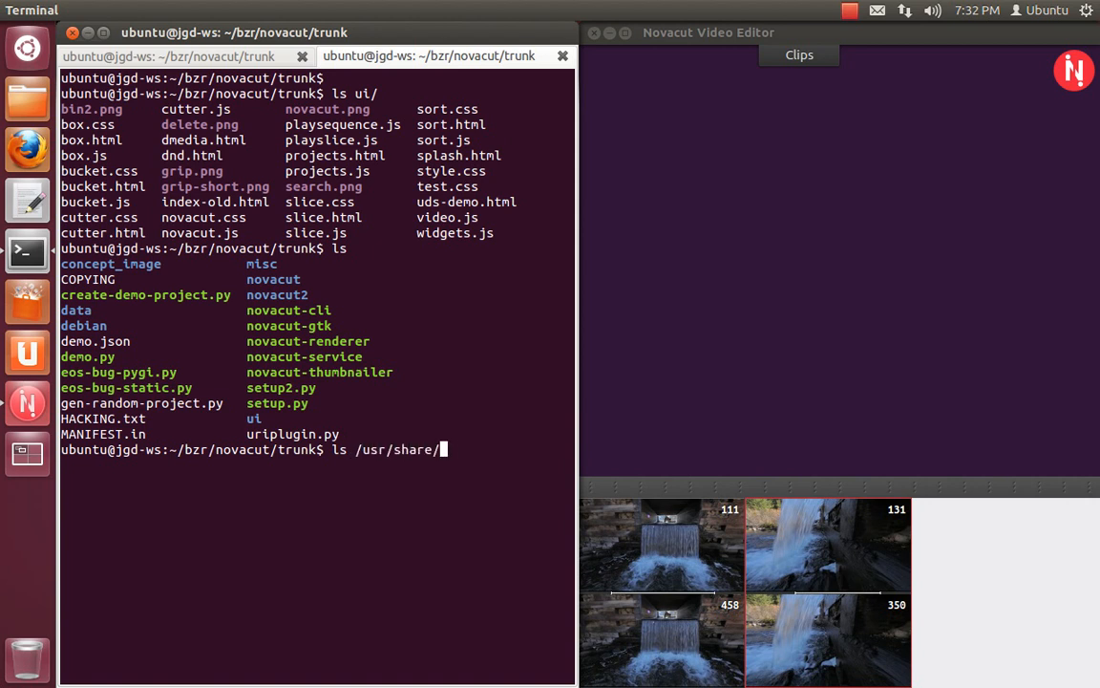
type("cohu")
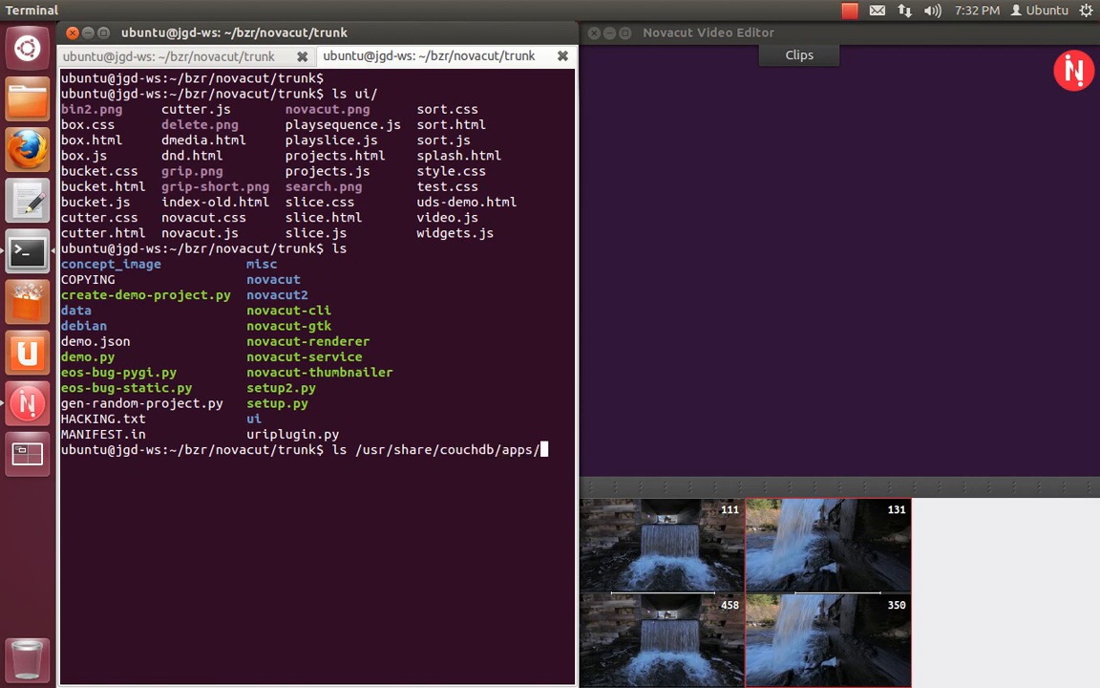
key("Return")
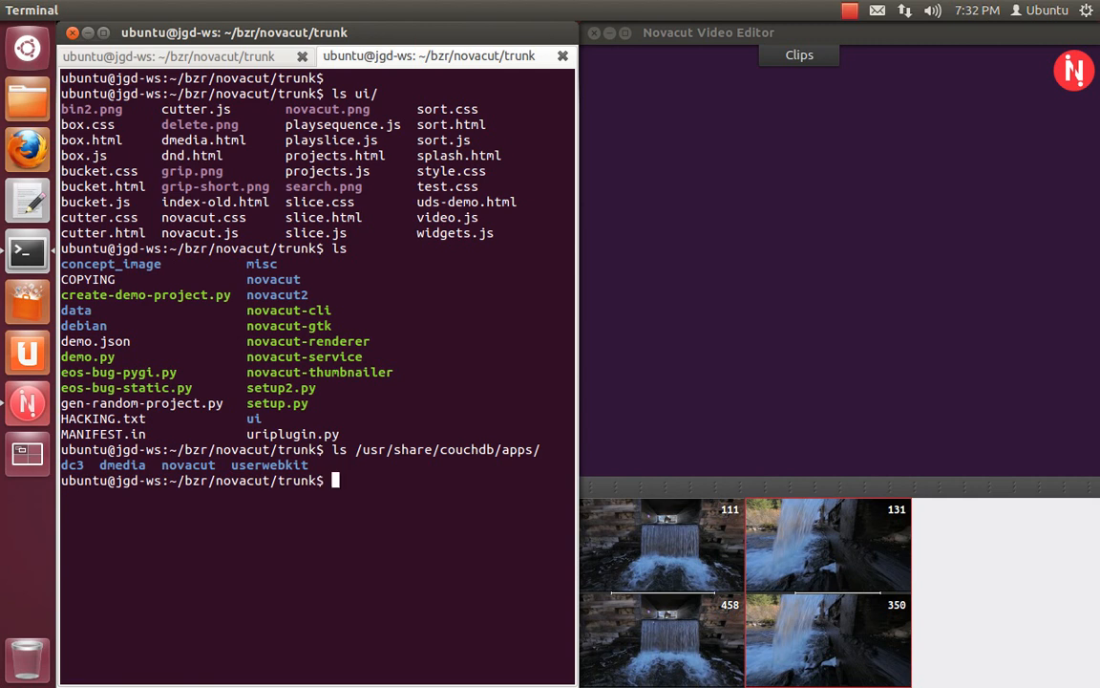
type("ls /usr/share/couchdb/apps/")
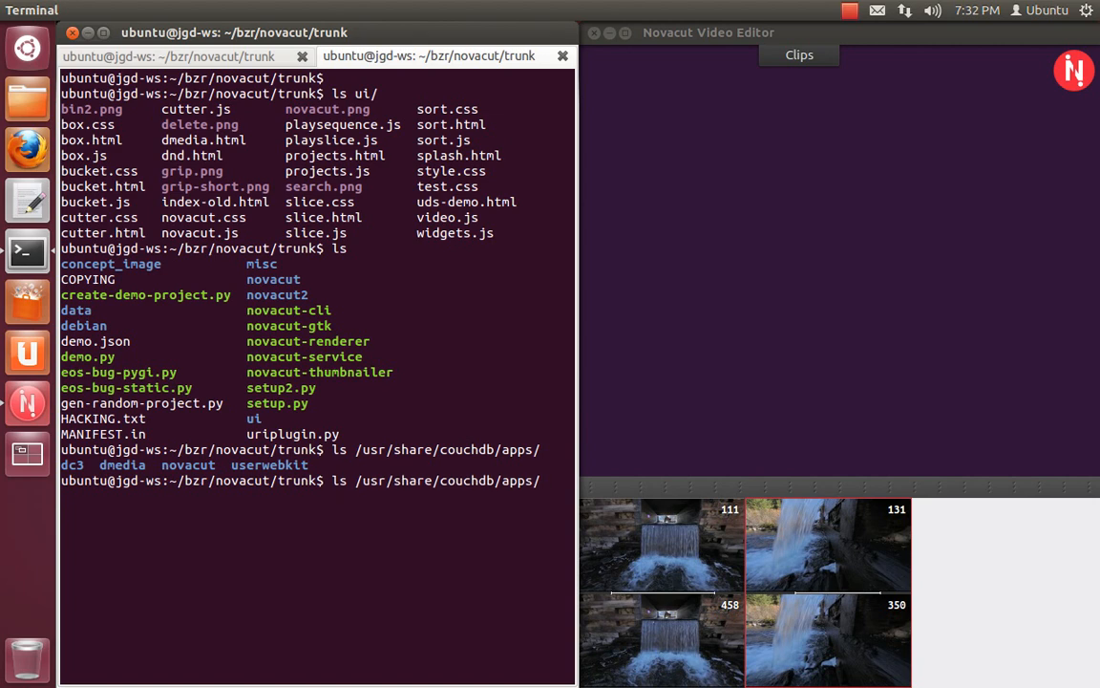
key("Return")
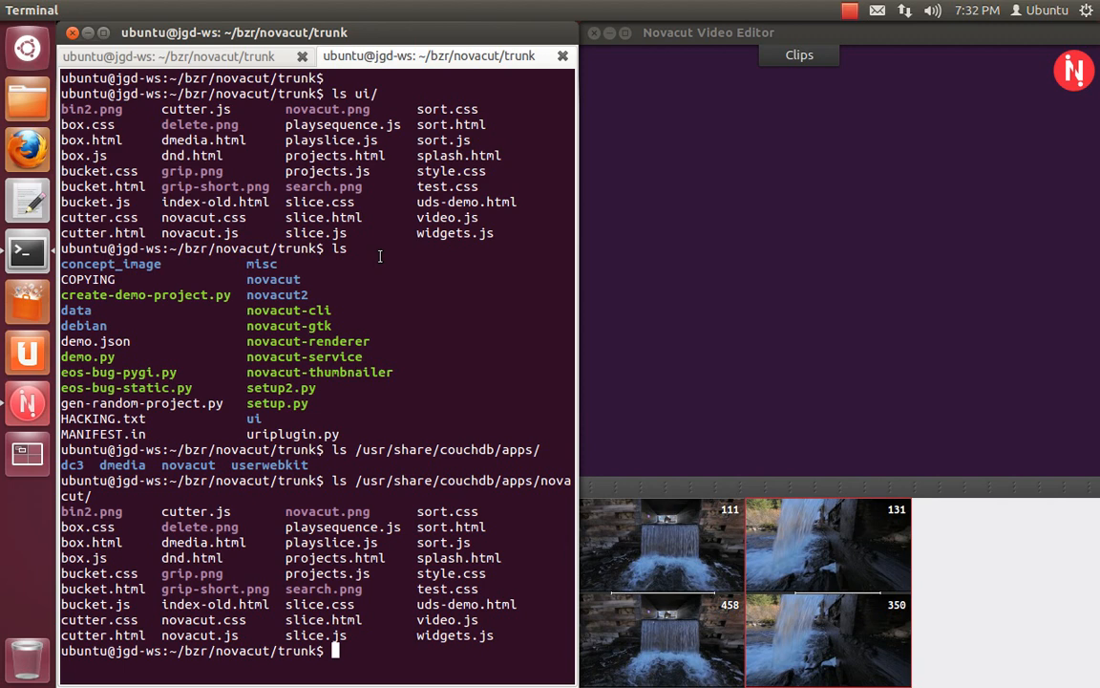
mouse_move(691, 58)
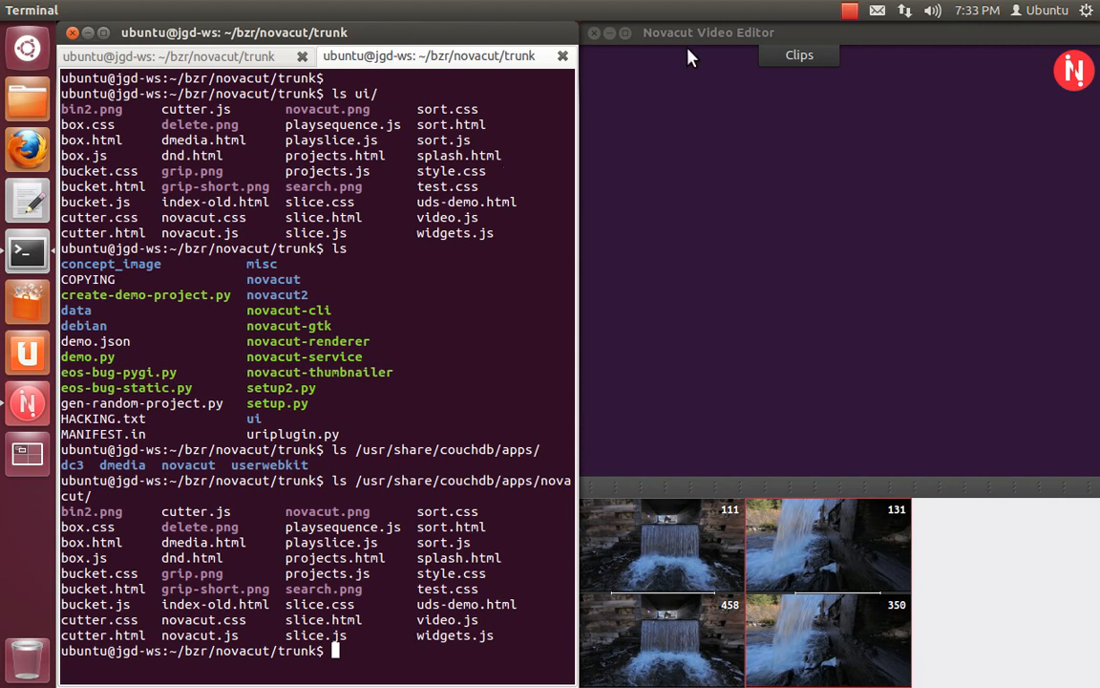
mouse_move(642, 102)
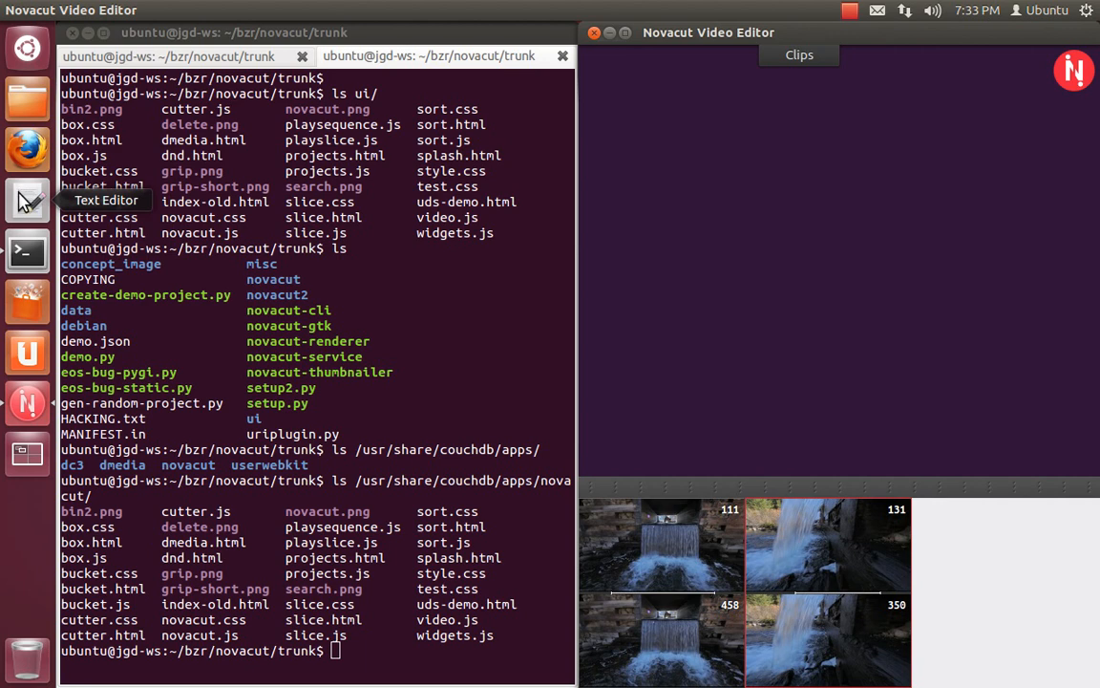
Step: Start gedit and stretch its blank document window to fill the left half
left_click(26, 200)
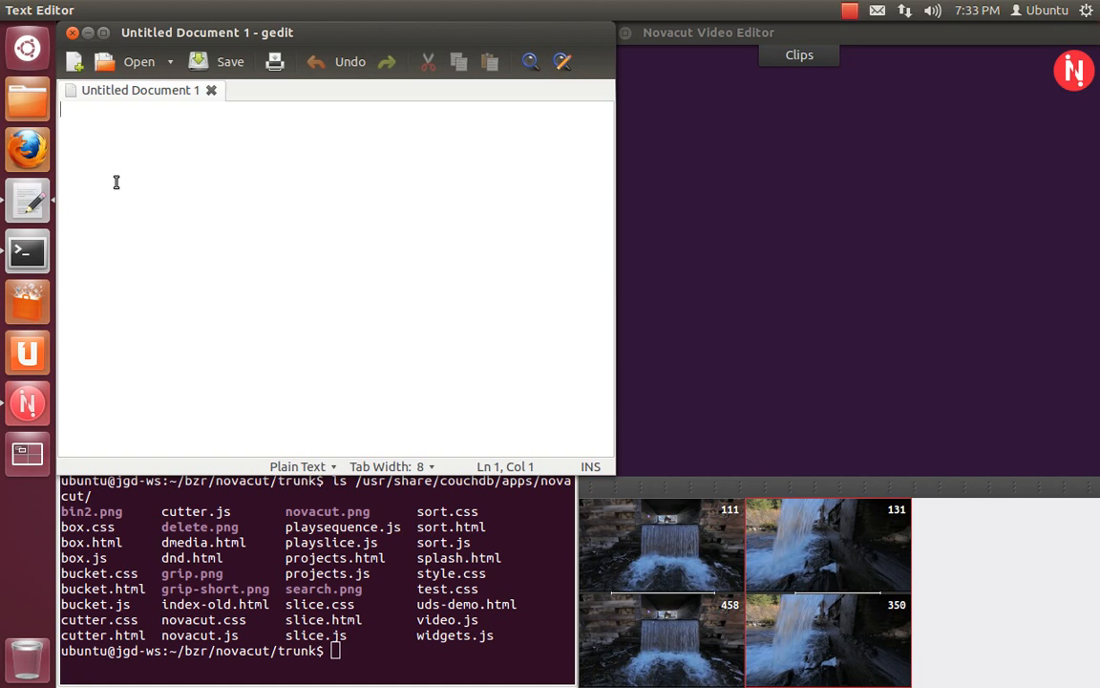
left_click_drag(206, 33, 207, 65)
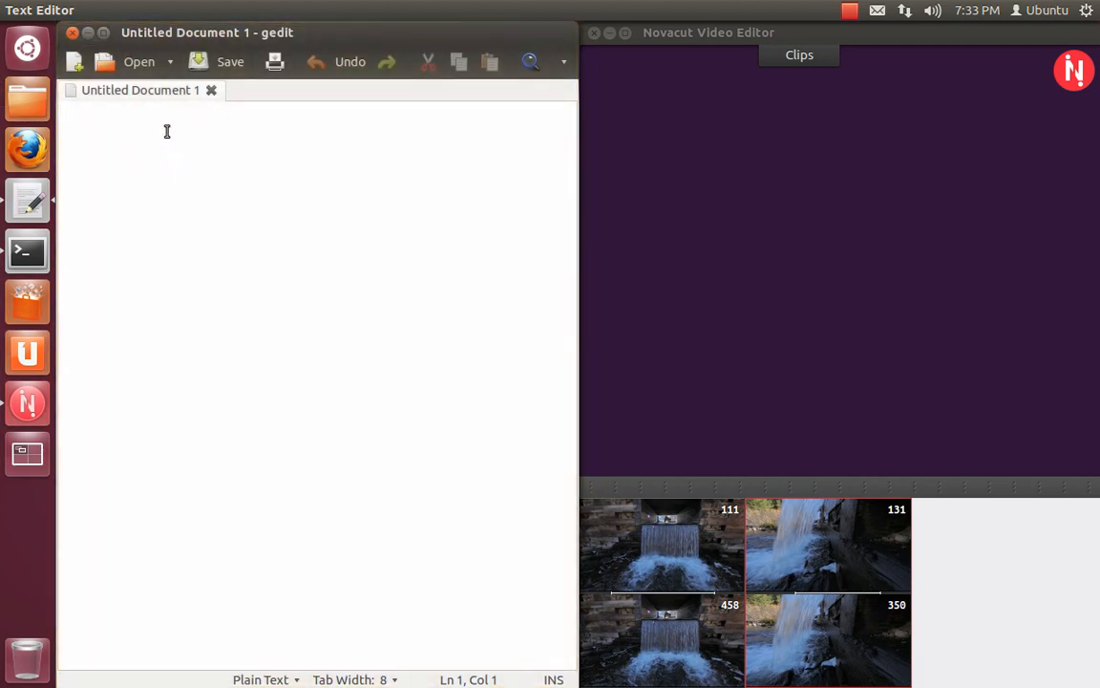
left_click(103, 12)
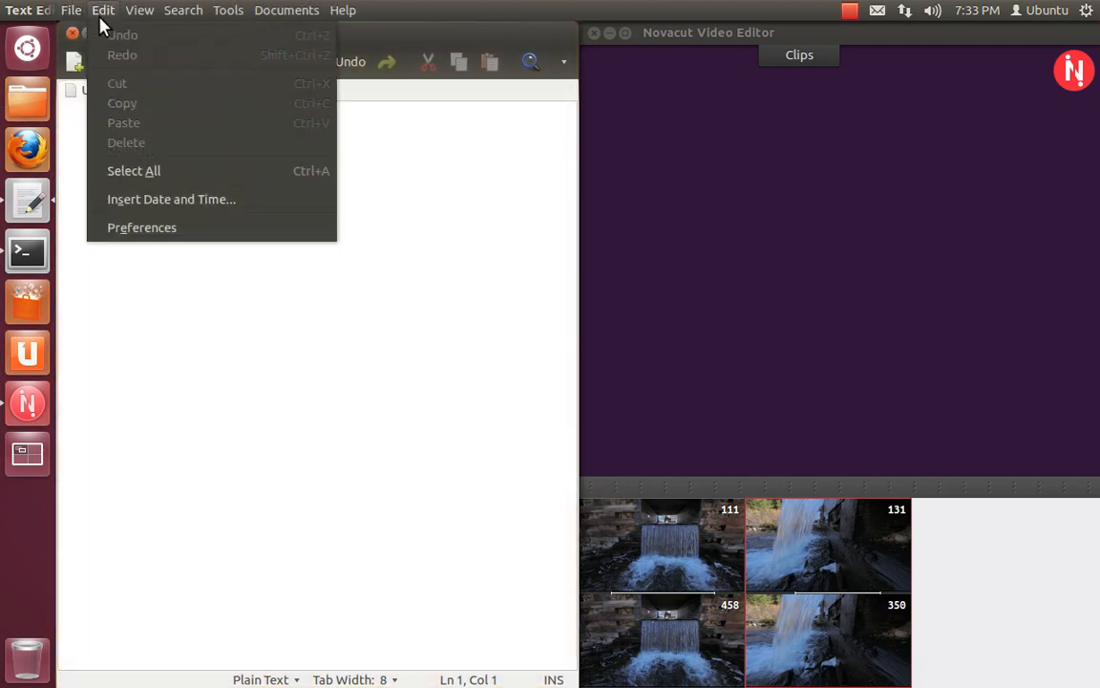
Step: In Preferences View, enable line numbers, right margin at 80 and current-line highlighting
left_click(141, 227)
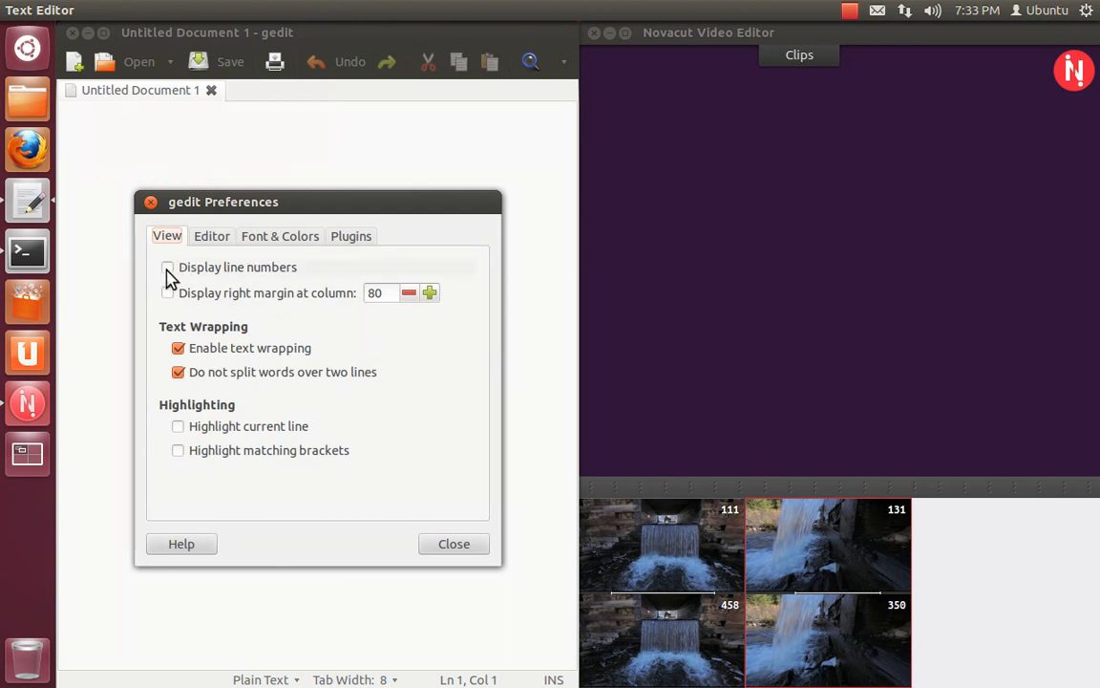
mouse_move(199, 256)
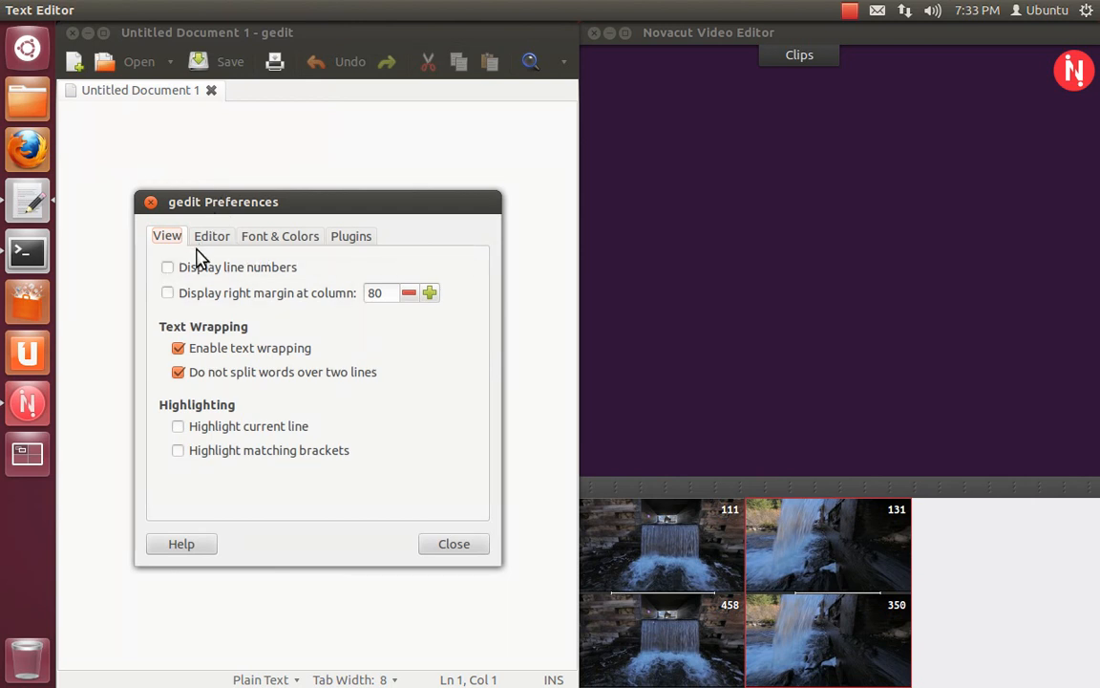
mouse_move(188, 264)
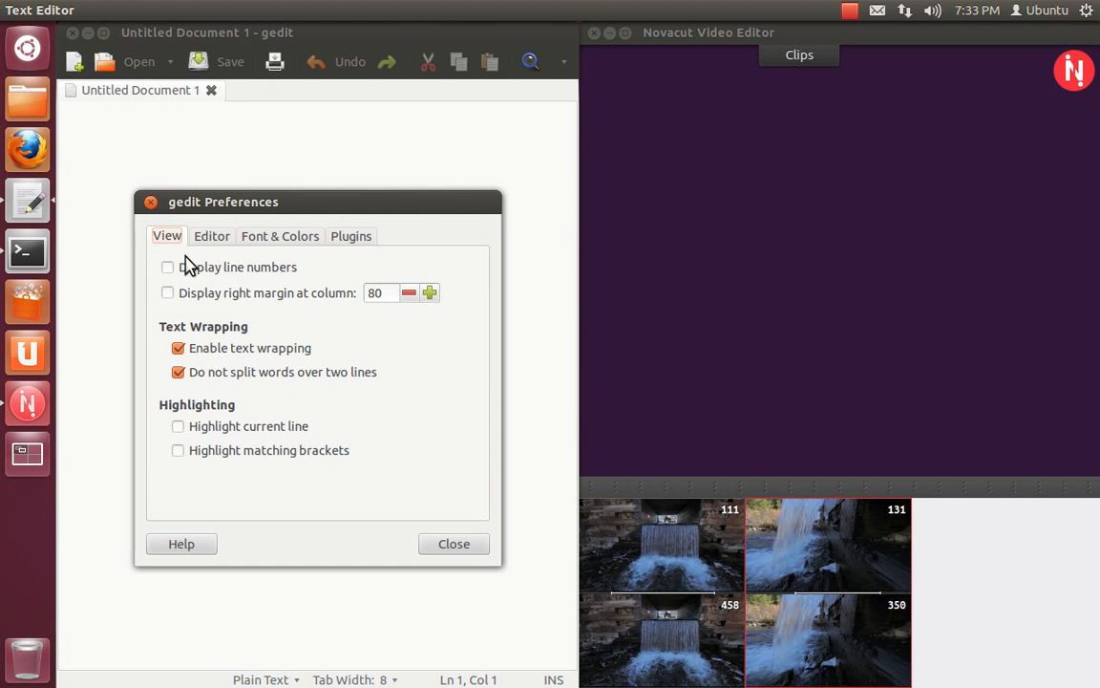
left_click(168, 267)
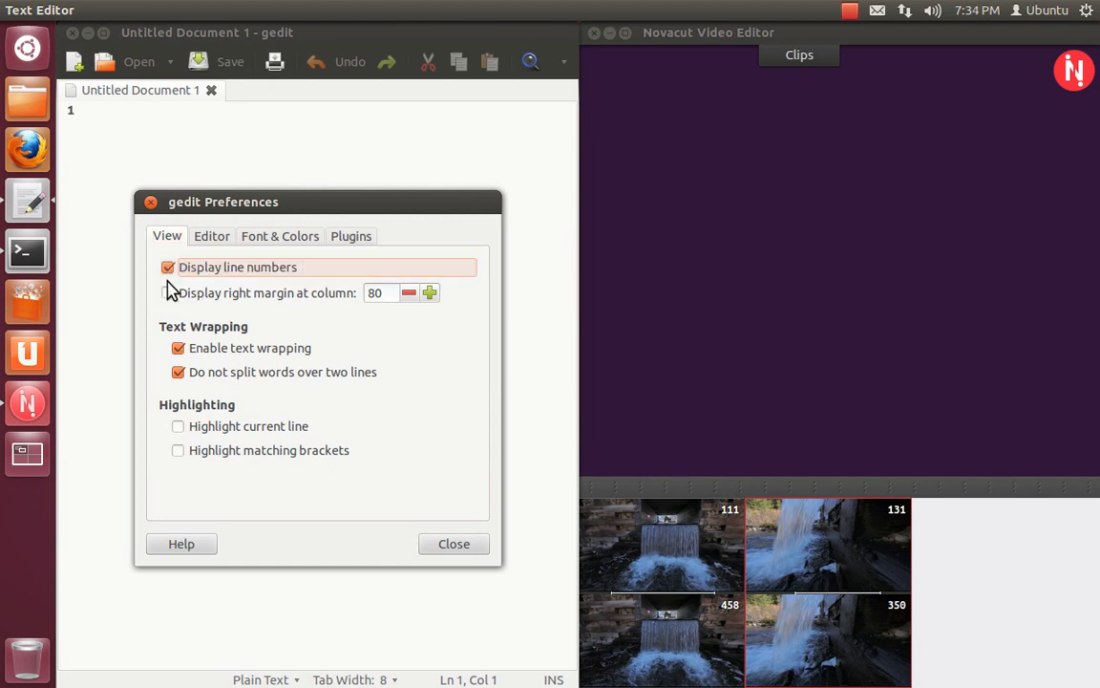
left_click(169, 292)
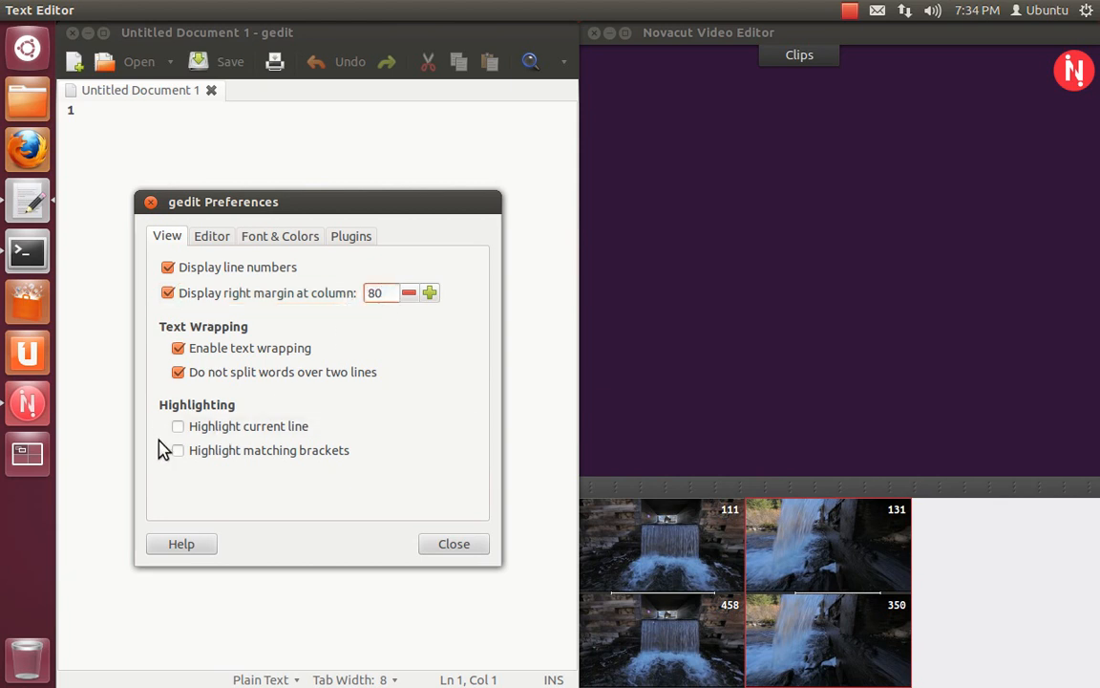
left_click(178, 425)
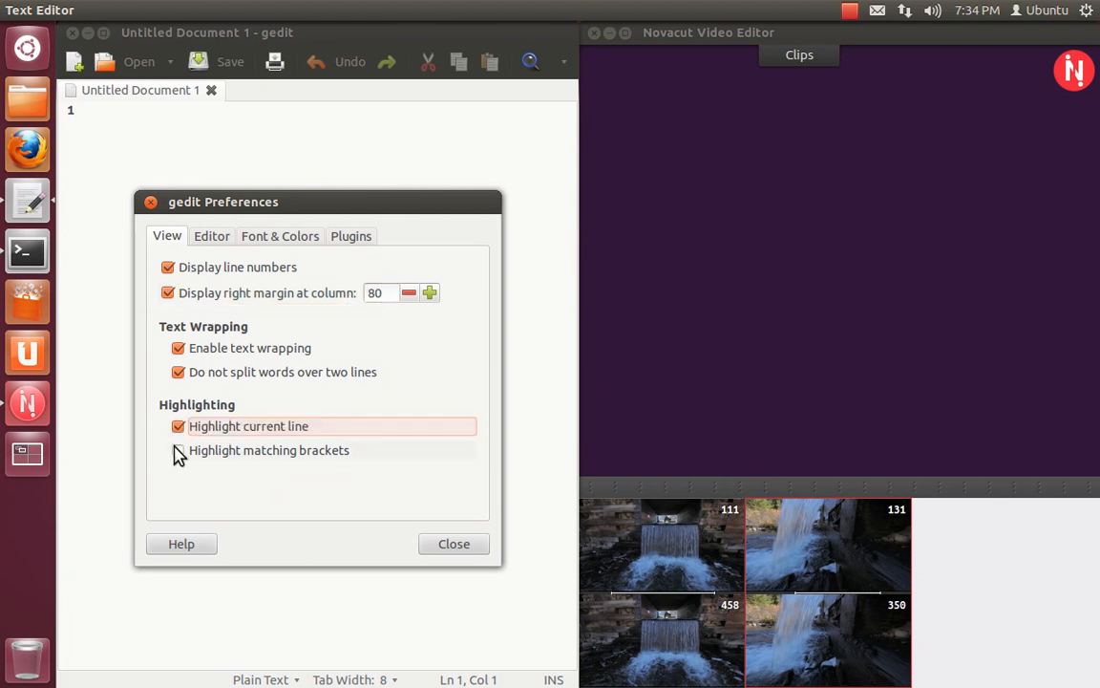
Step: In Editor settings, indent with spaces, auto-indent and disable backup copies, then close
left_click(210, 237)
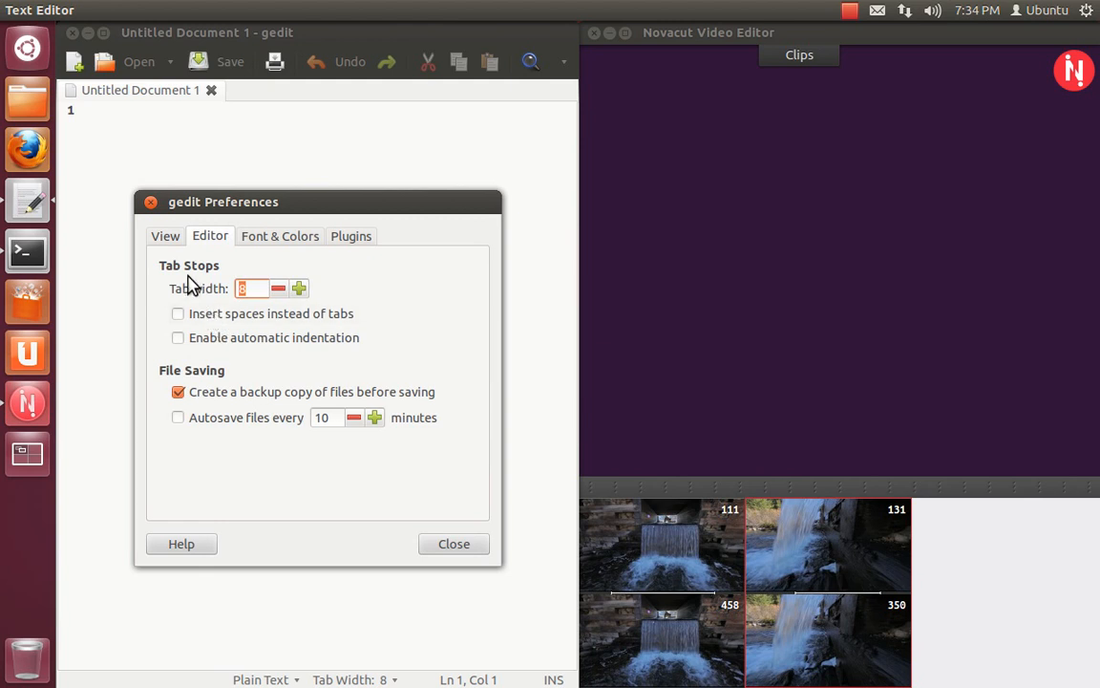
mouse_move(271, 344)
type("4")
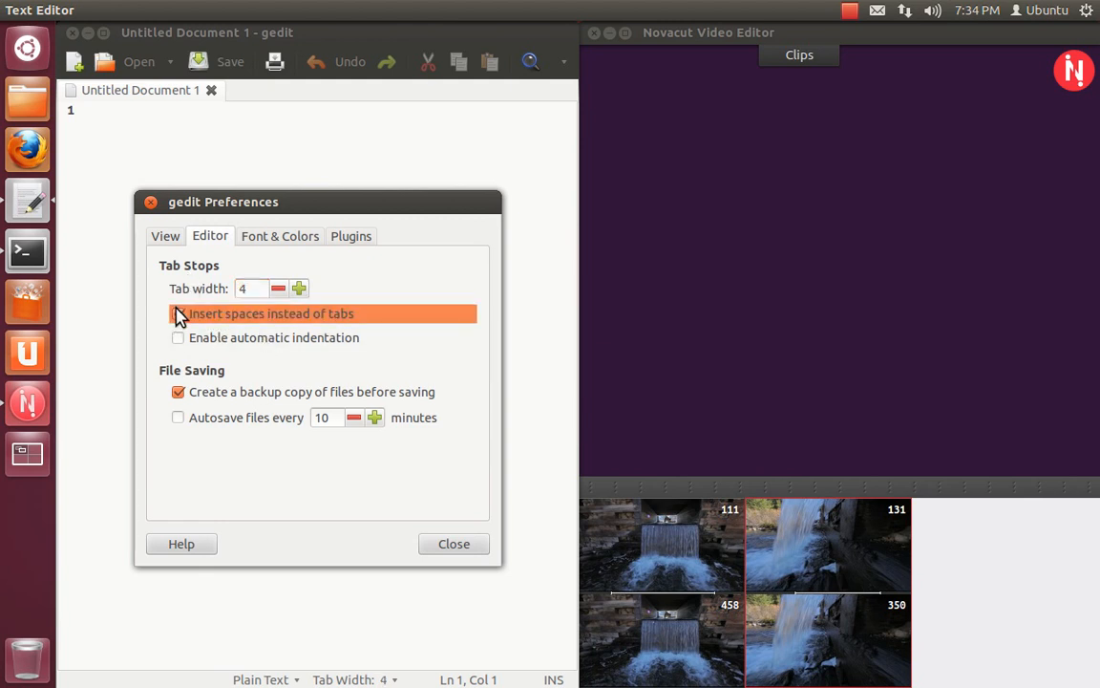
left_click(177, 314)
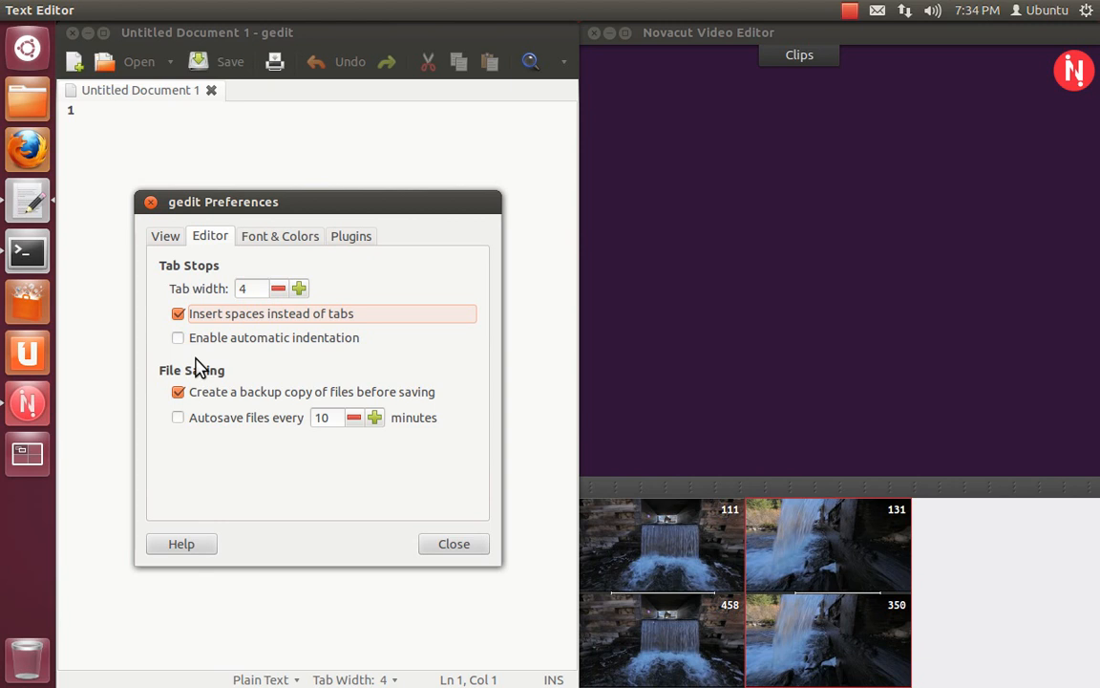
mouse_move(165, 399)
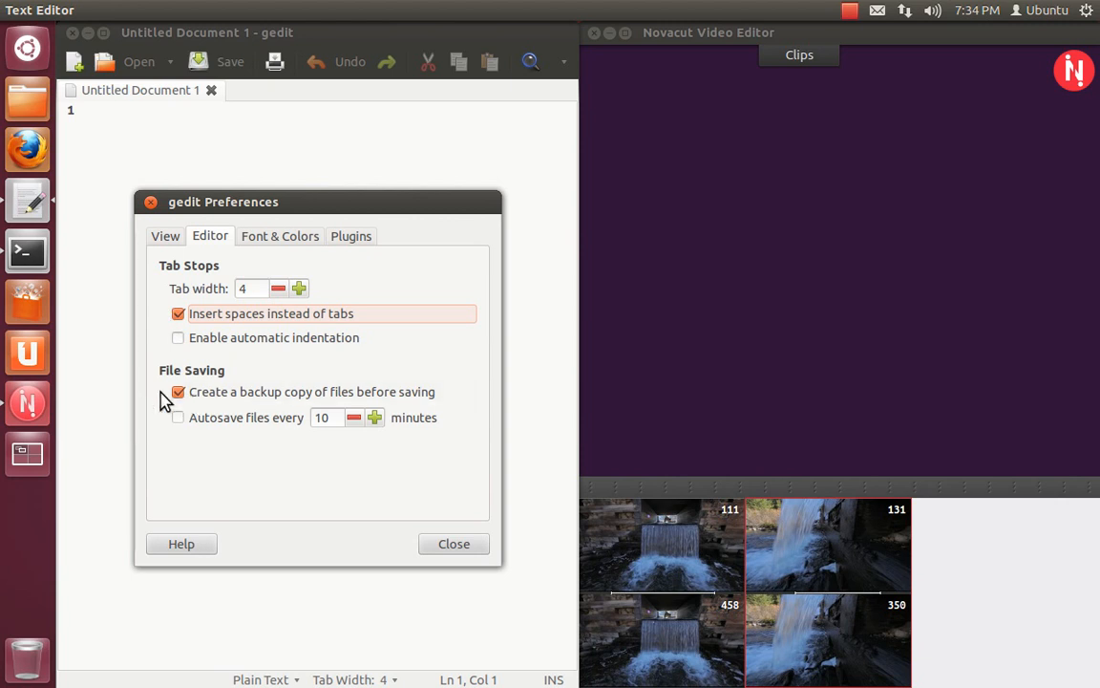
left_click(178, 391)
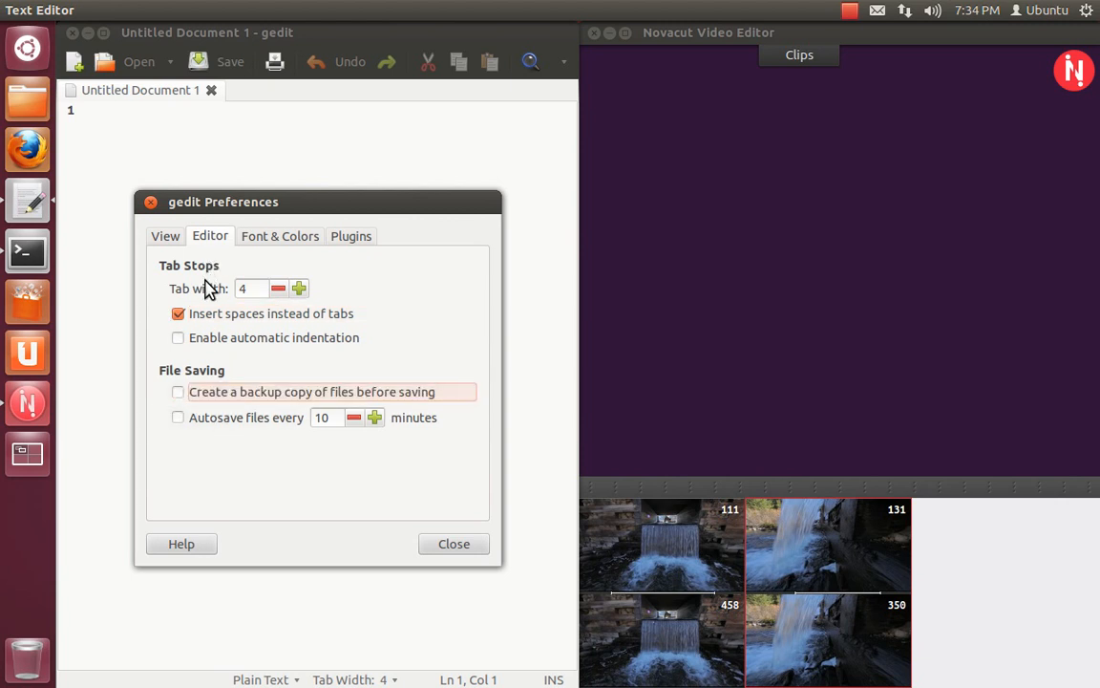
mouse_move(170, 363)
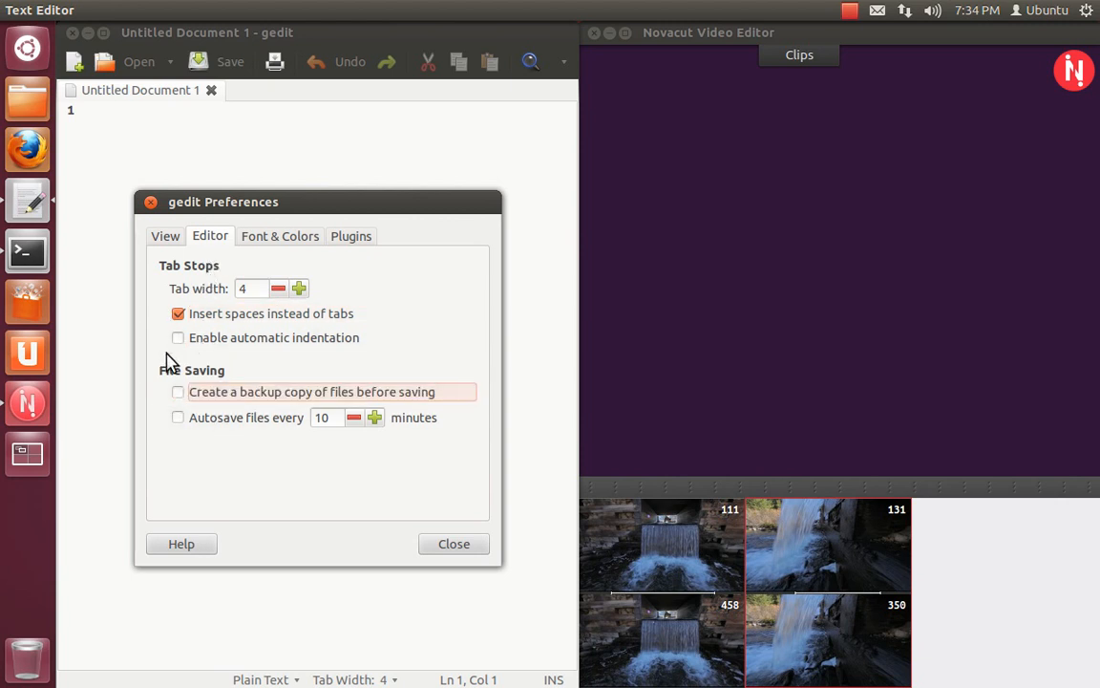
left_click(177, 336)
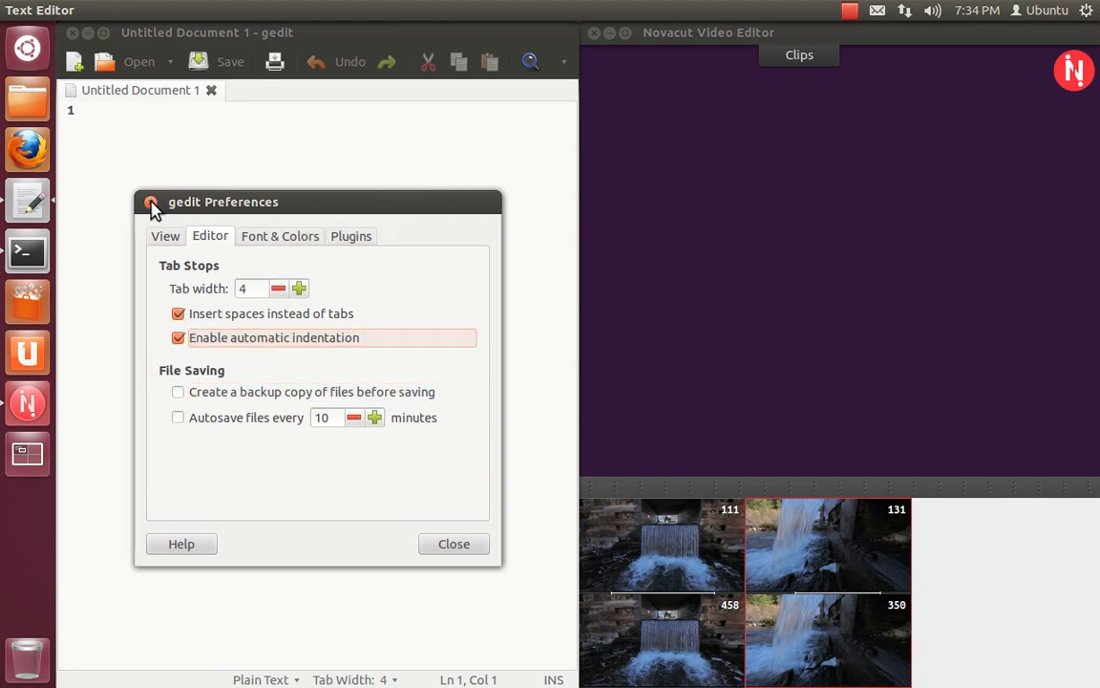
left_click(141, 11)
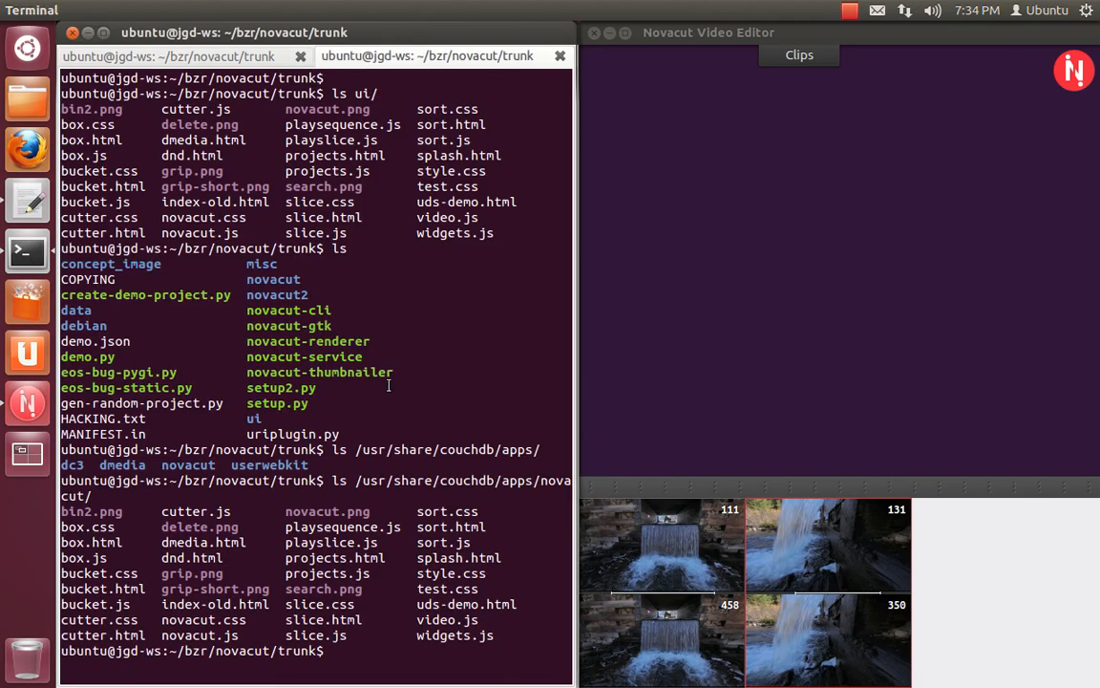
Step: Run gedit ui/bucket.css from the terminal using Tab completion
type("gedit")
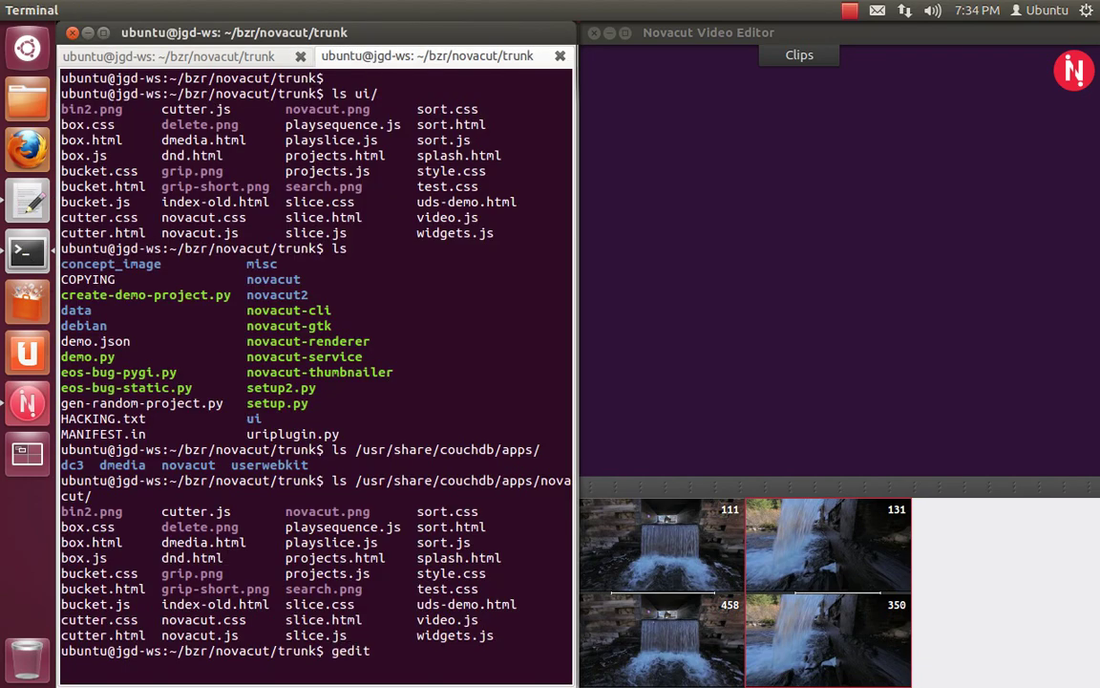
type("ui/ba")
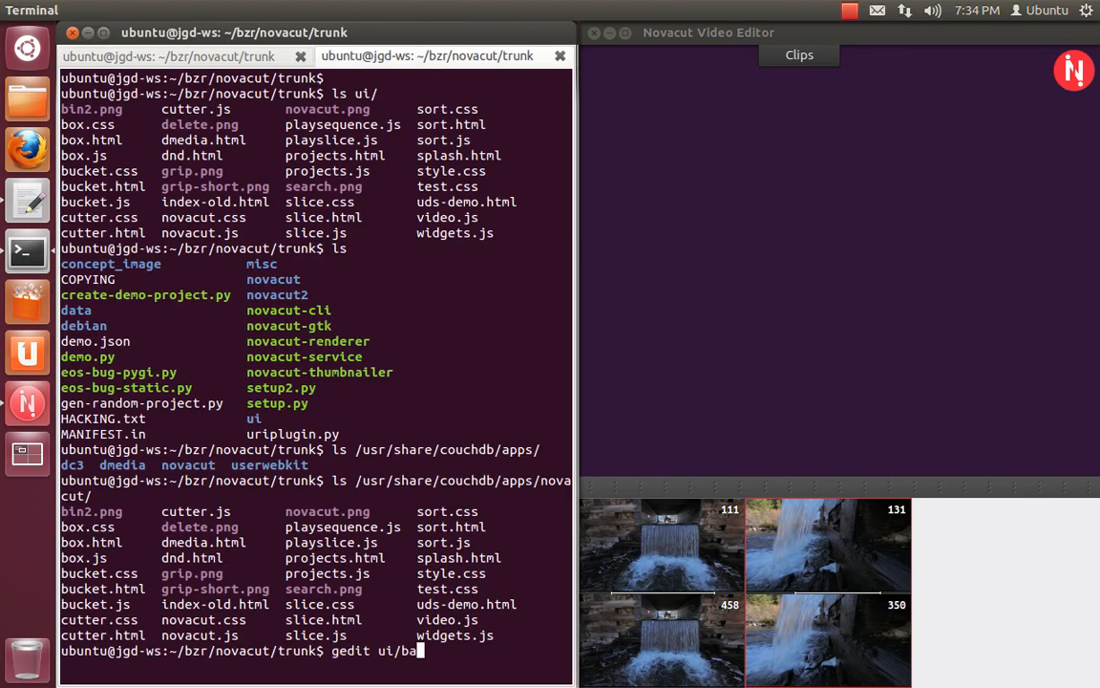
key("BackSpace")
type("ucket.")
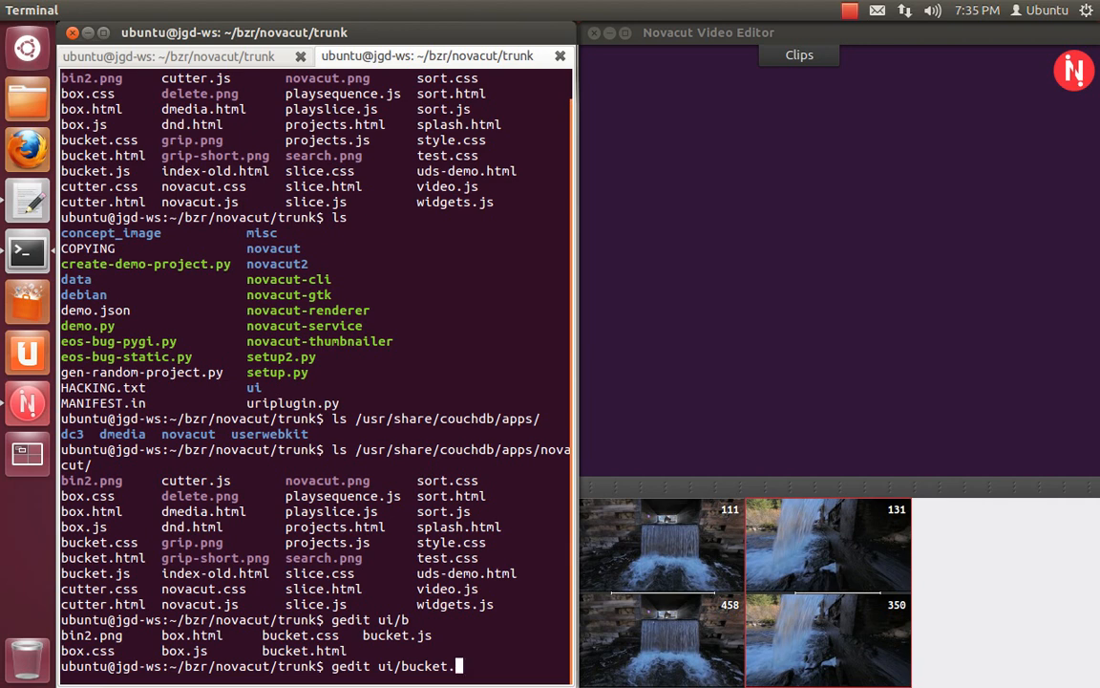
type("css")
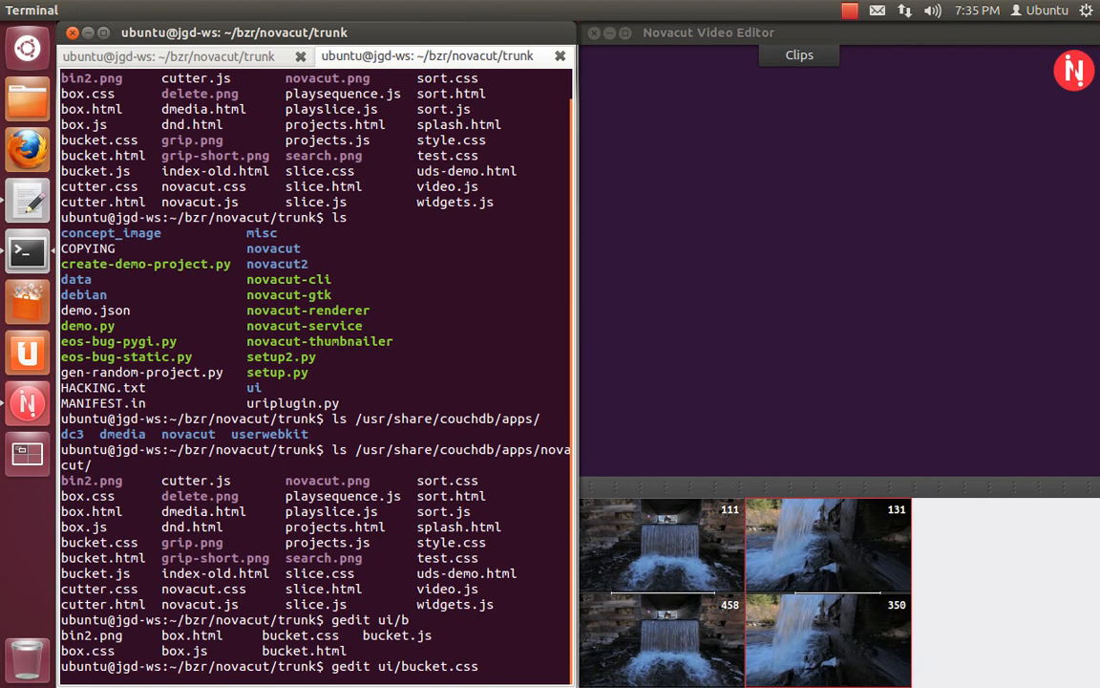
key("Return")
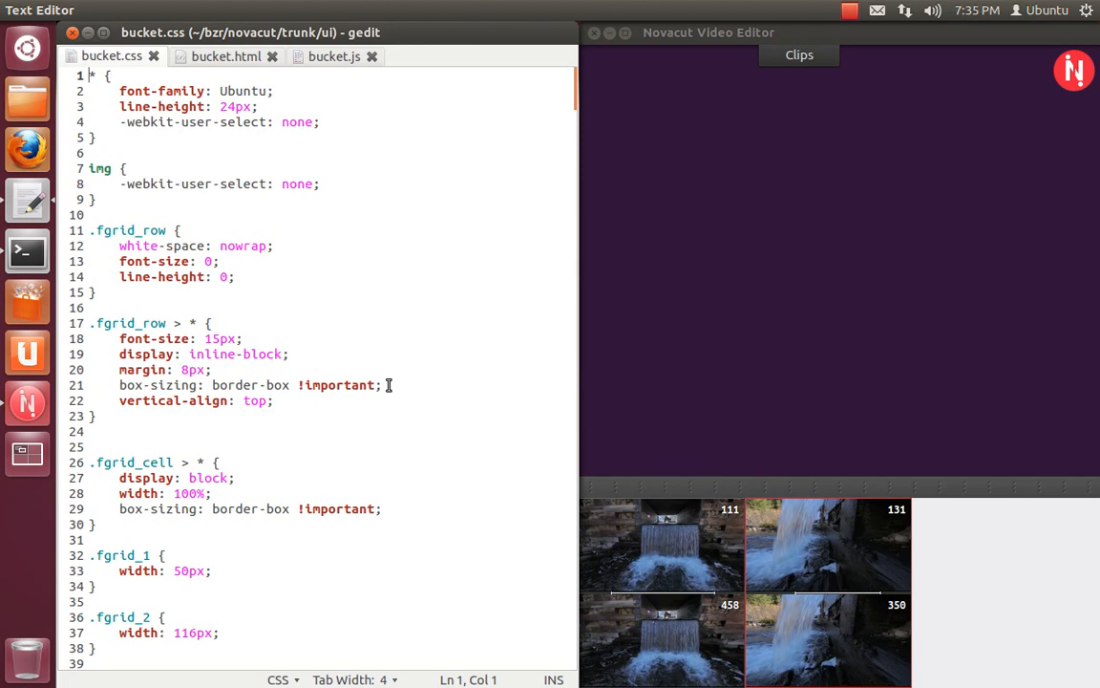
mouse_move(26, 253)
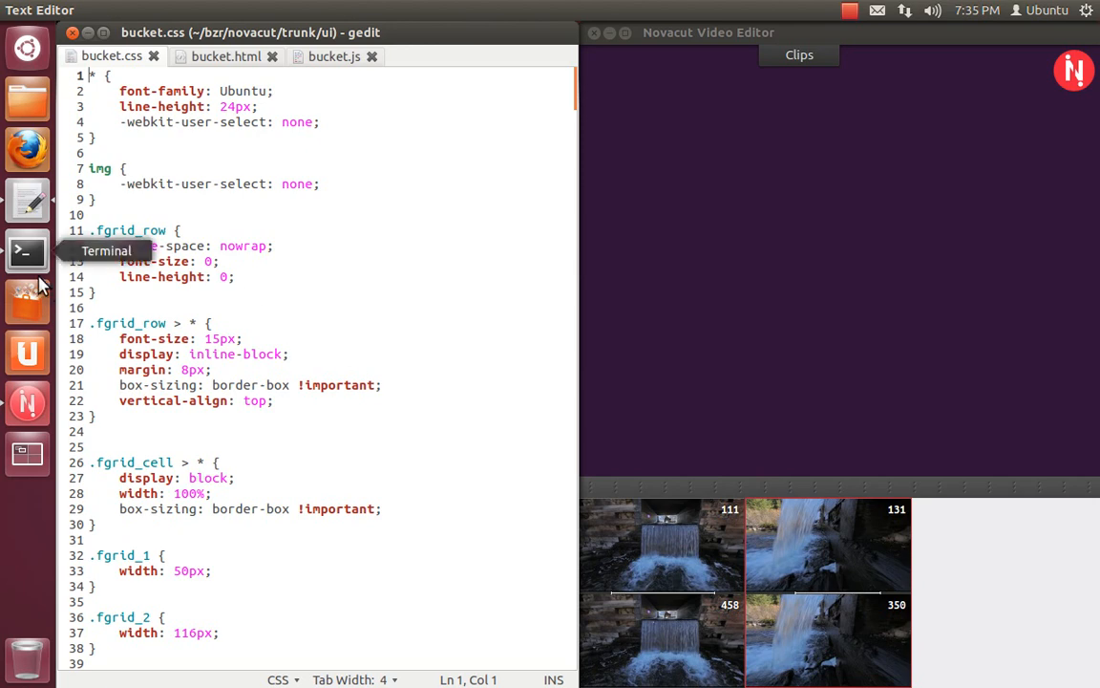
Step: Read through bucket.css's #bucket, .seq-preview, #sequence, .slice and .frame rules
left_click(27, 252)
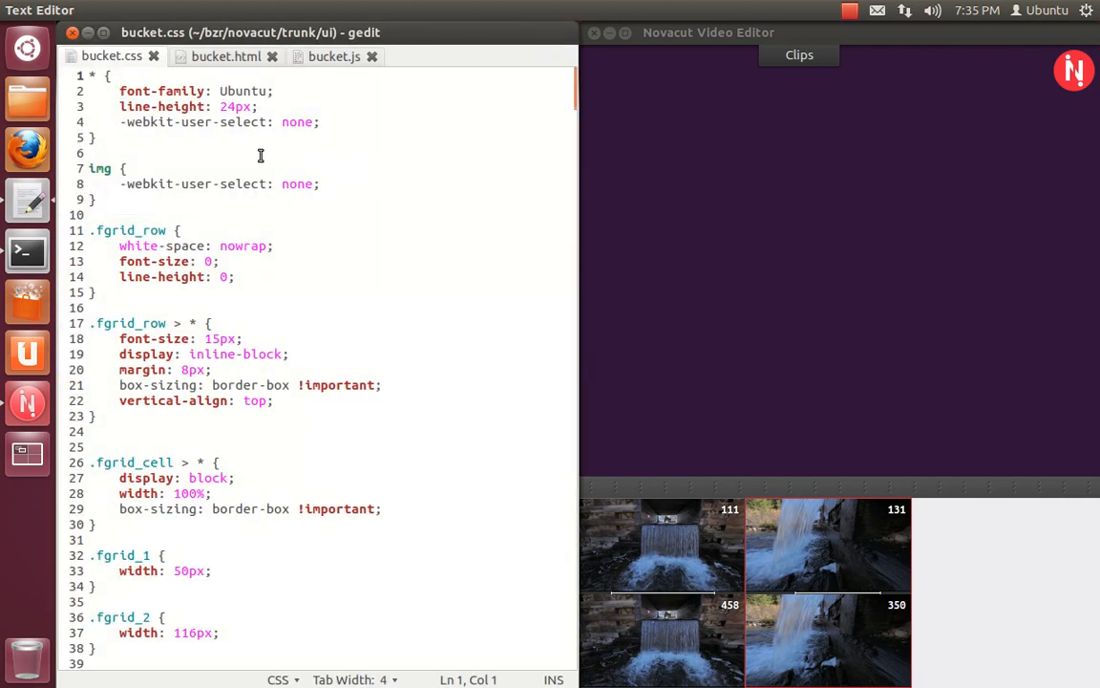
left_click(95, 137)
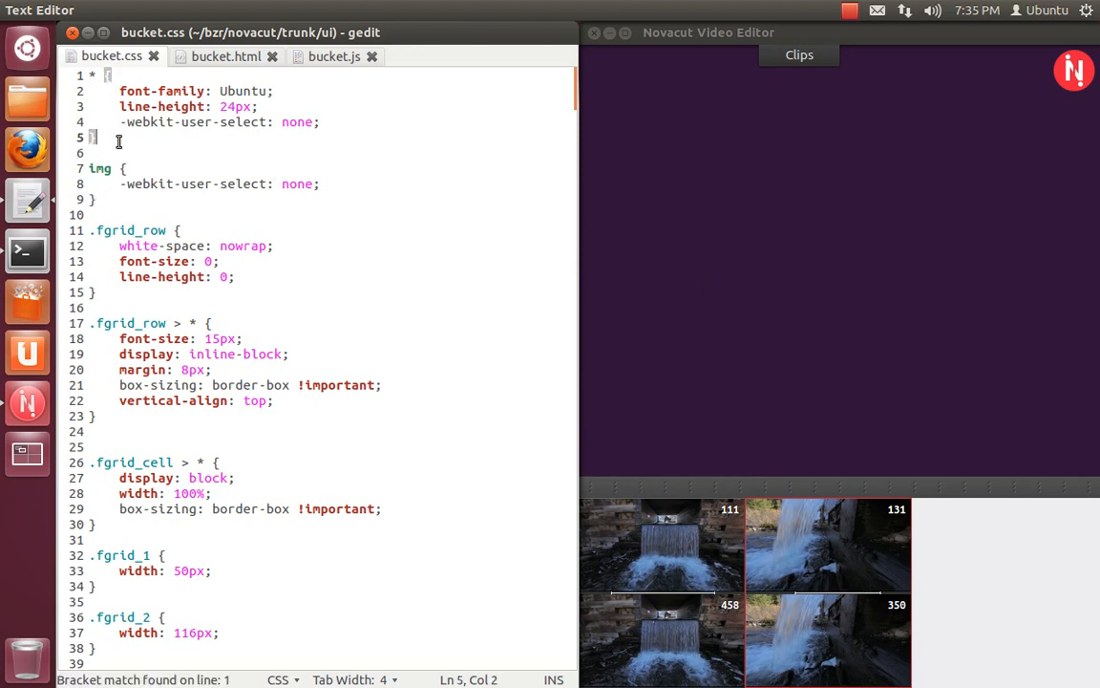
scroll("down", 3)
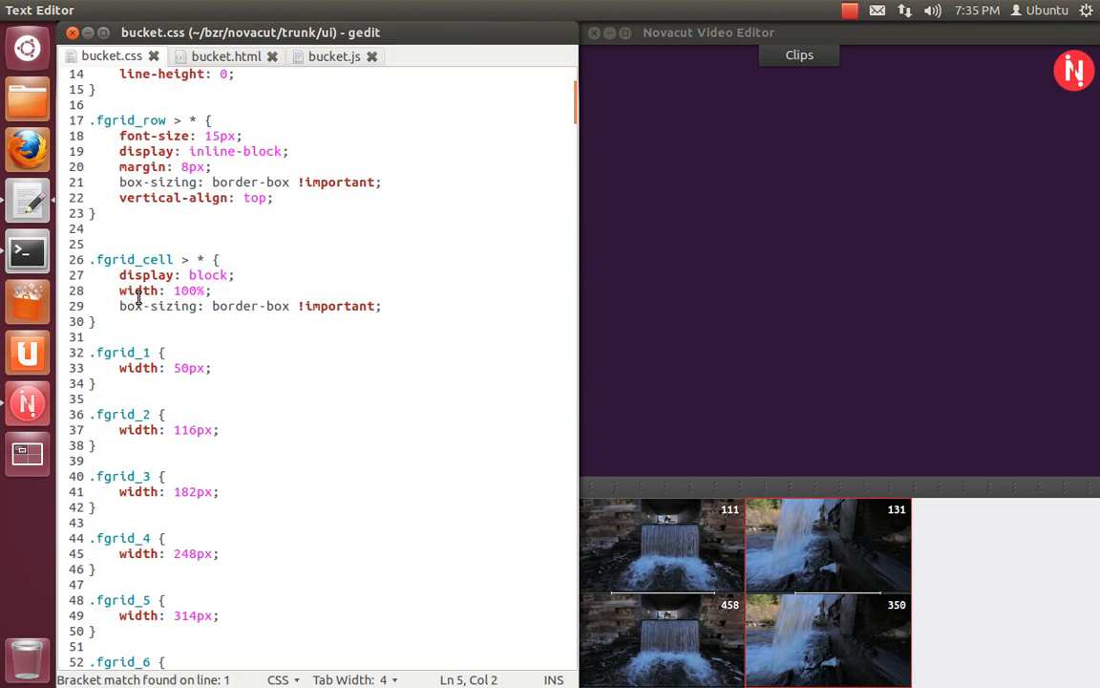
scroll("down", 3)
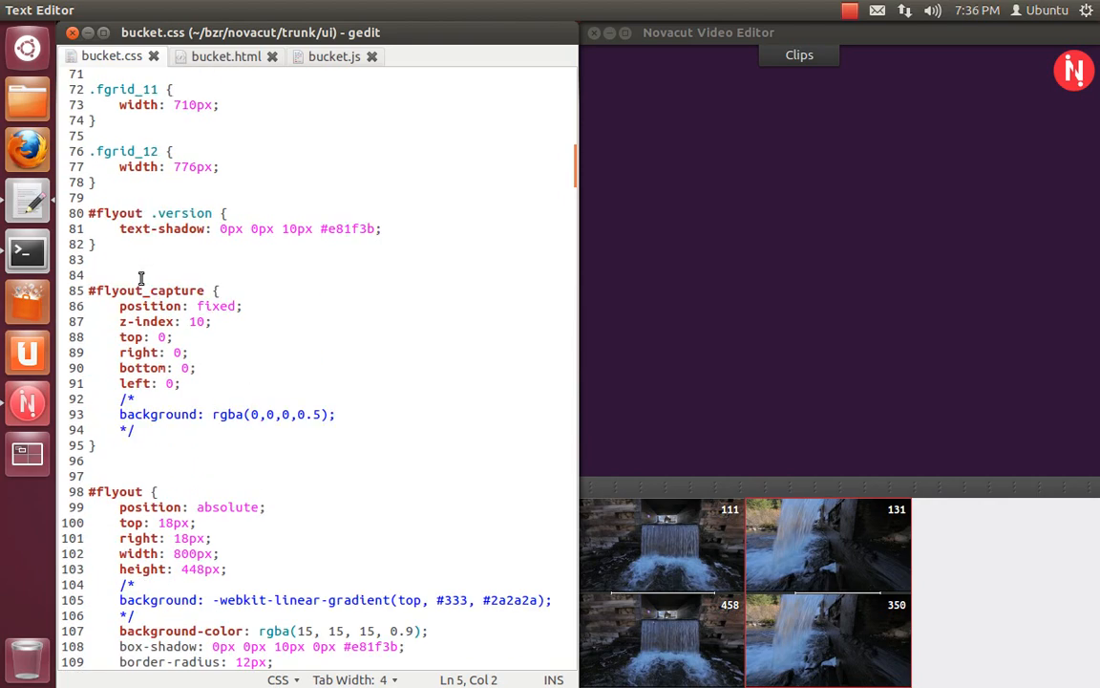
scroll("down", 3)
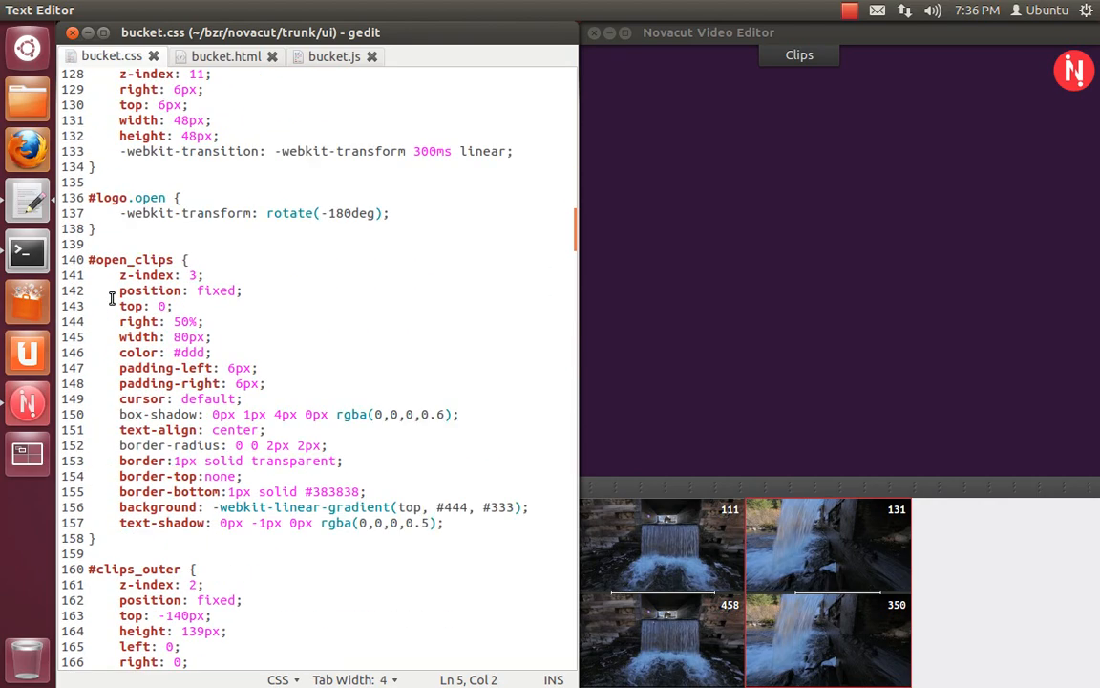
scroll("down", 3)
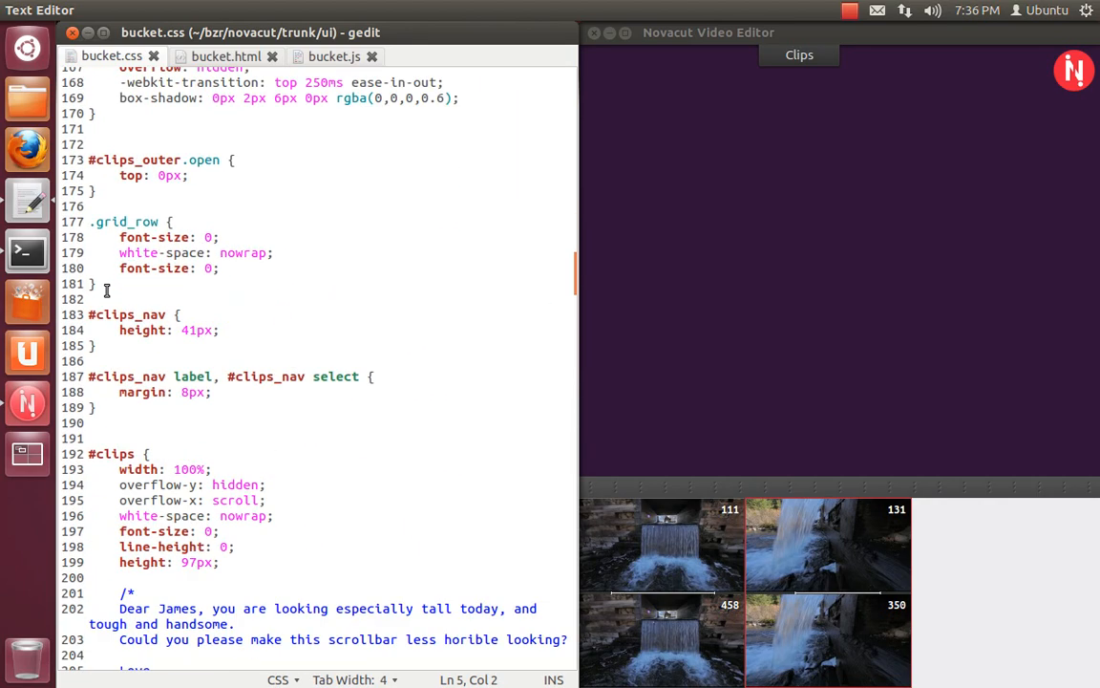
scroll("down", 3)
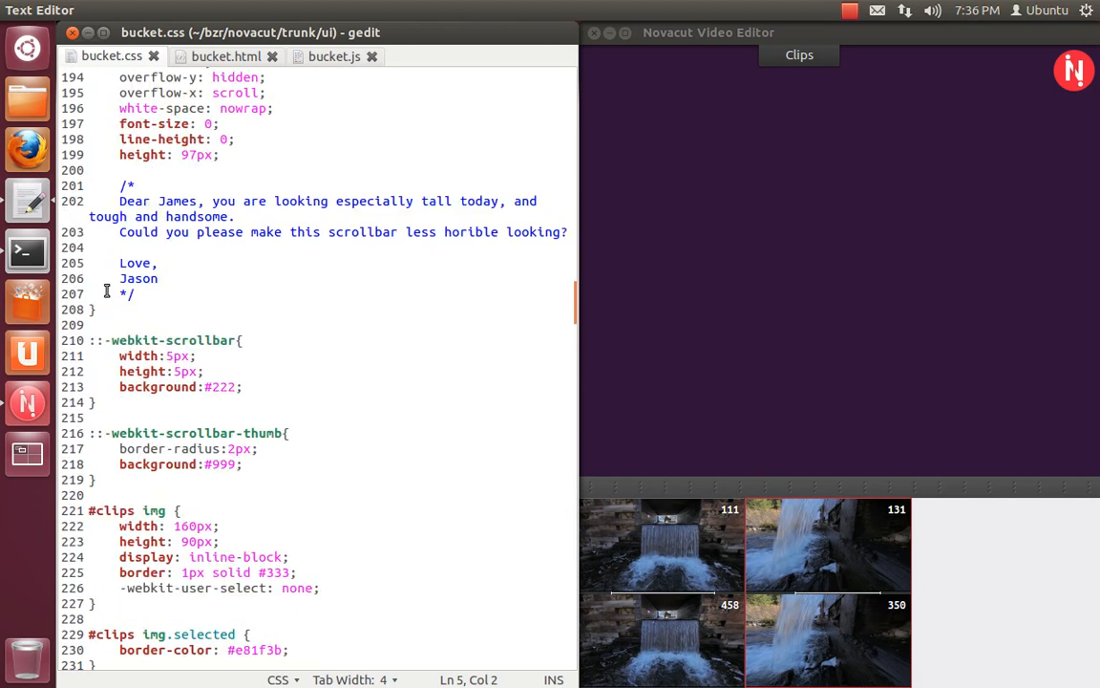
scroll("down", 3)
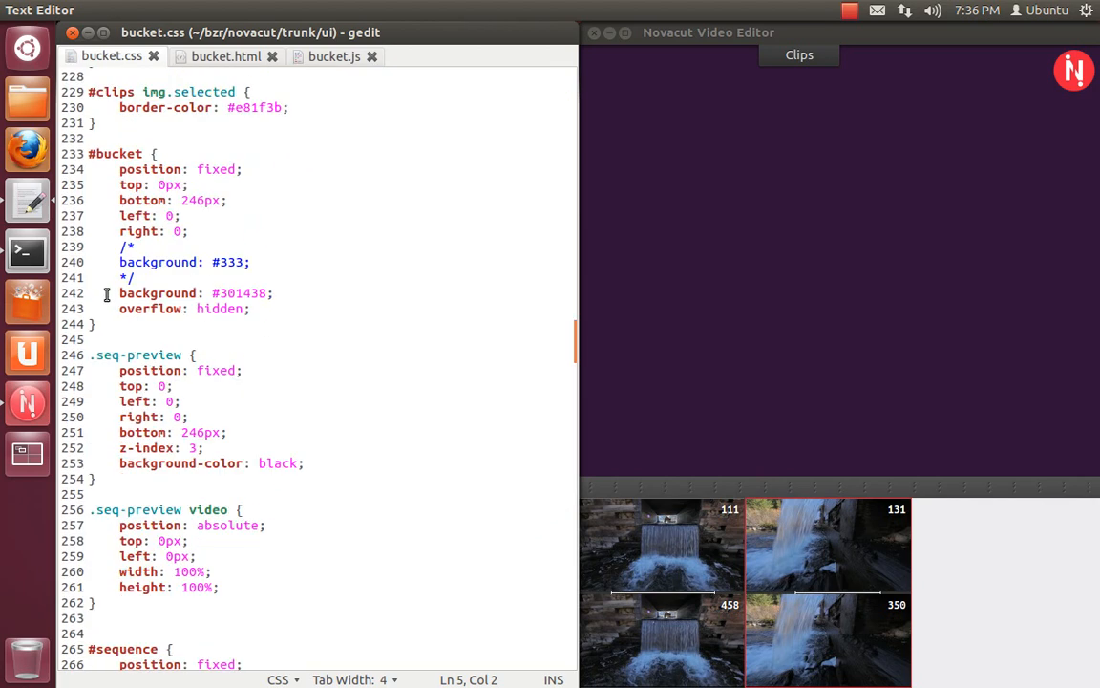
scroll("down", 3)
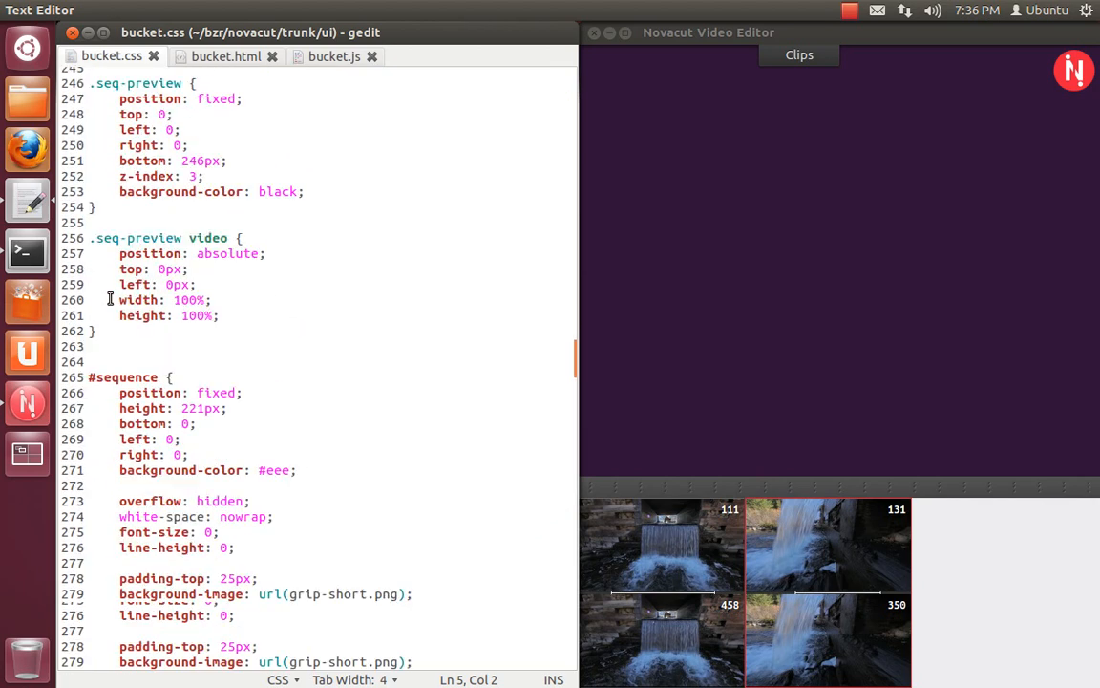
scroll("down", 3)
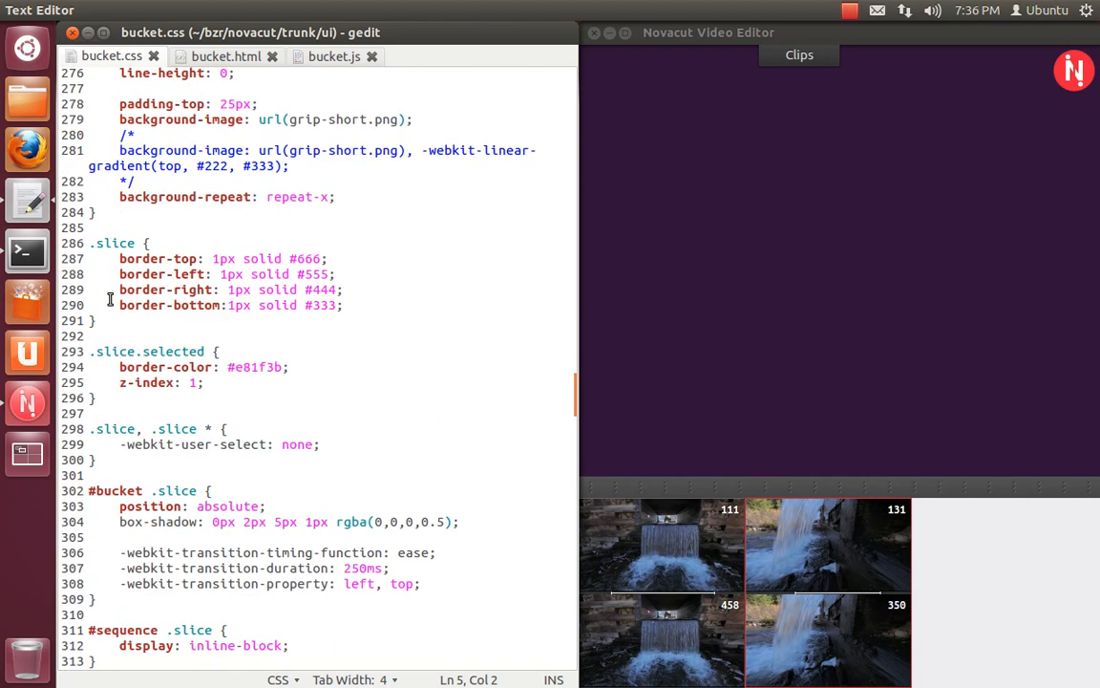
scroll("down", 3)
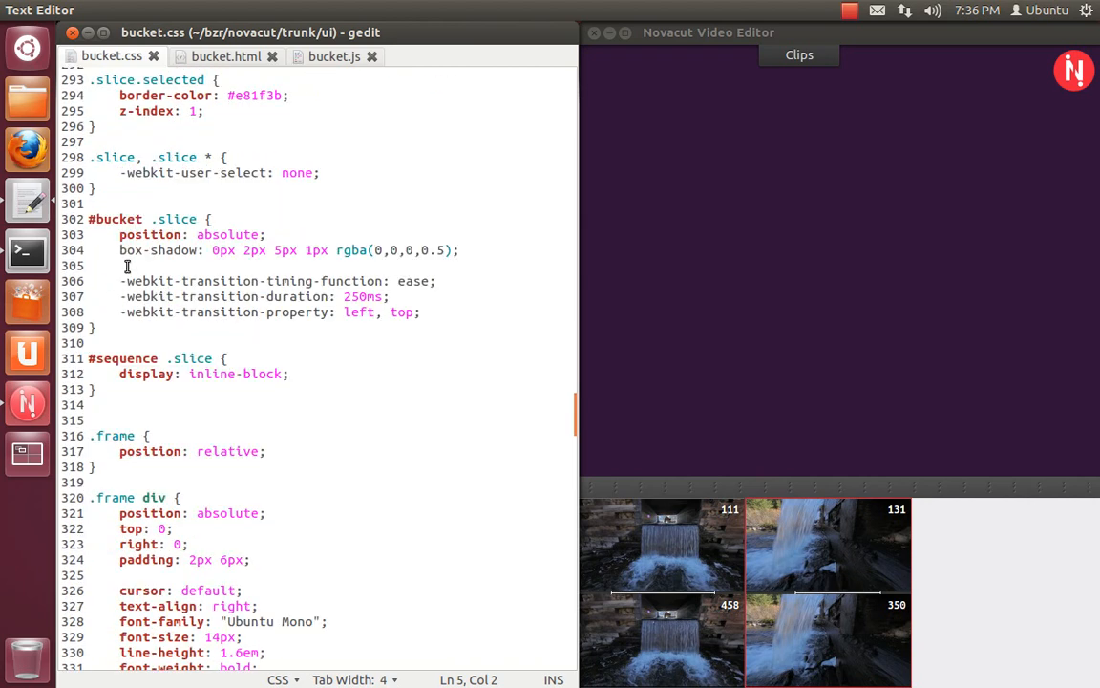
scroll("down", 3)
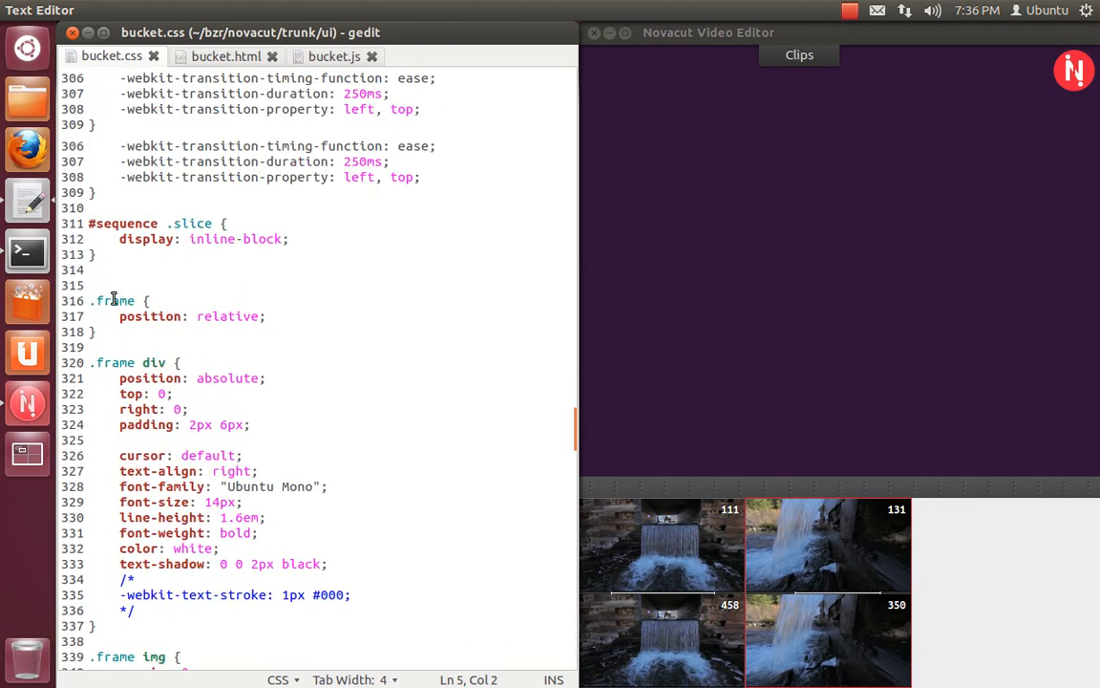
scroll("up", 3)
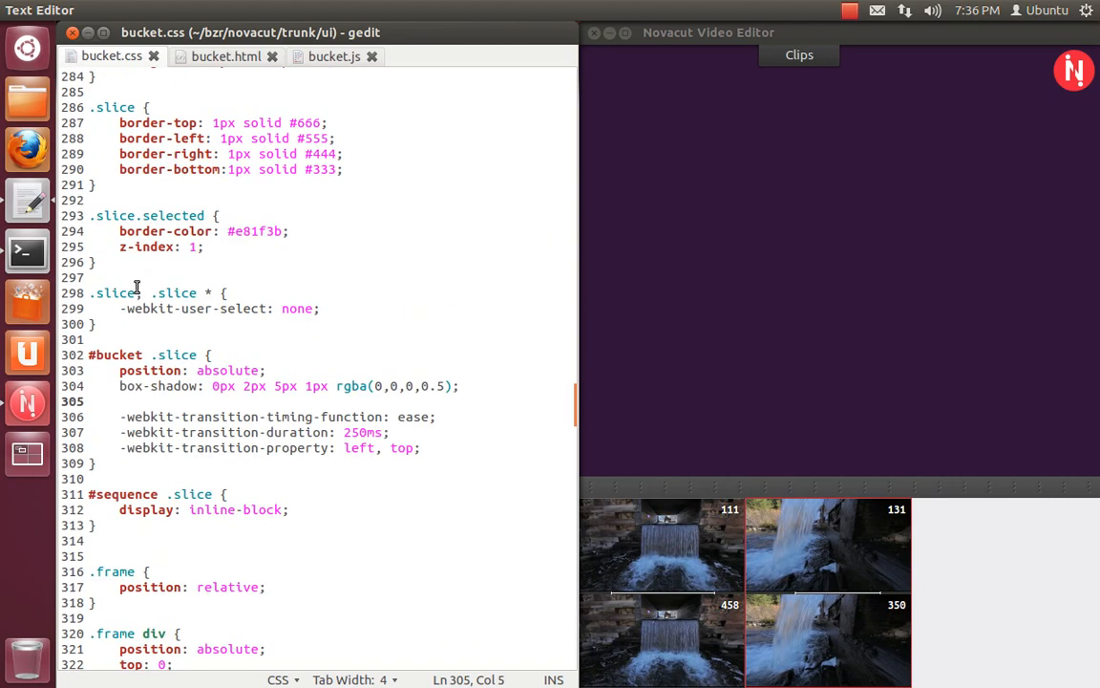
scroll("up", 3)
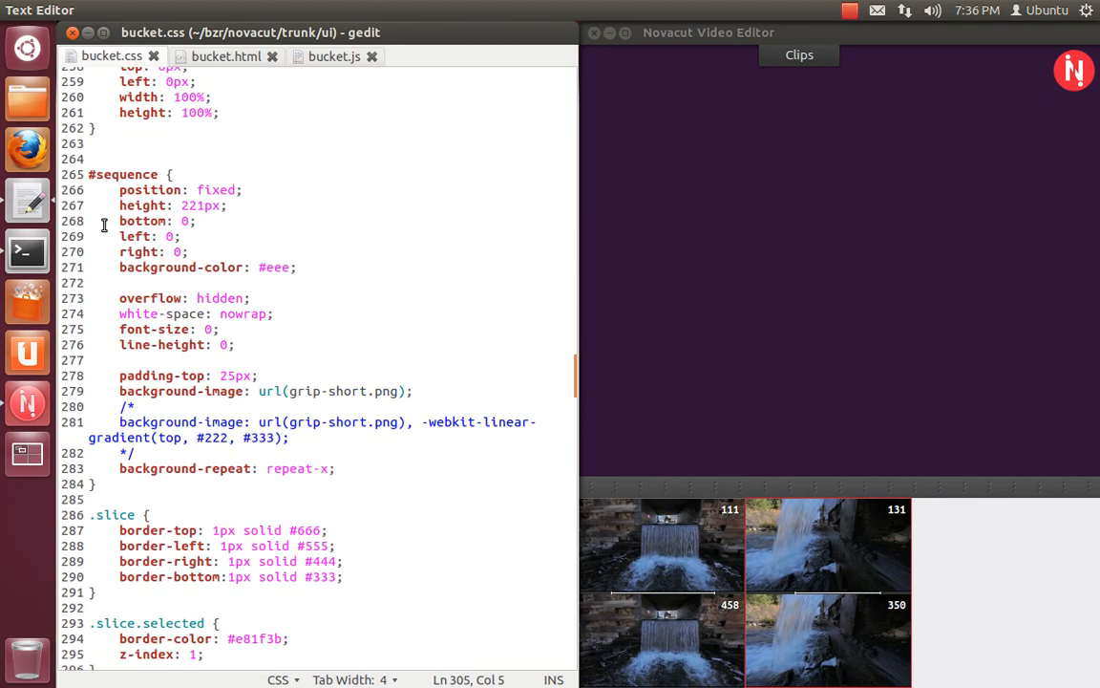
scroll("up", 3)
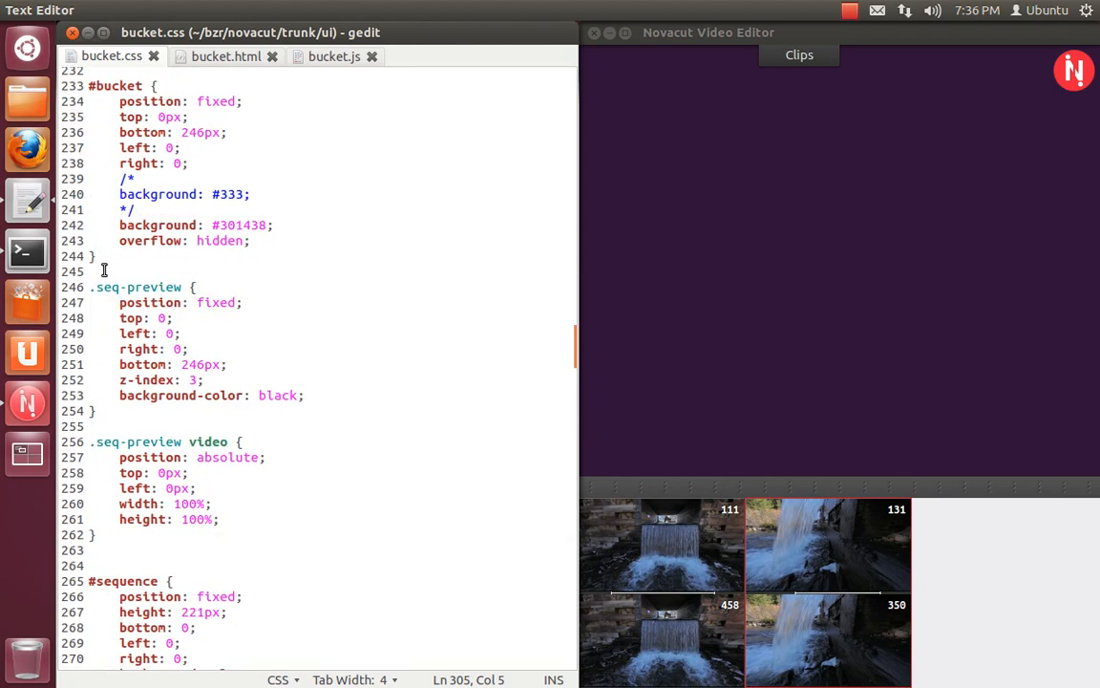
scroll("up", 3)
type("c")
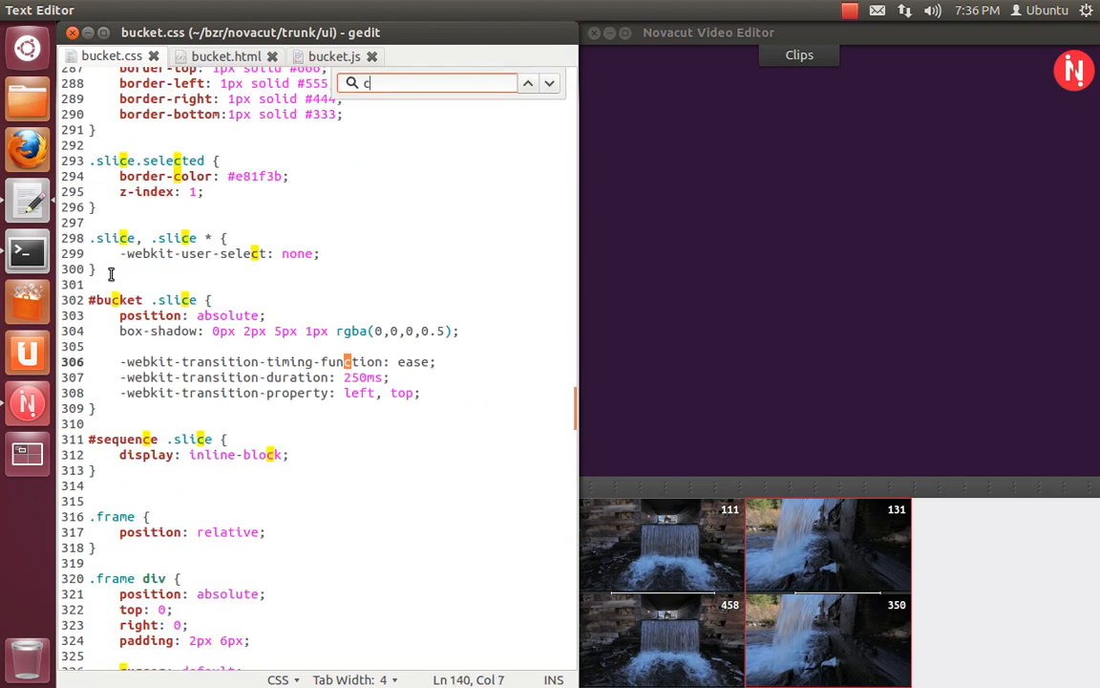
Step: Search bucket.css for 'slice' and edit among its .slice and #sequence rules
type("slice")
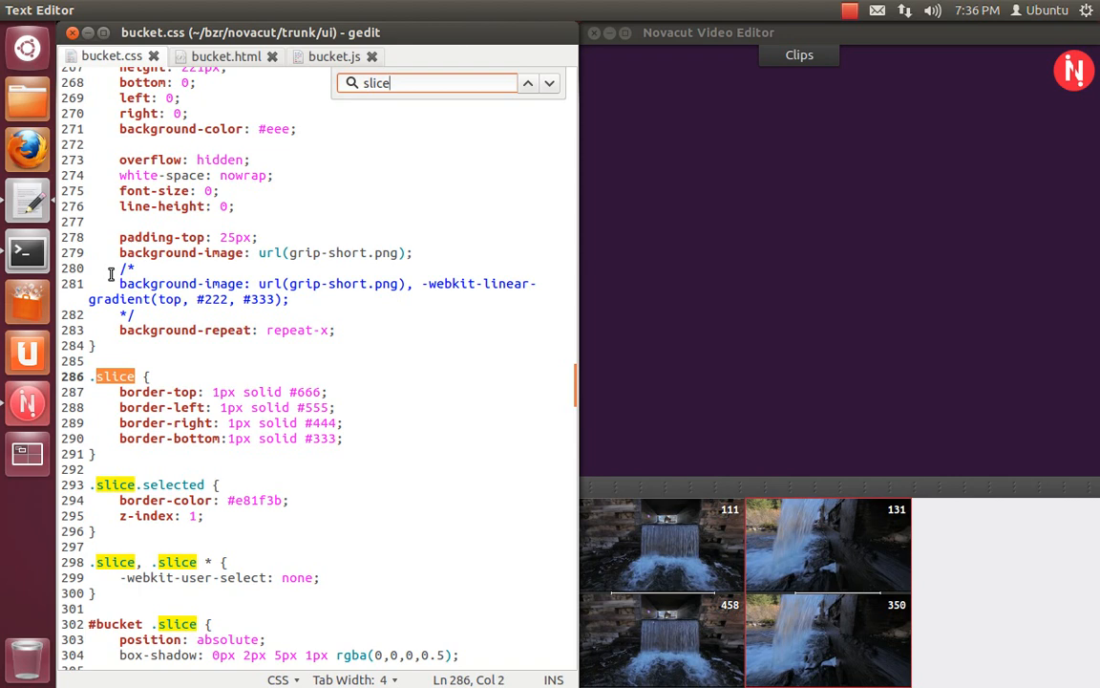
scroll("down", 3)
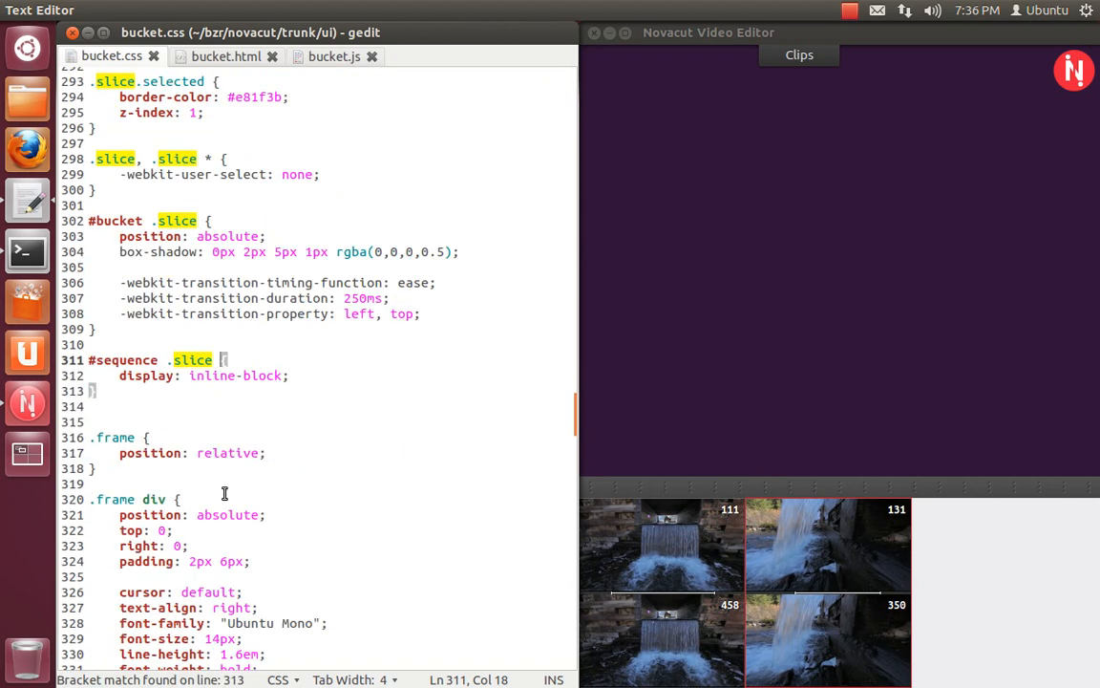
scroll("up", 3)
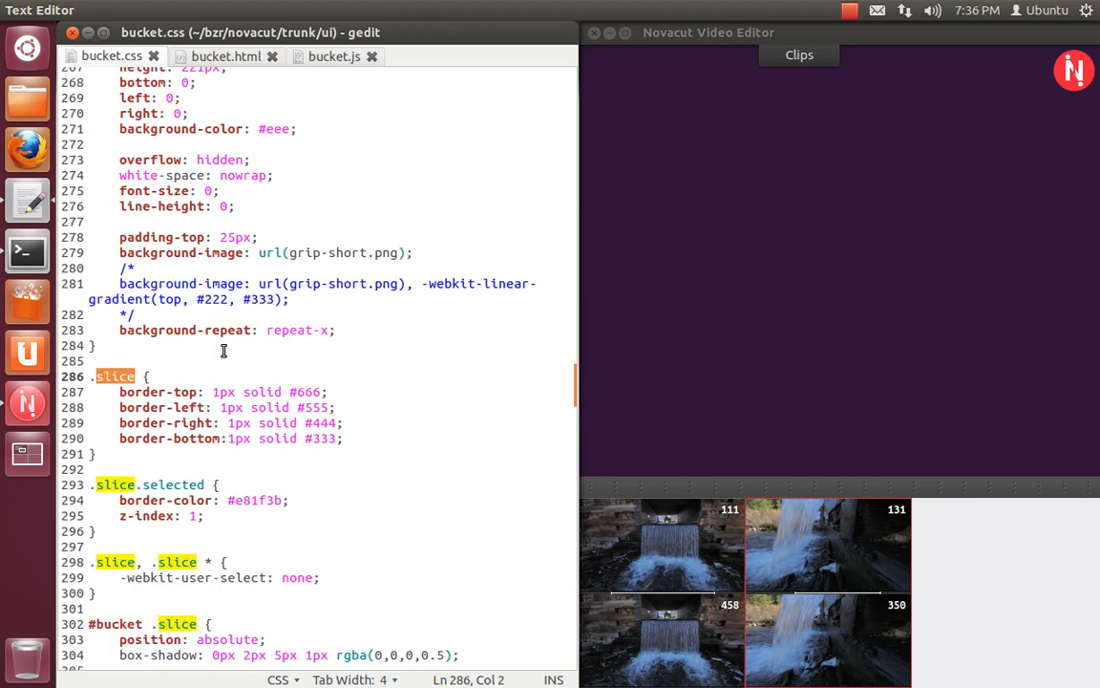
scroll("down", 3)
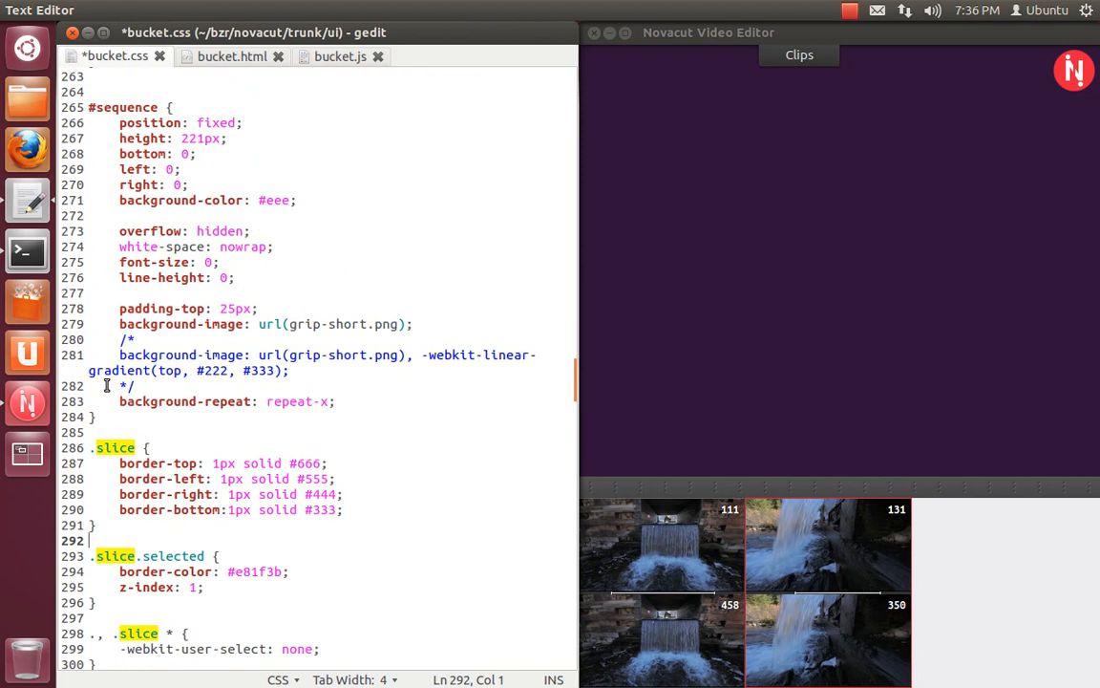
scroll("up", 3)
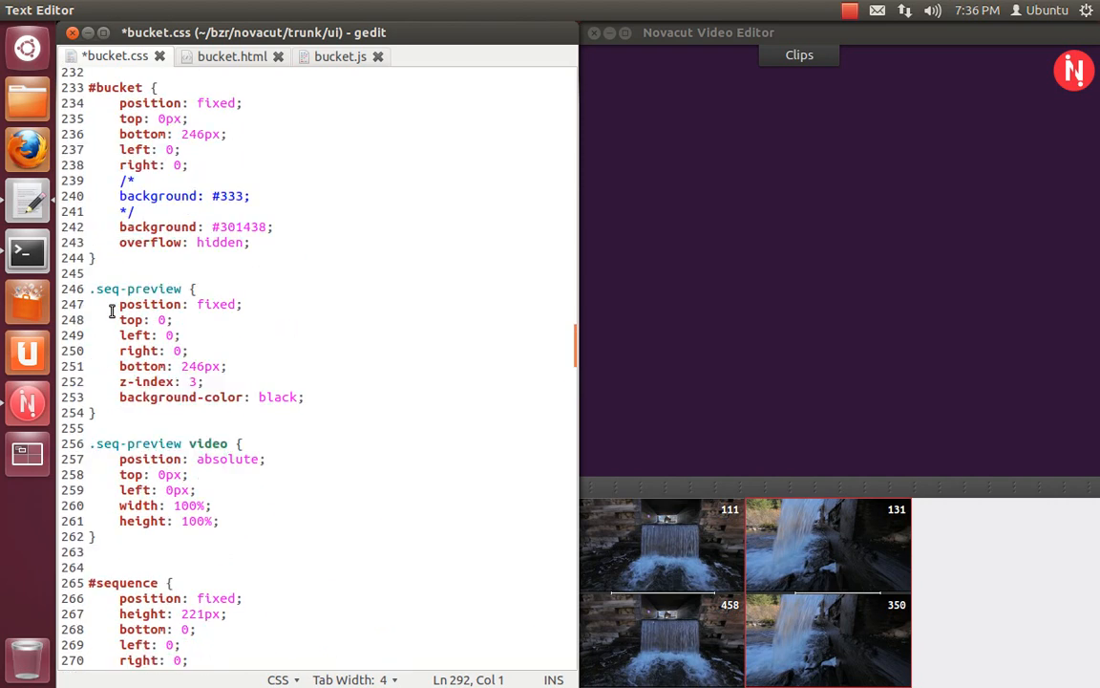
scroll("up", 3)
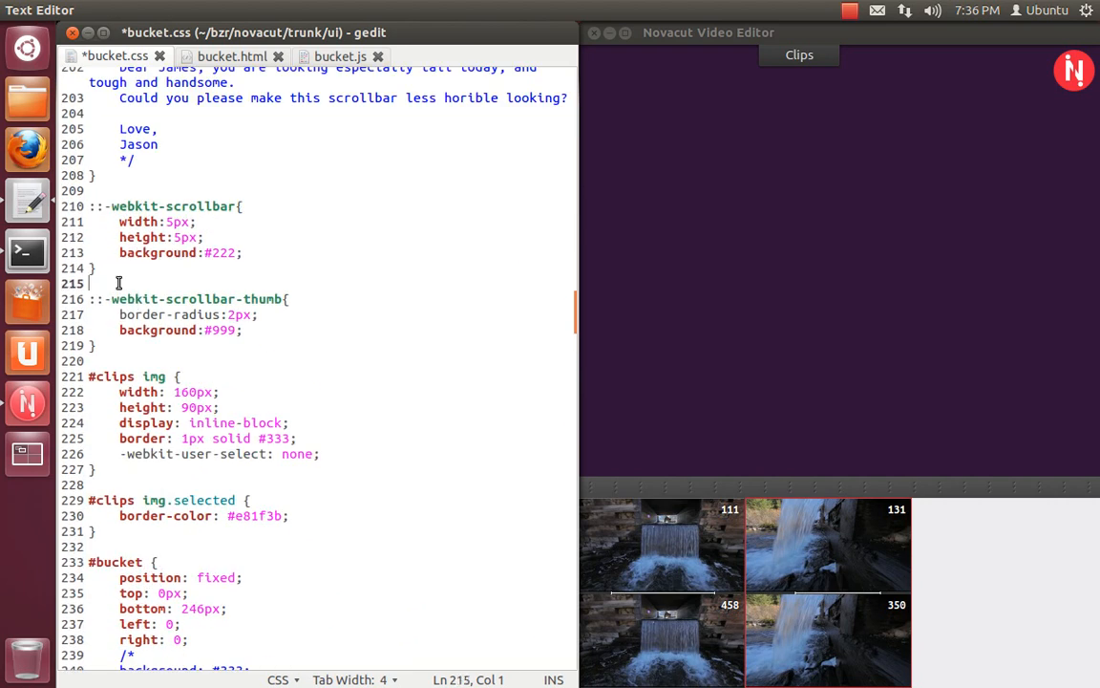
mouse_move(134, 313)
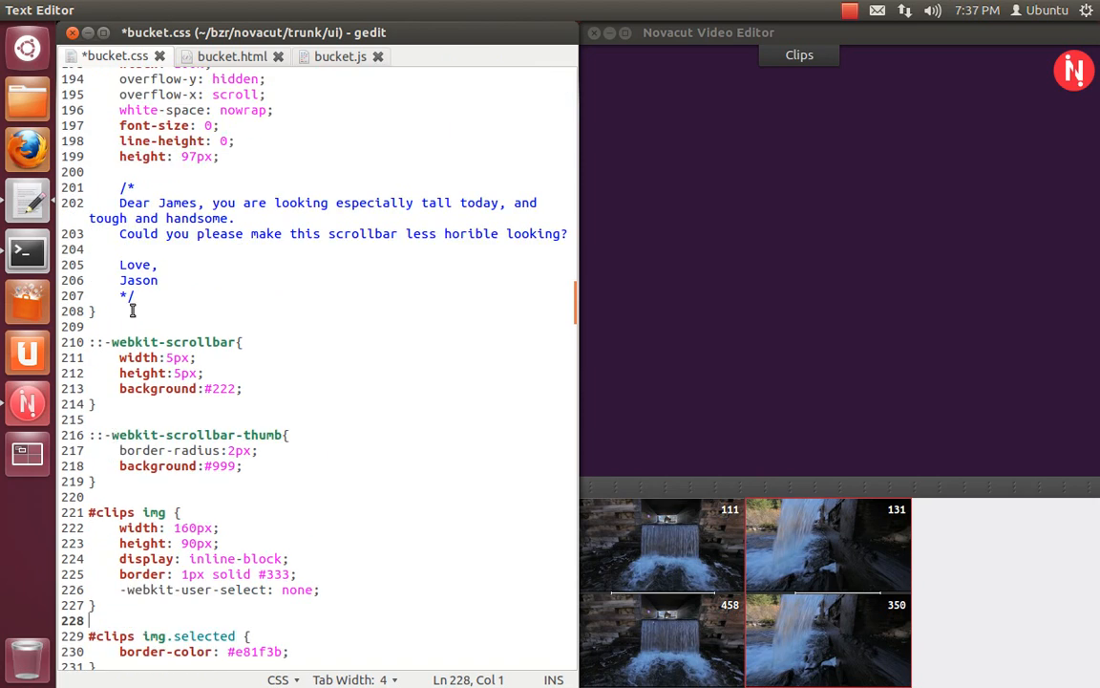
scroll("up", 3)
type("font-size")
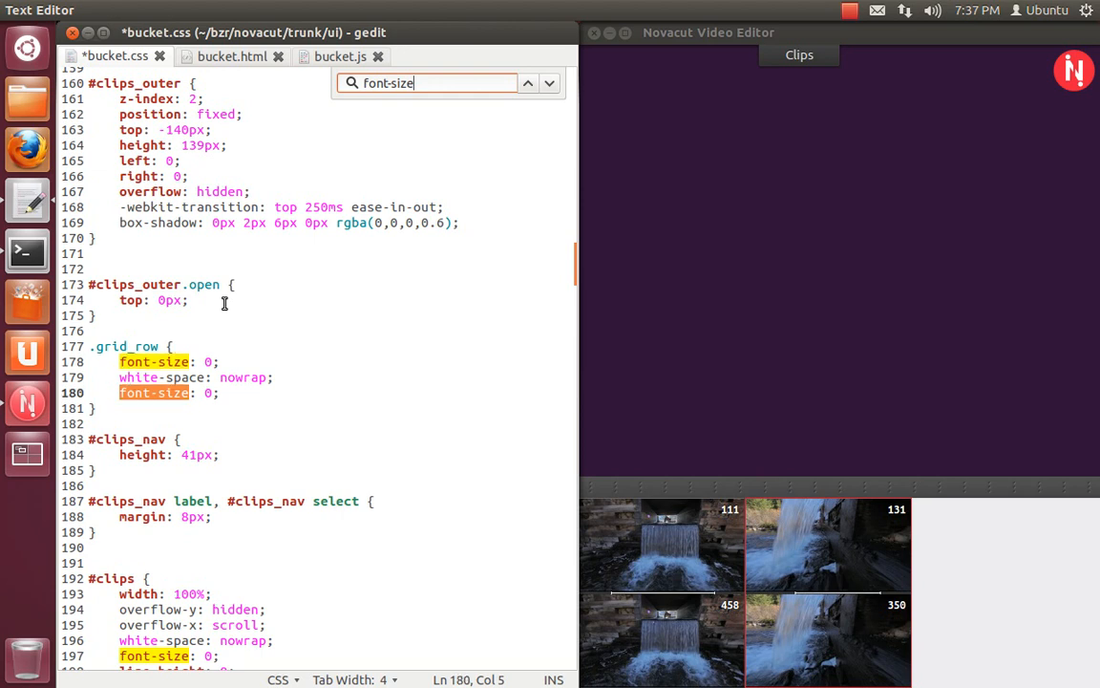
Step: Refocus the stylesheet at the .frame div rule's 14px font-size line
left_click(546, 84)
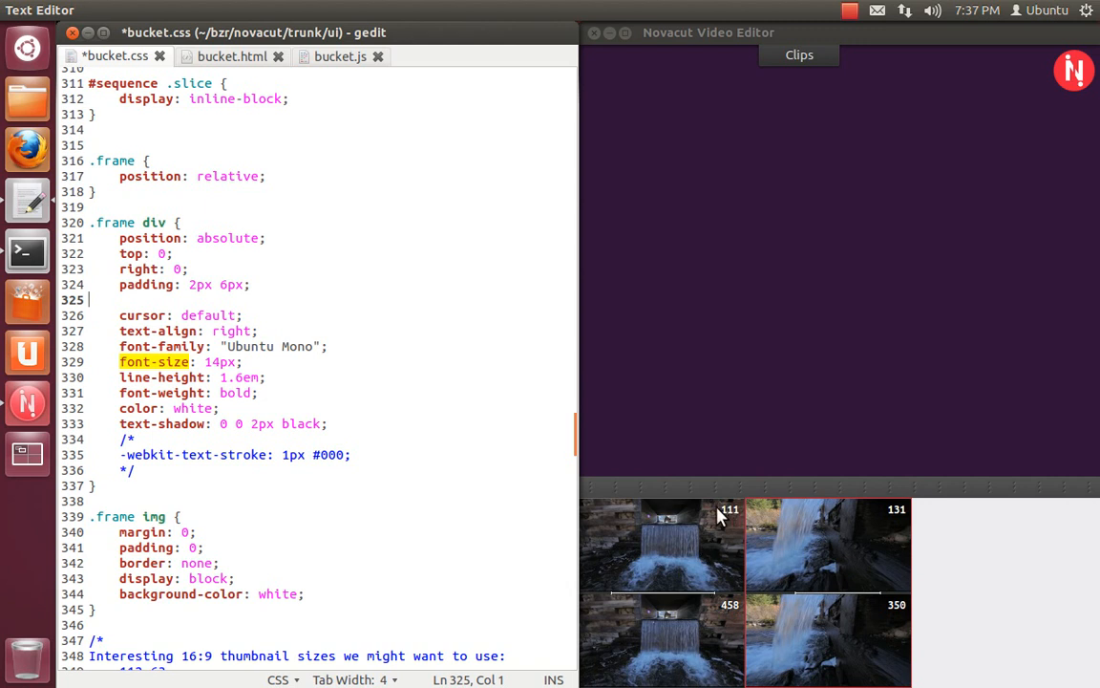
mouse_move(214, 346)
type("20")
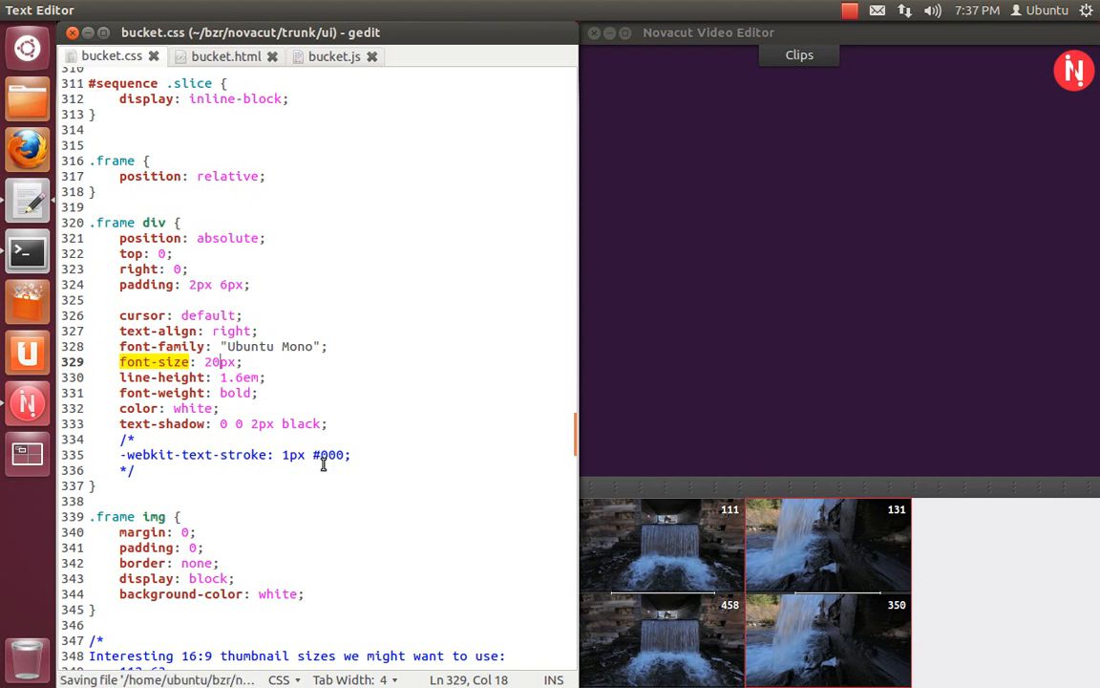
right_click(730, 283)
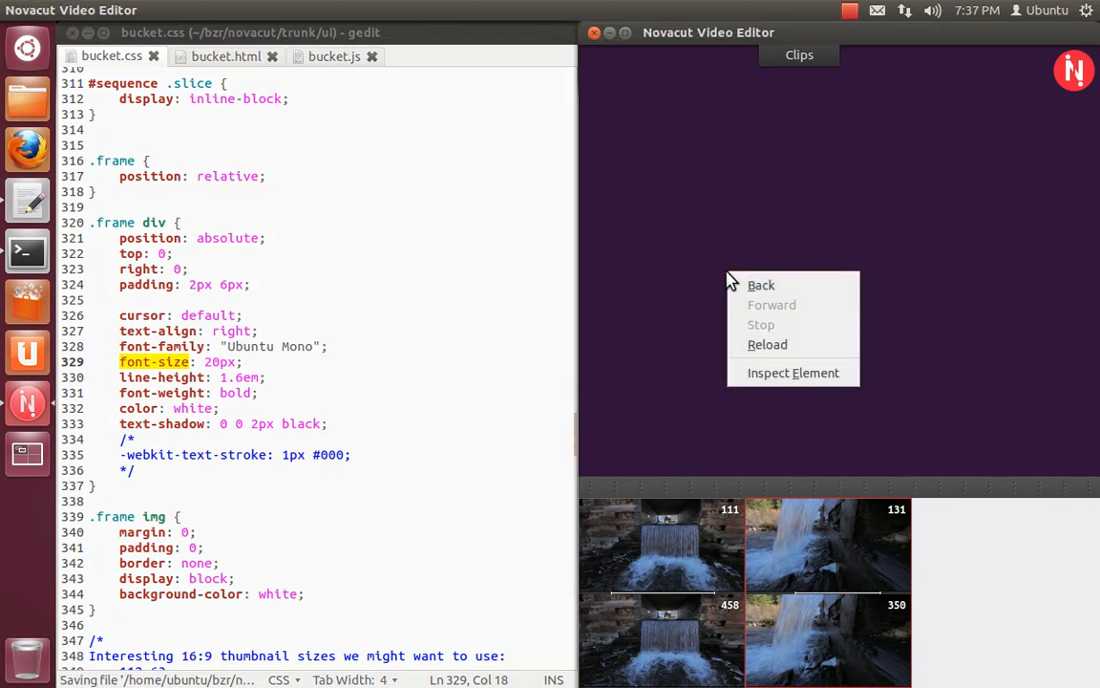
left_click(753, 347)
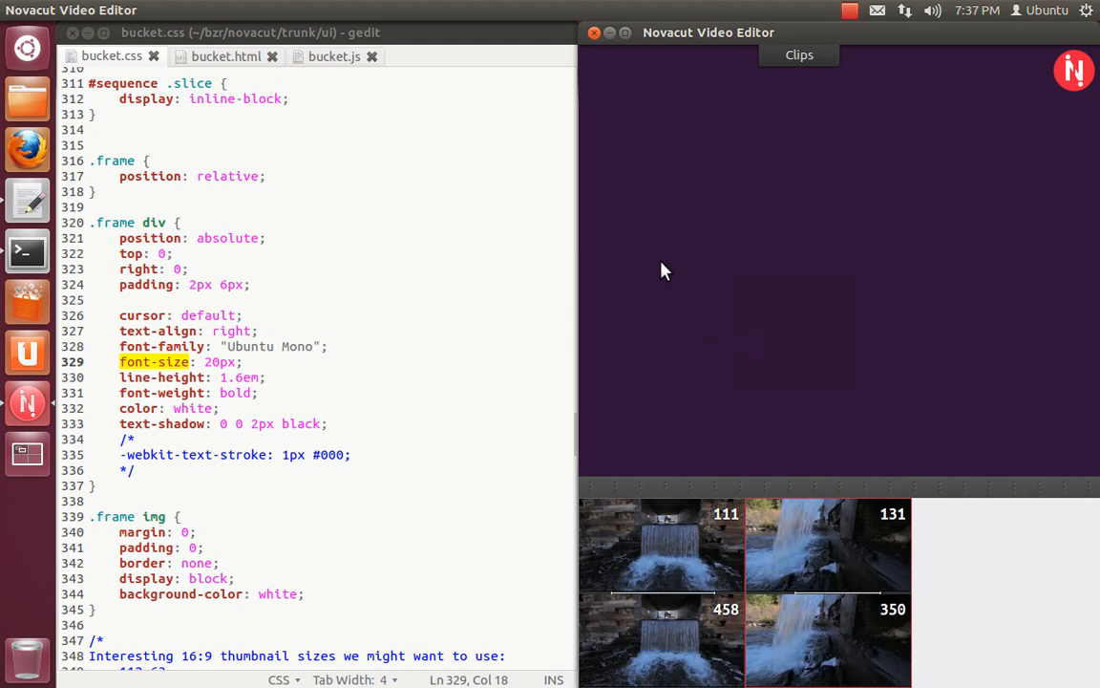
mouse_move(678, 208)
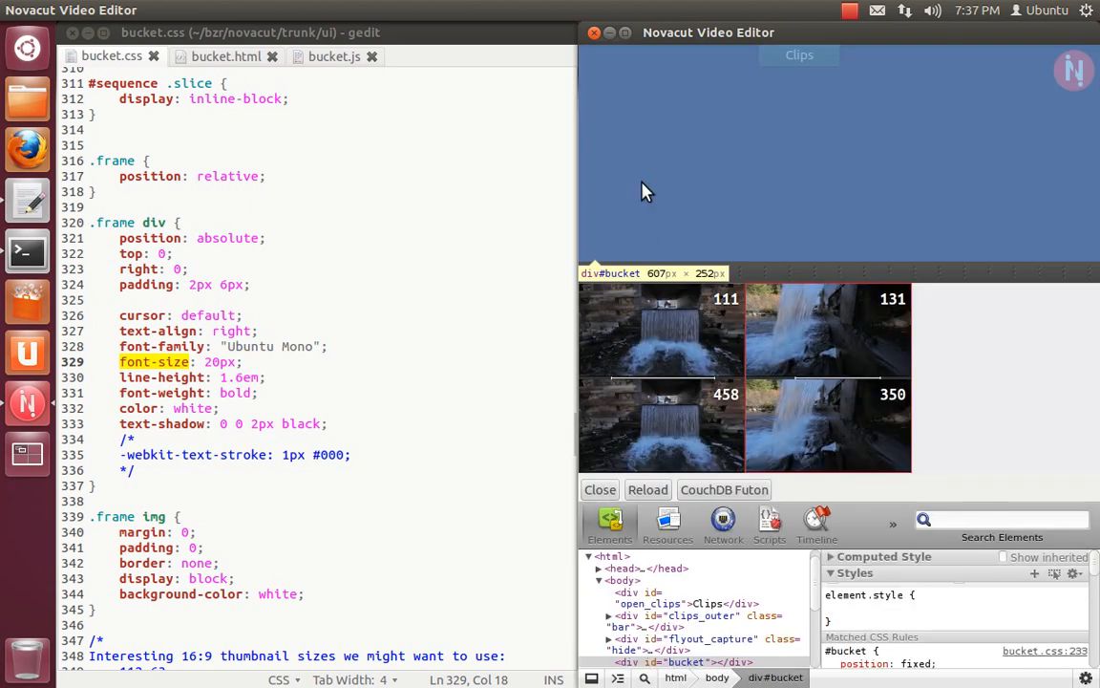
mouse_move(545, 9)
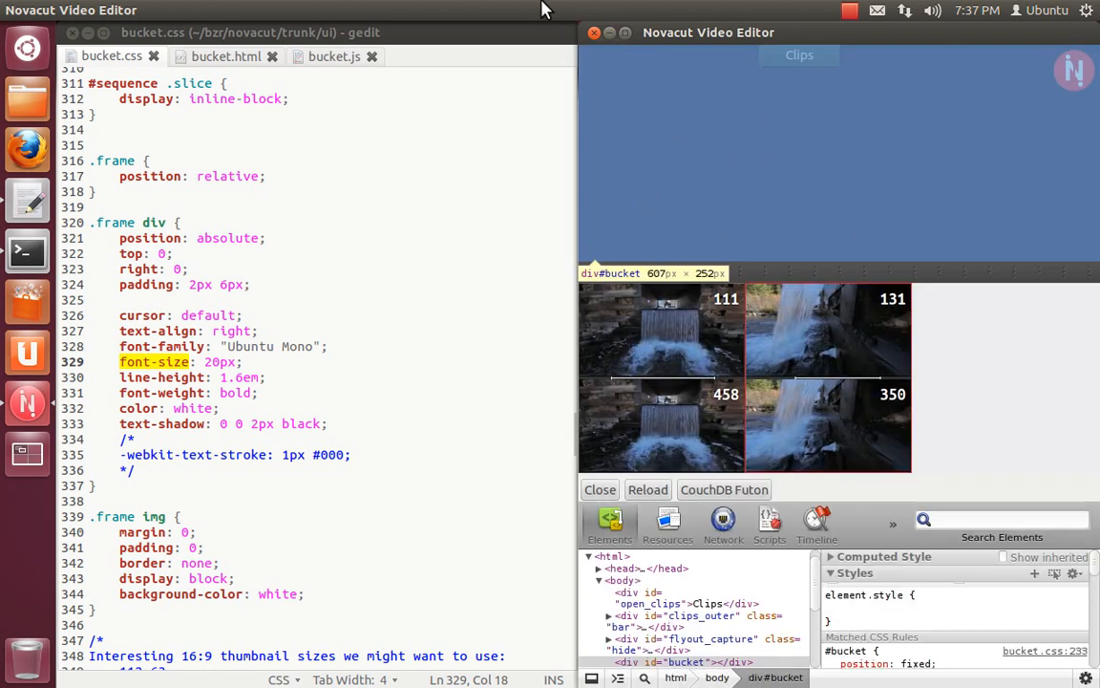
Step: Move the editor window lower, maximize it, and show the inspector's Console log
left_click_drag(708, 33, 709, 134)
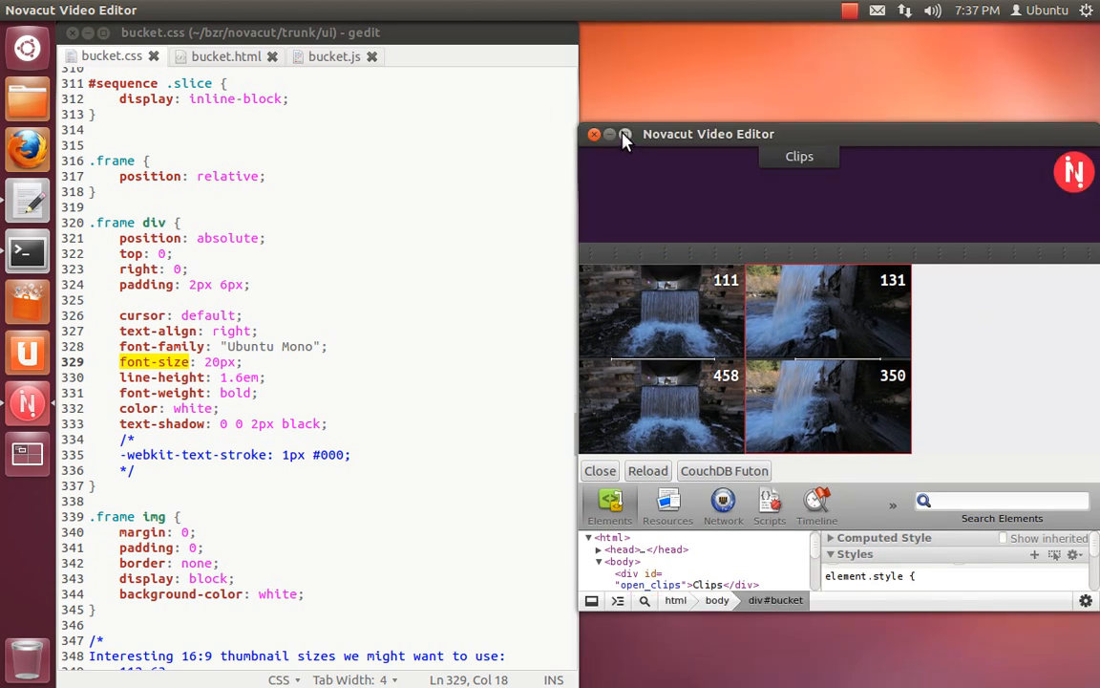
left_click(626, 133)
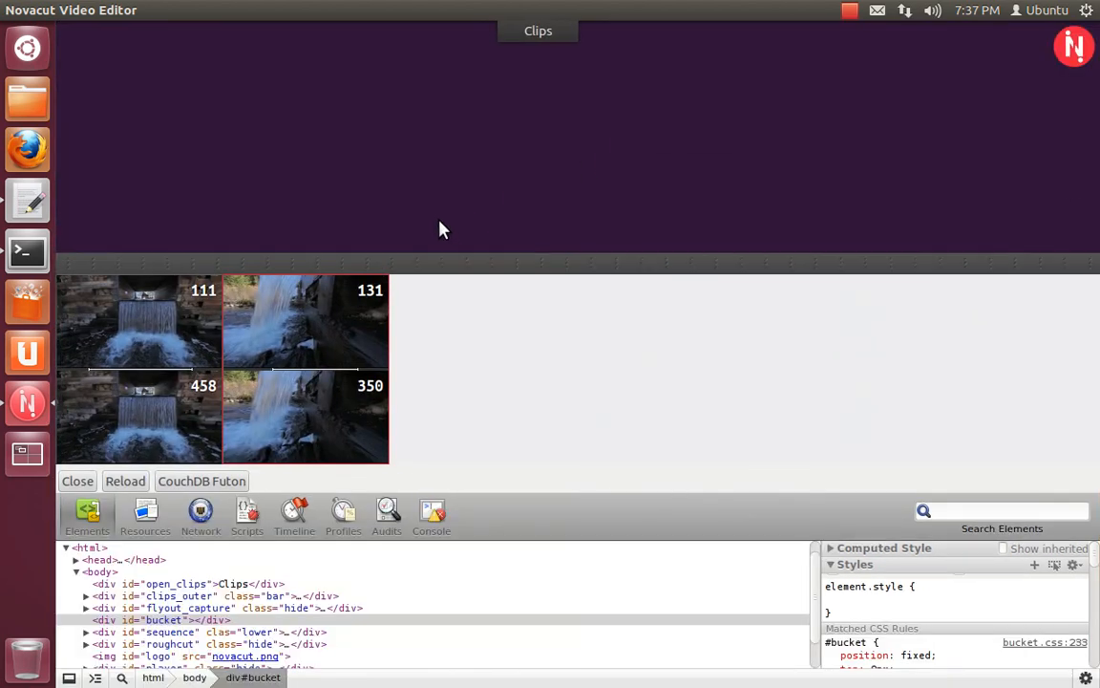
left_click(432, 516)
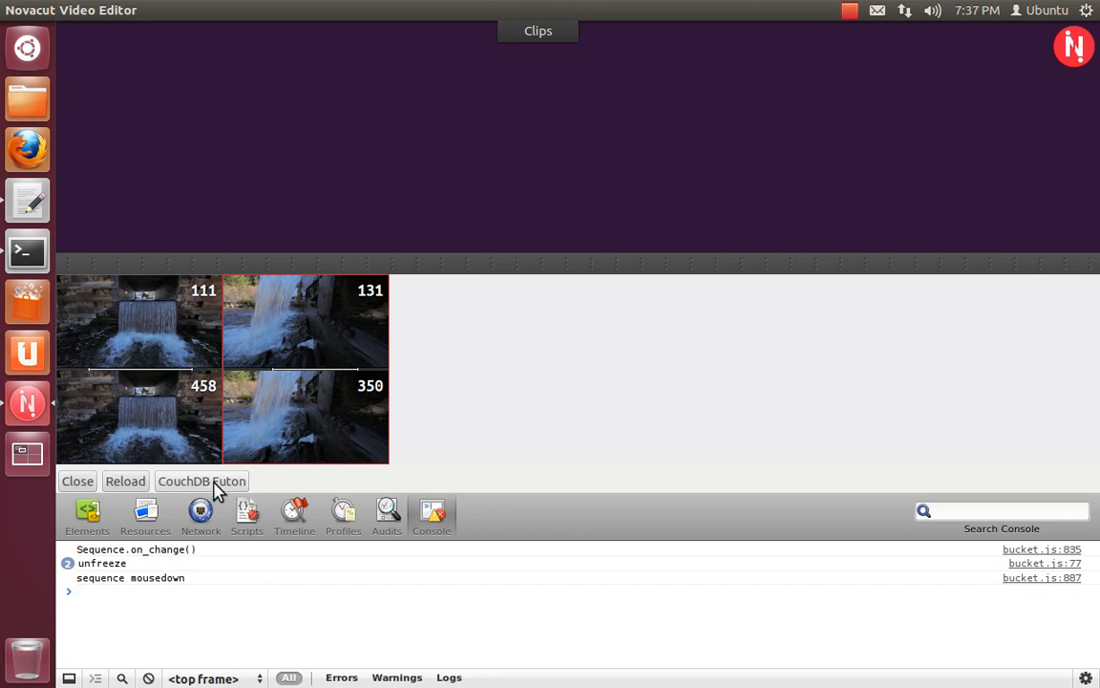
mouse_move(189, 478)
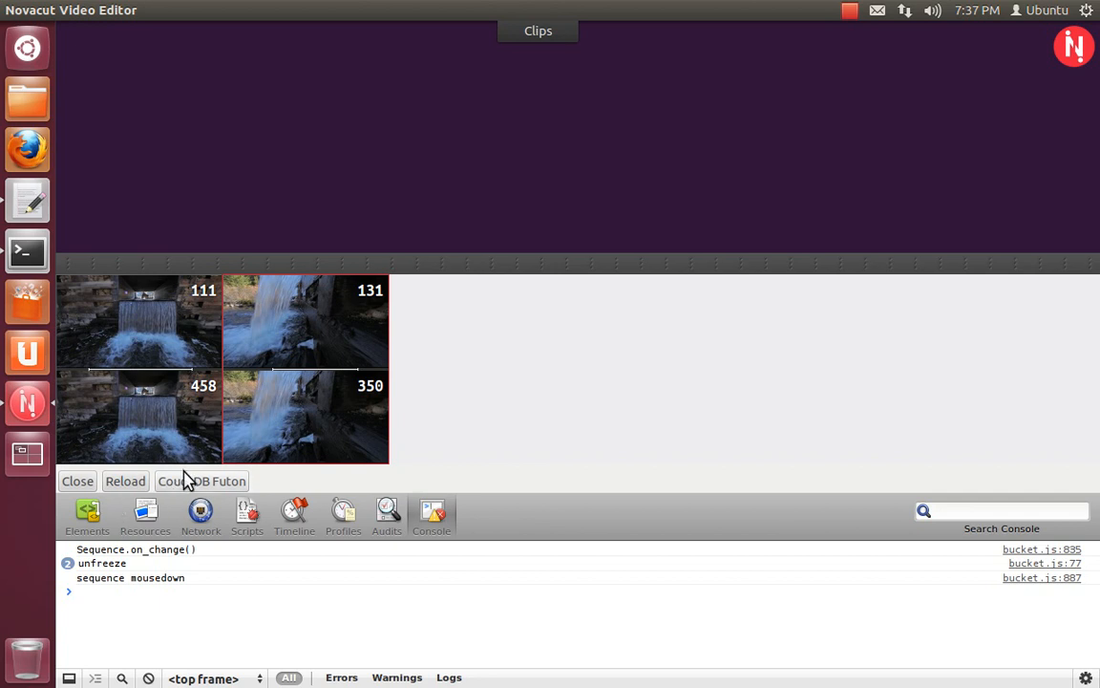
Step: Show the CouchDB Futon overview listing the seven databases
left_click(202, 482)
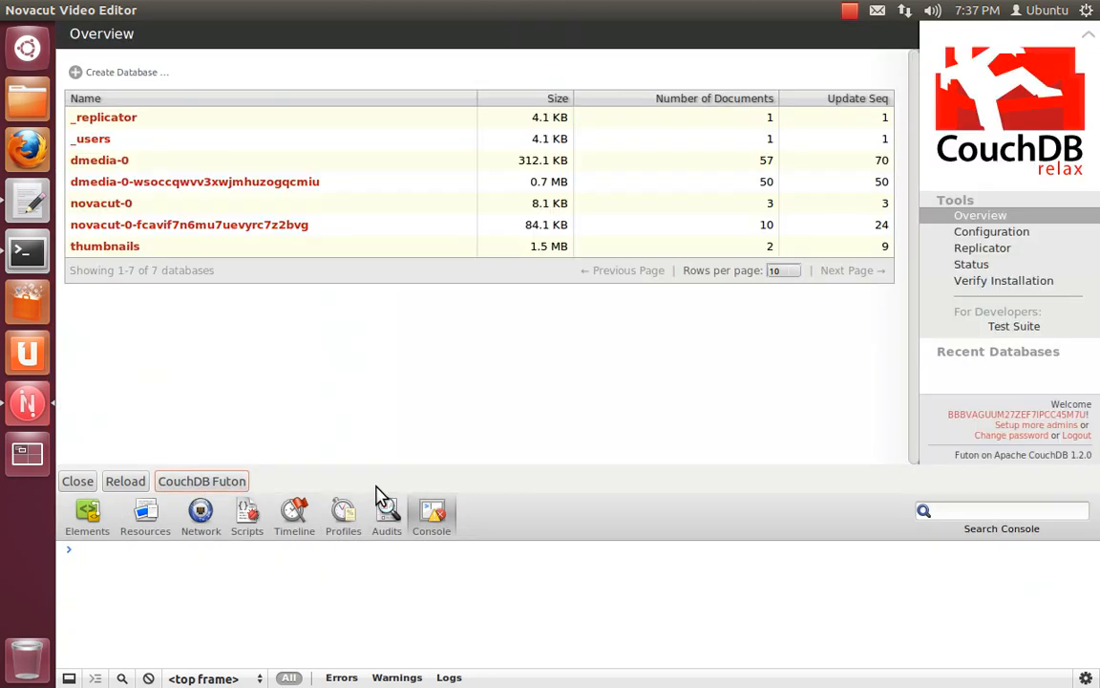
mouse_move(191, 348)
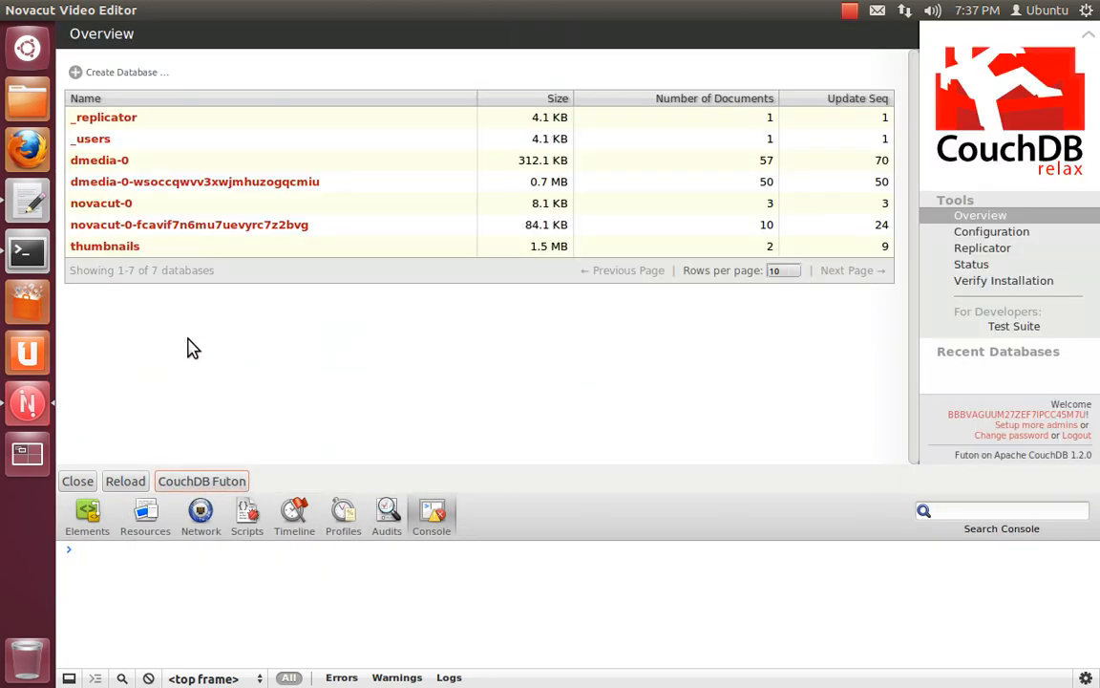
mouse_move(176, 399)
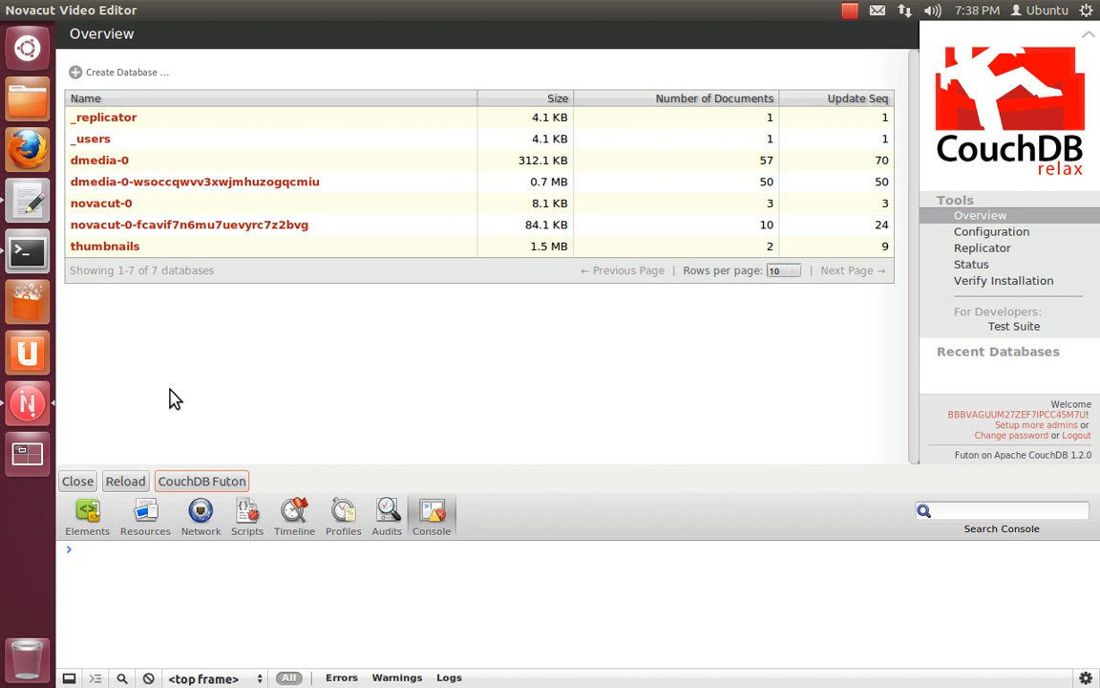
mouse_move(168, 340)
type("UI.orb.")
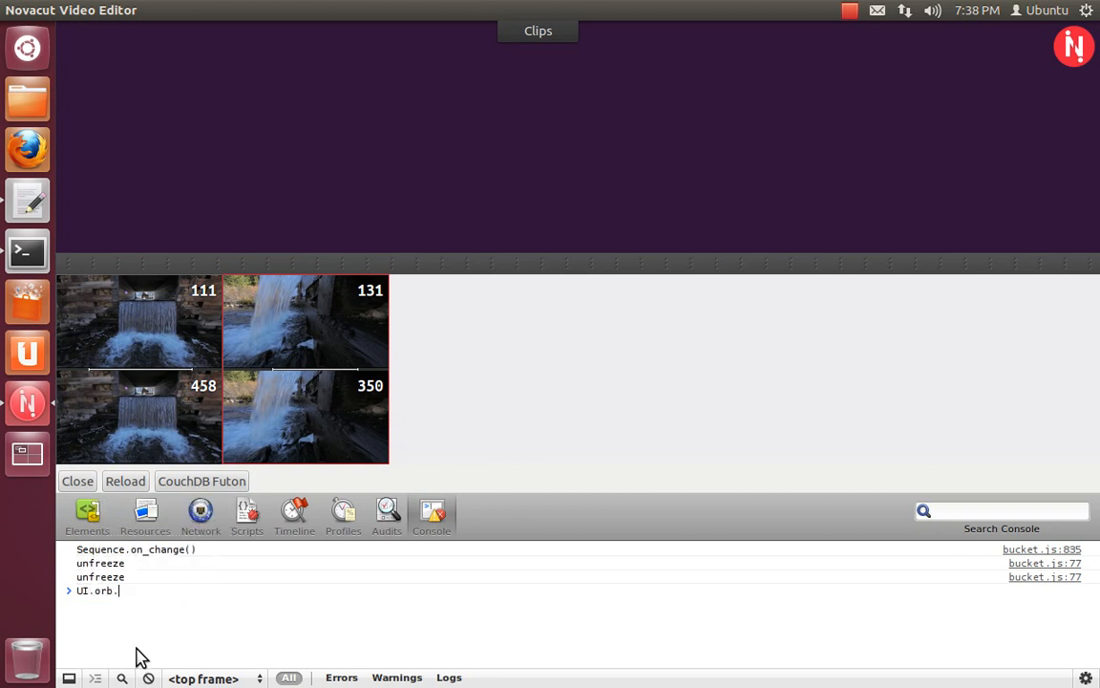
Step: Run UI.orb.toggle() in the console a few times, then grab the lower-right waterfall clip
type("toggle()")
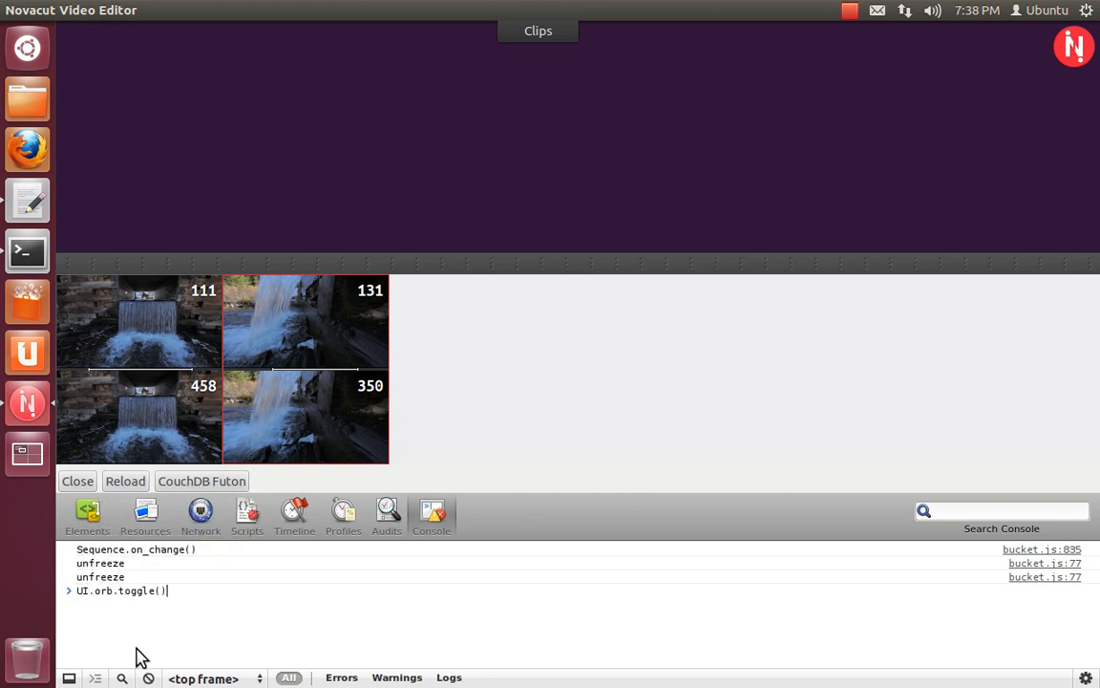
key("Return")
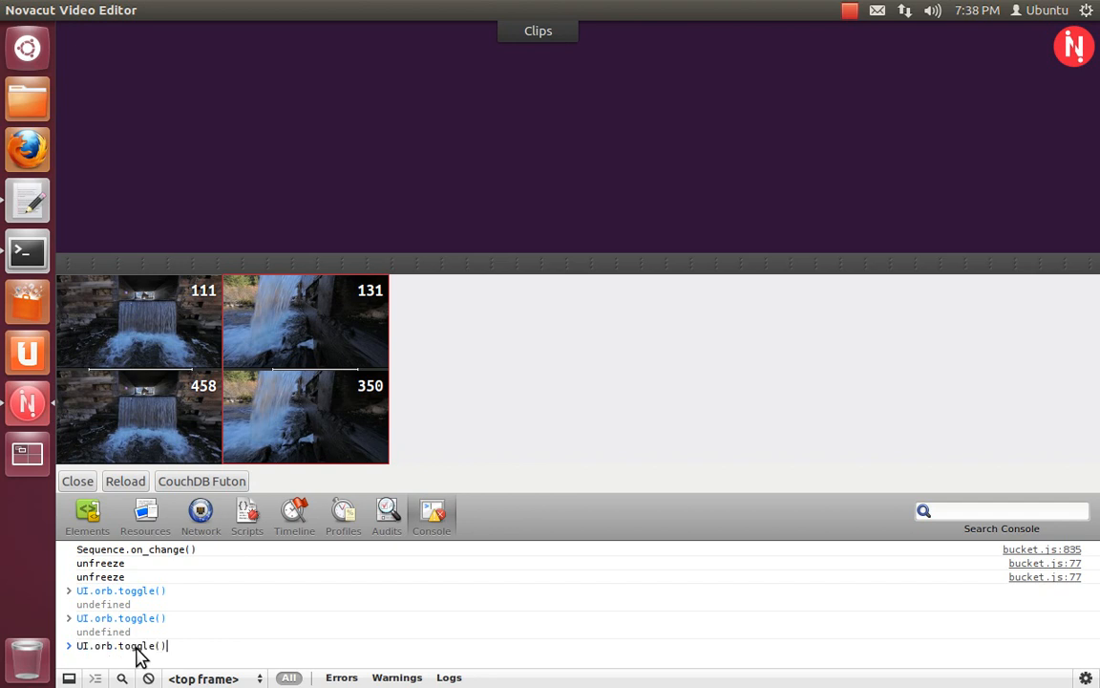
key("Return")
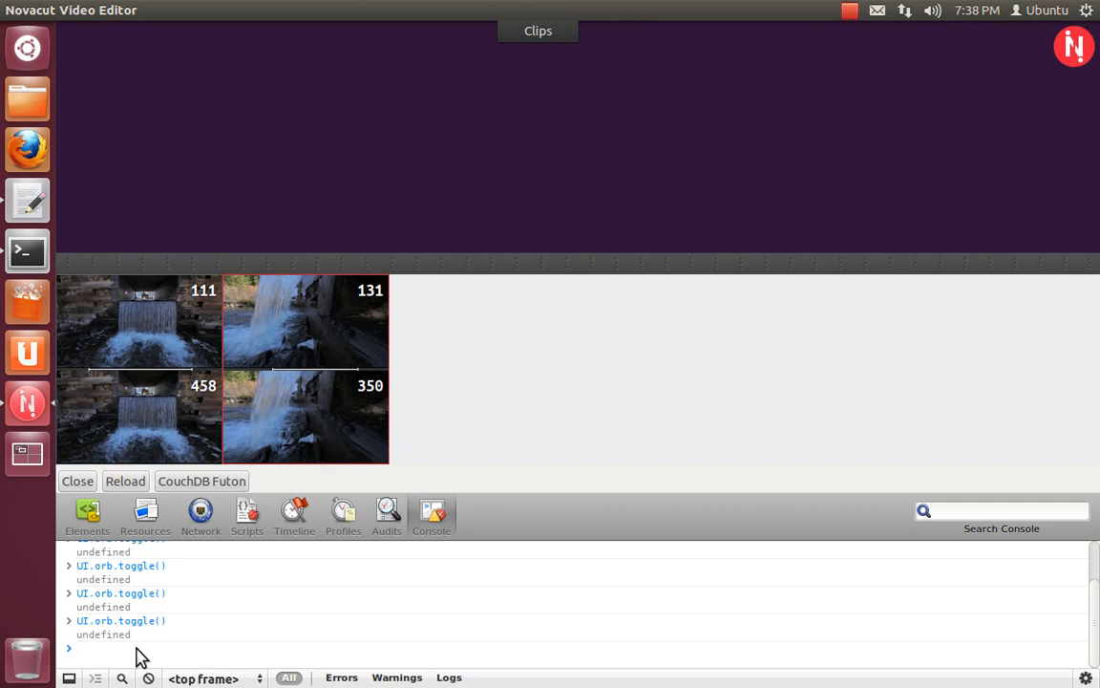
left_click(86, 647)
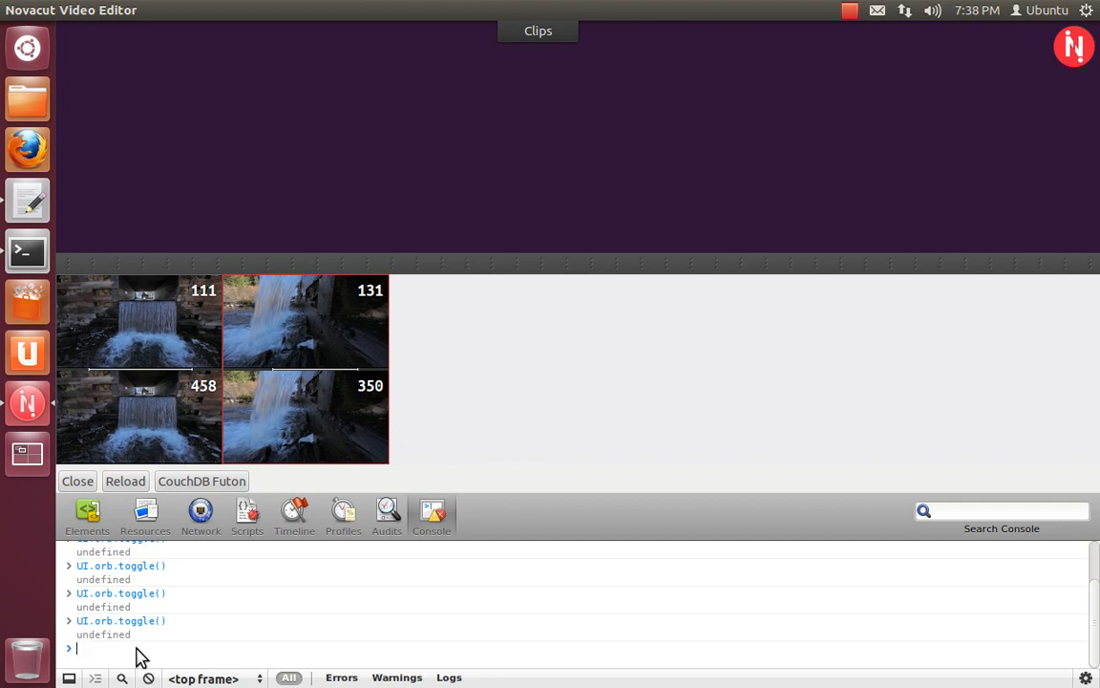
mouse_move(301, 428)
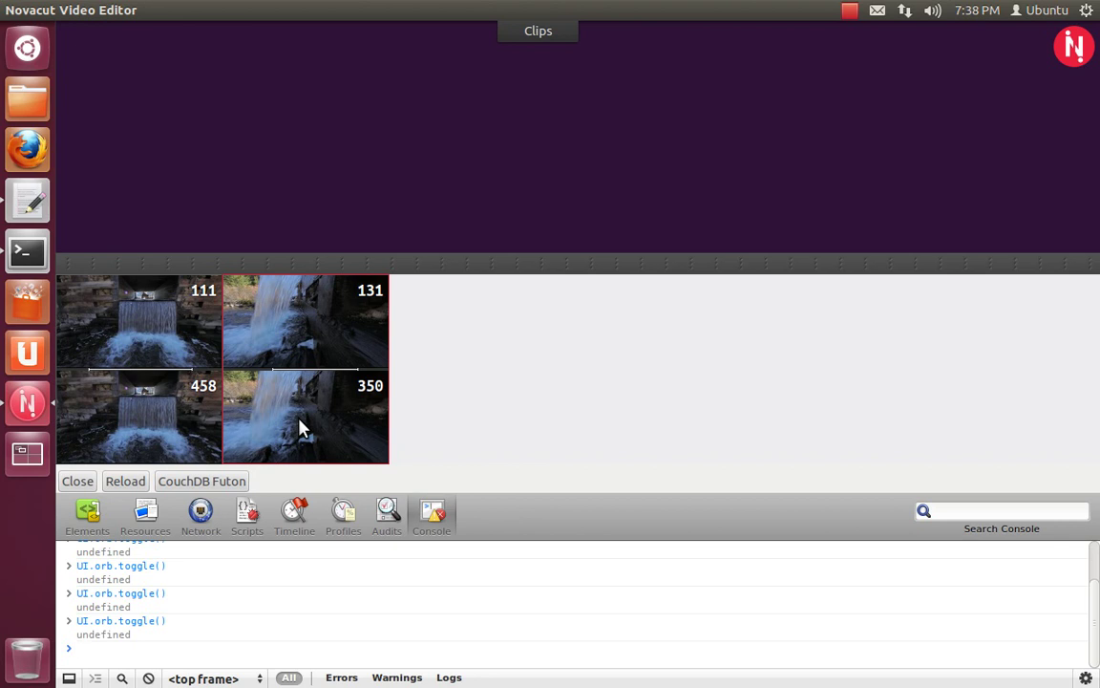
left_click(76, 647)
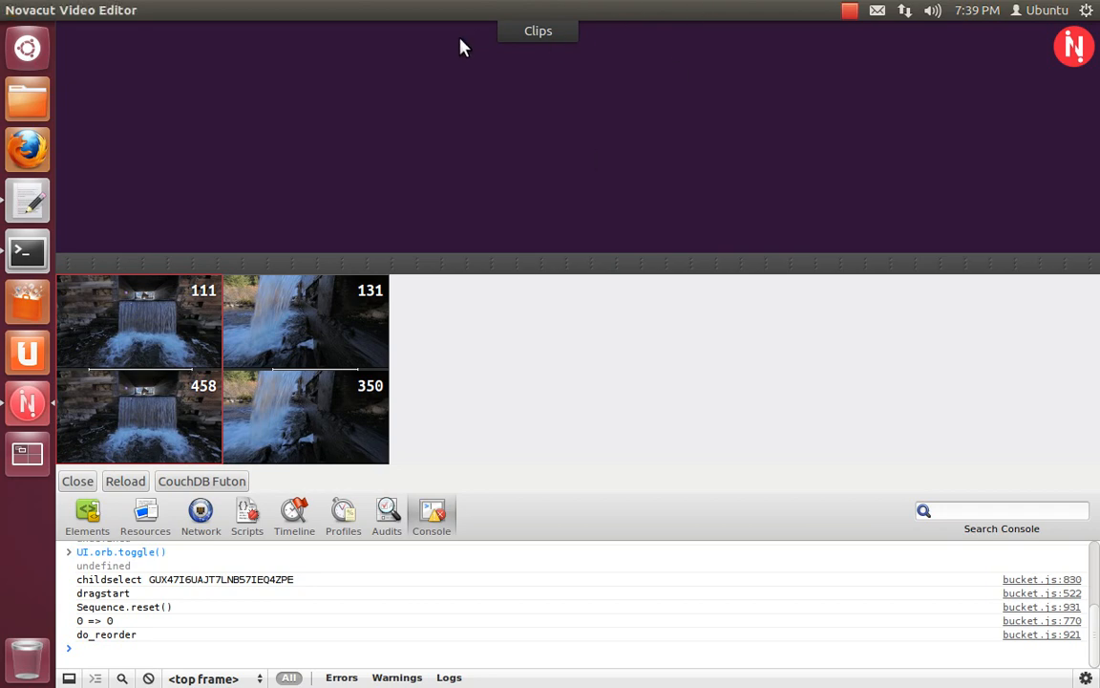
Step: Load the 'Migrated Tue, 17 Jul 2012' project from the Dmedia project list
left_click(258, 49)
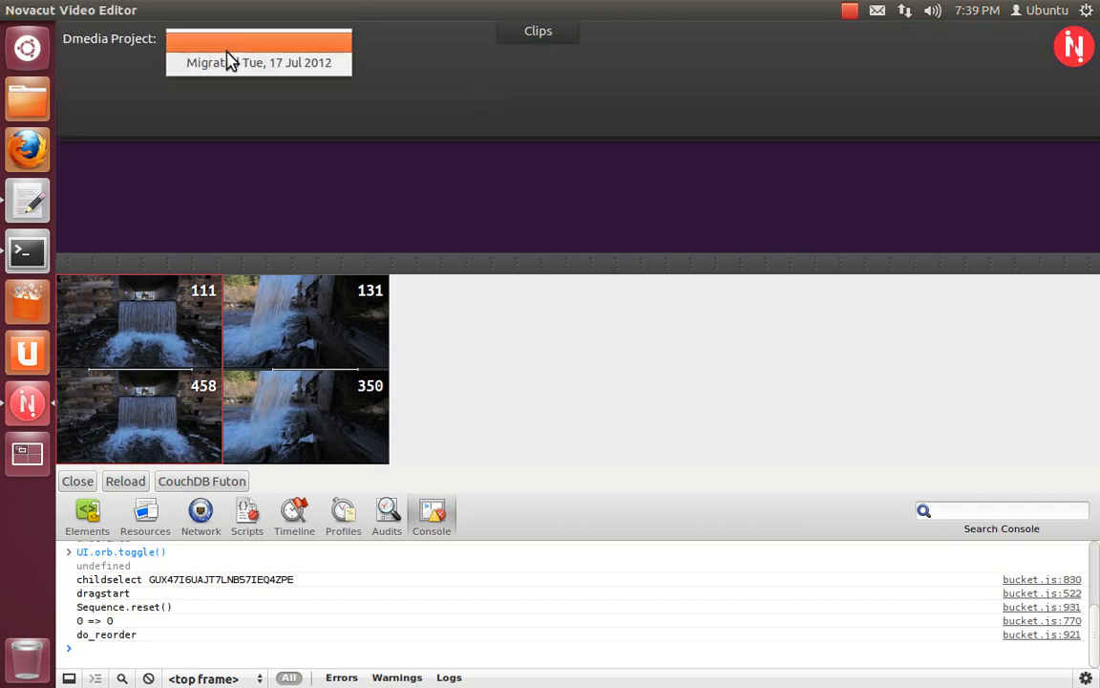
left_click(260, 61)
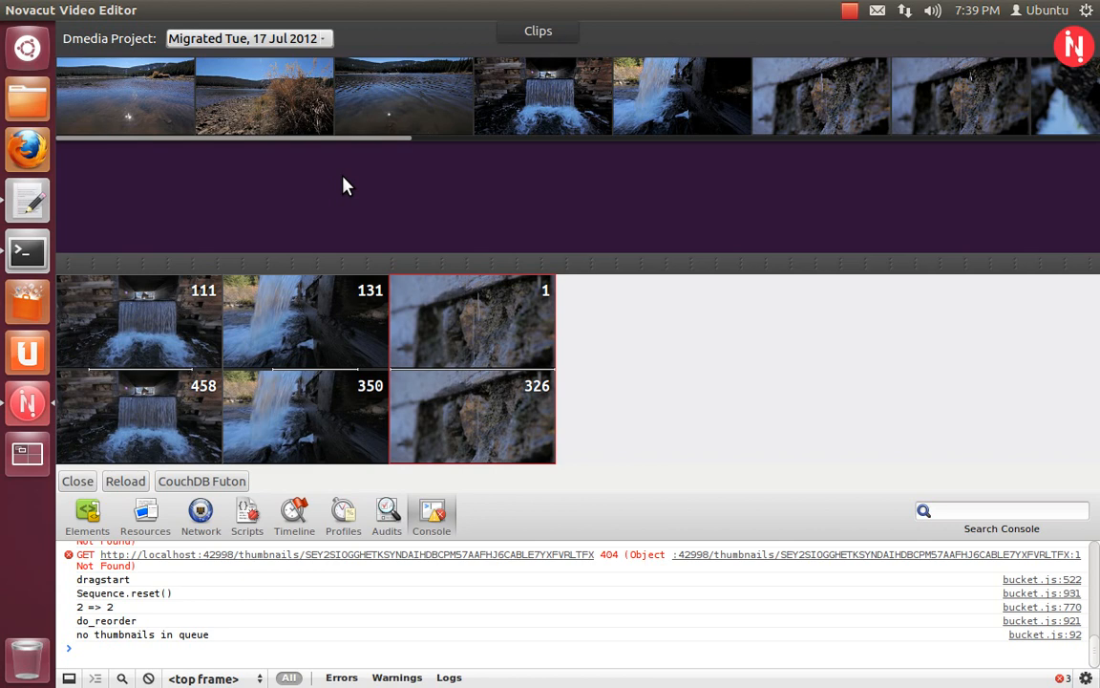
mouse_move(92, 488)
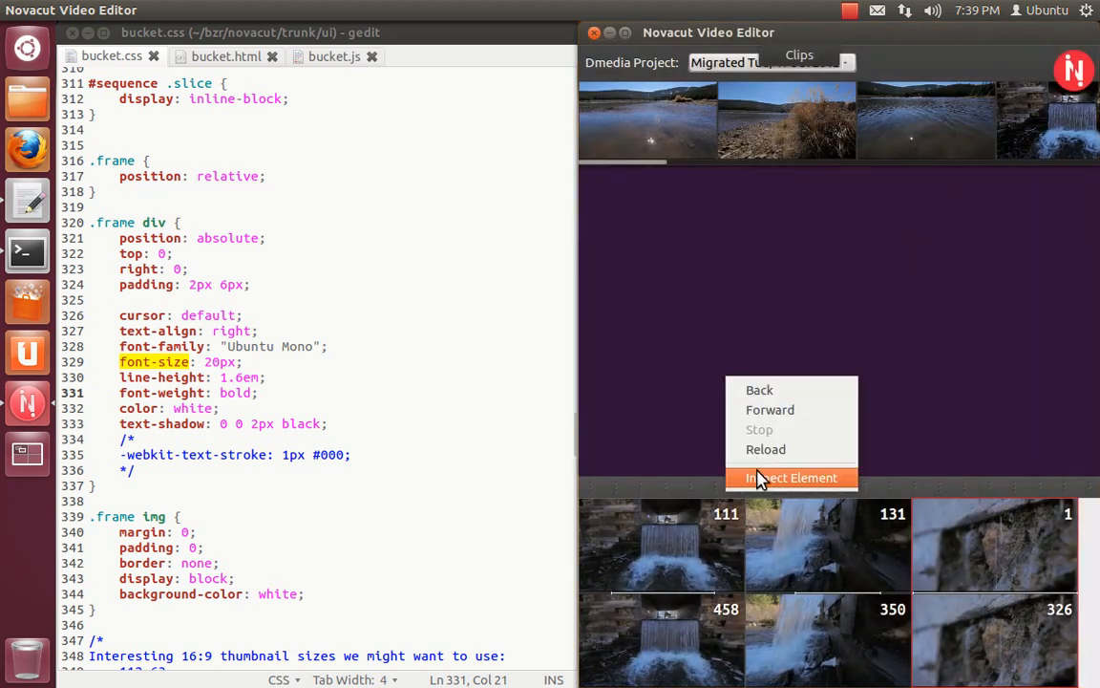
left_click(791, 477)
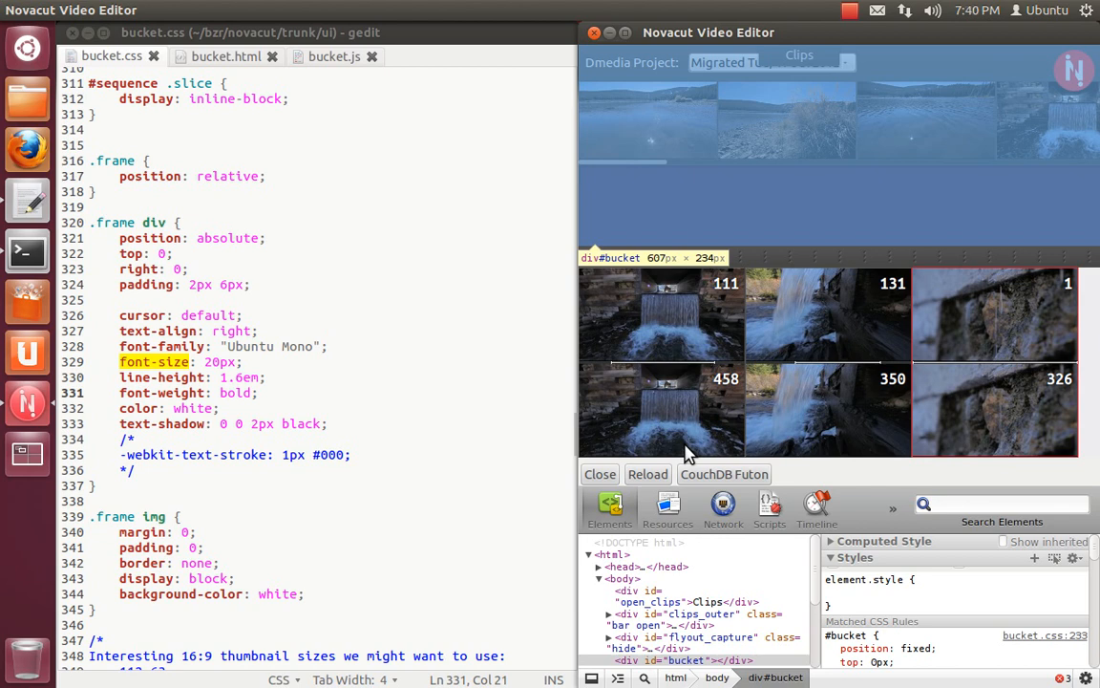
mouse_move(602, 492)
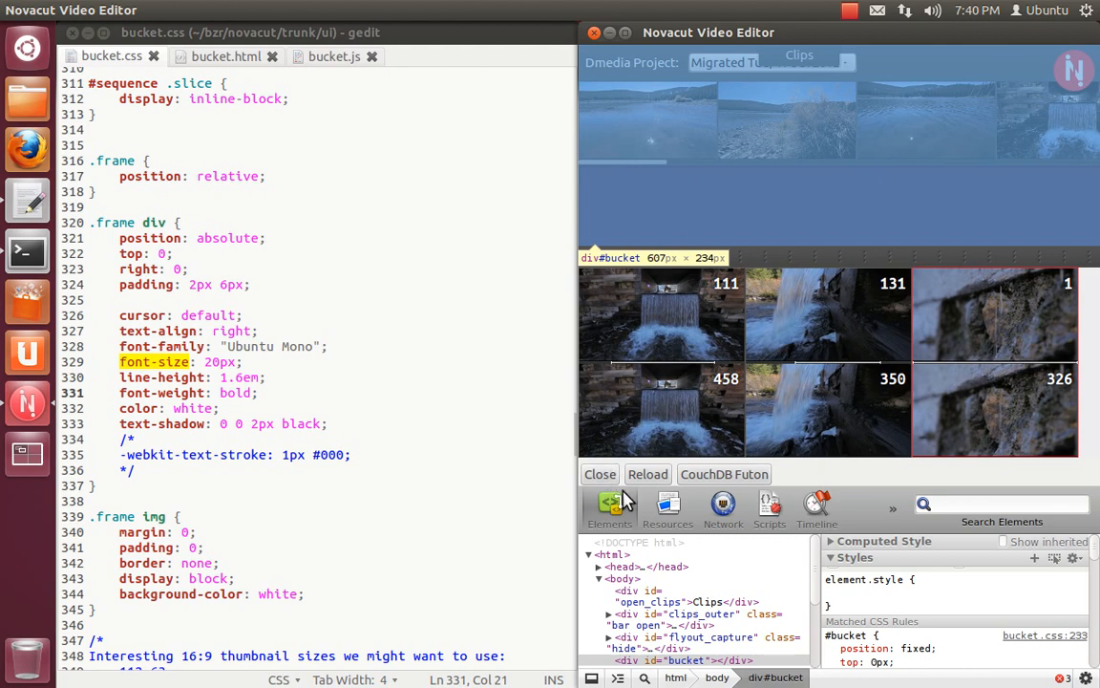
left_click(600, 474)
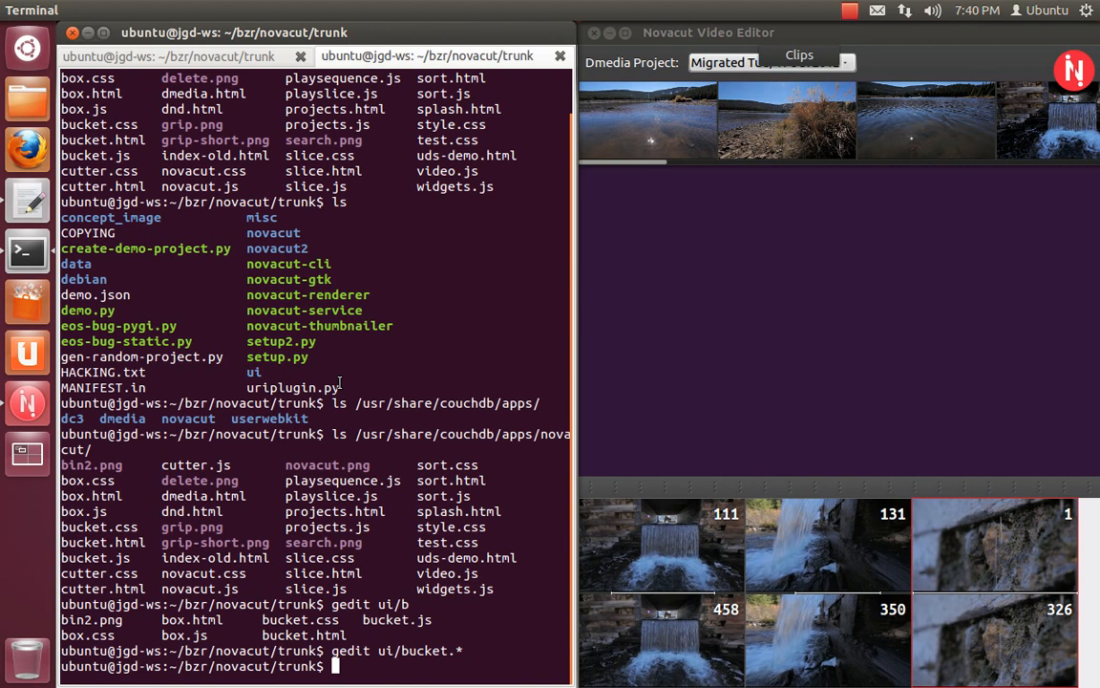
mouse_move(428, 382)
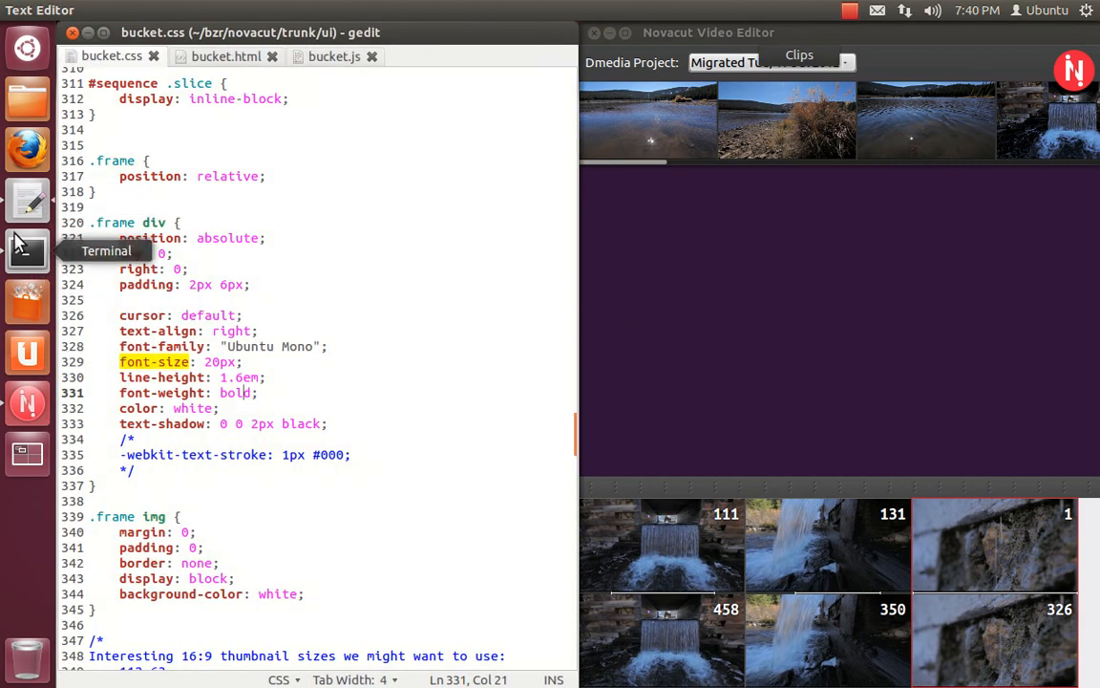
Step: In the bzr folder, create the userwebit shared repository with bzr init-repo
left_click(27, 252)
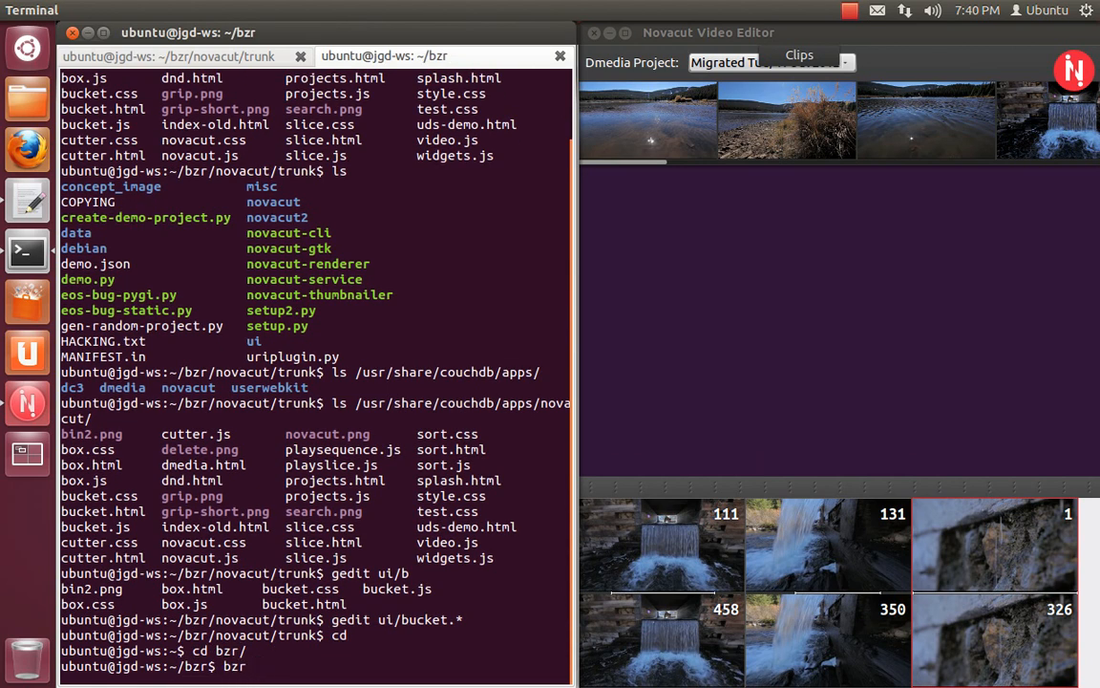
type("b")
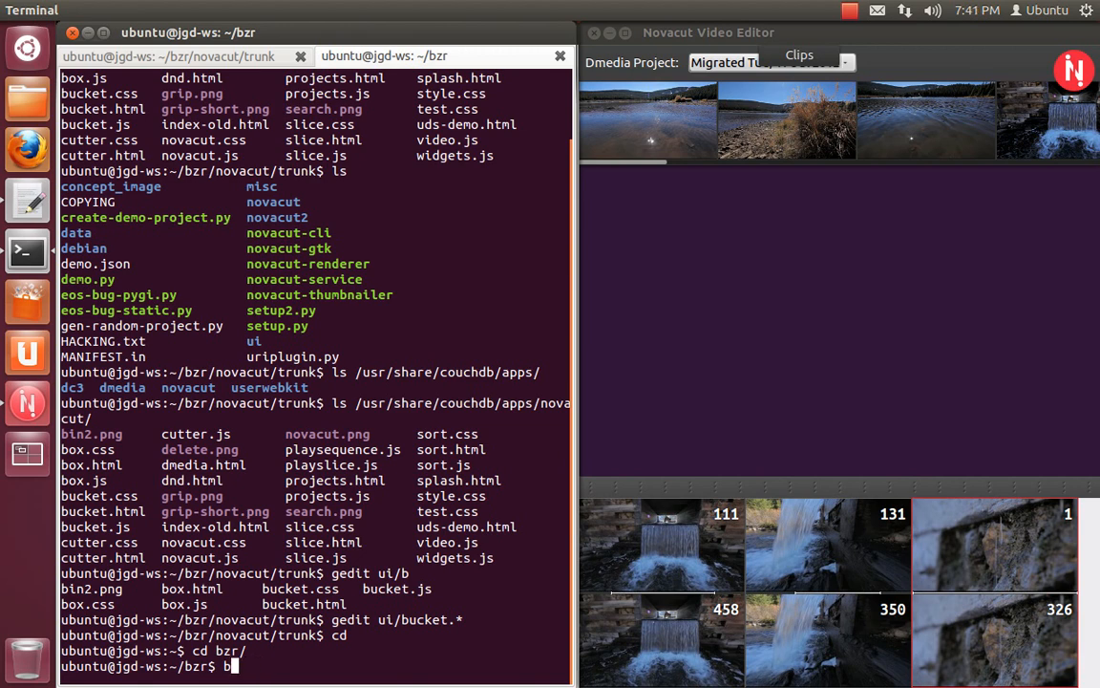
type("zr")
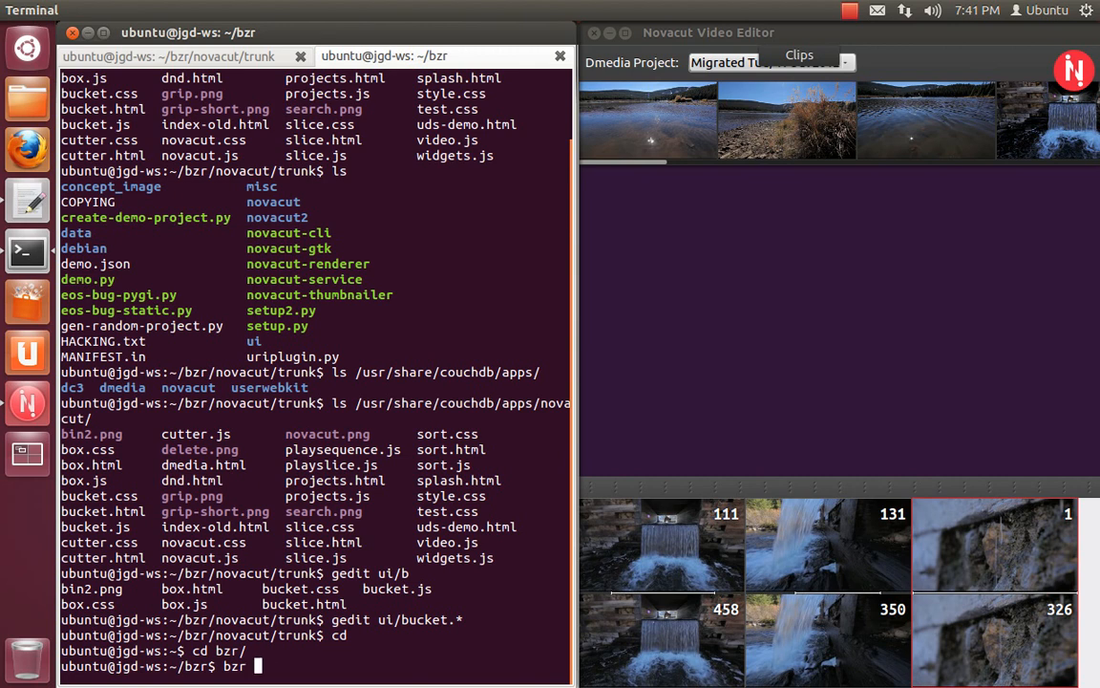
type("init-re")
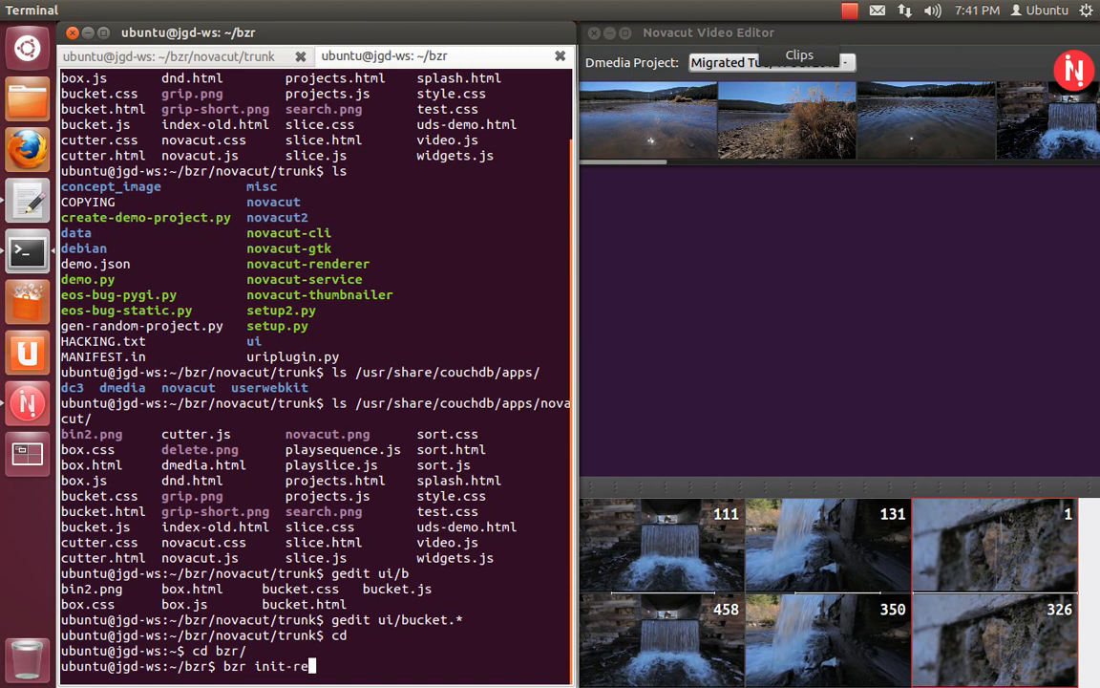
type("usercouch")
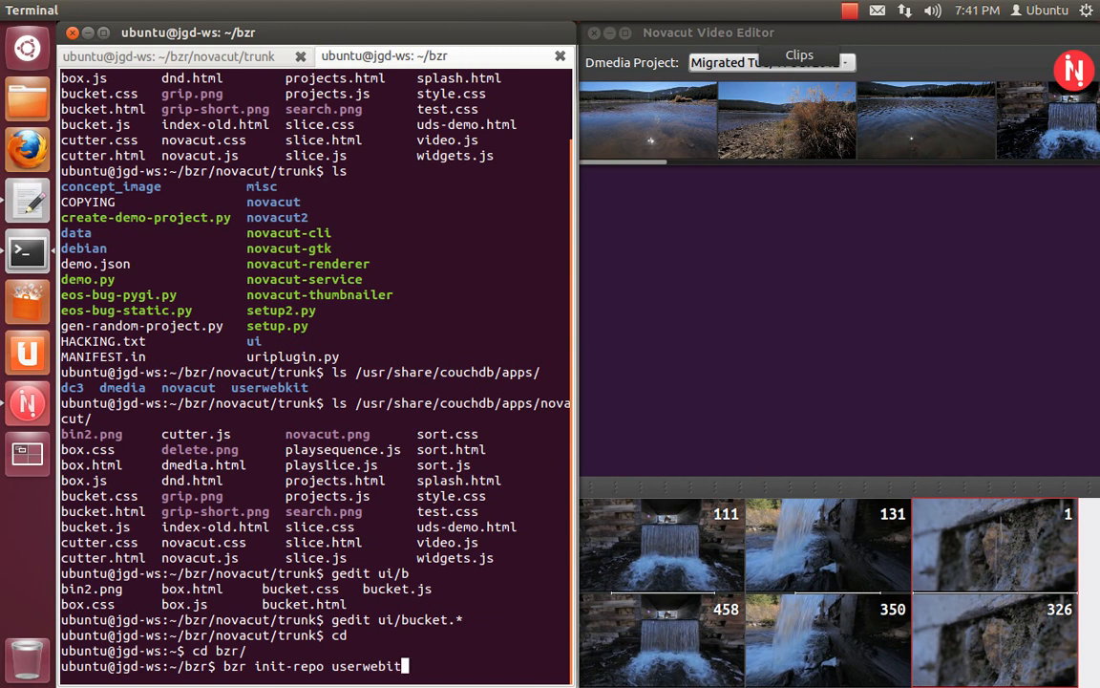
key("Return")
type("bzr checkout")
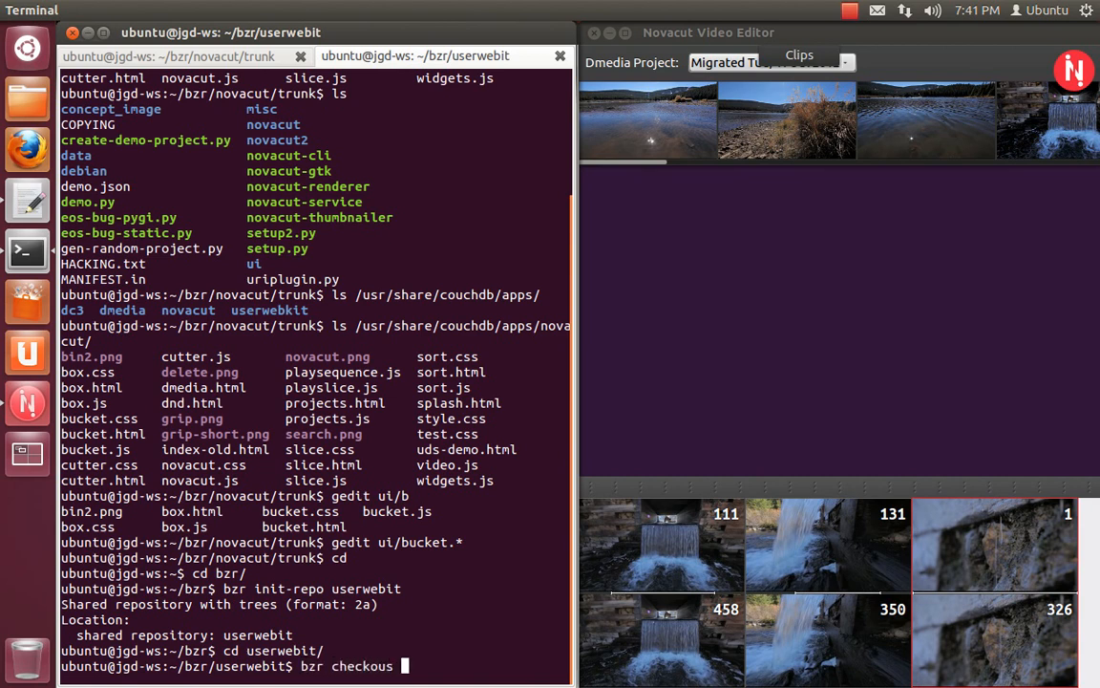
Step: Check out lp:userwebkit trunk into the repository with bzr checkout
type("lp")
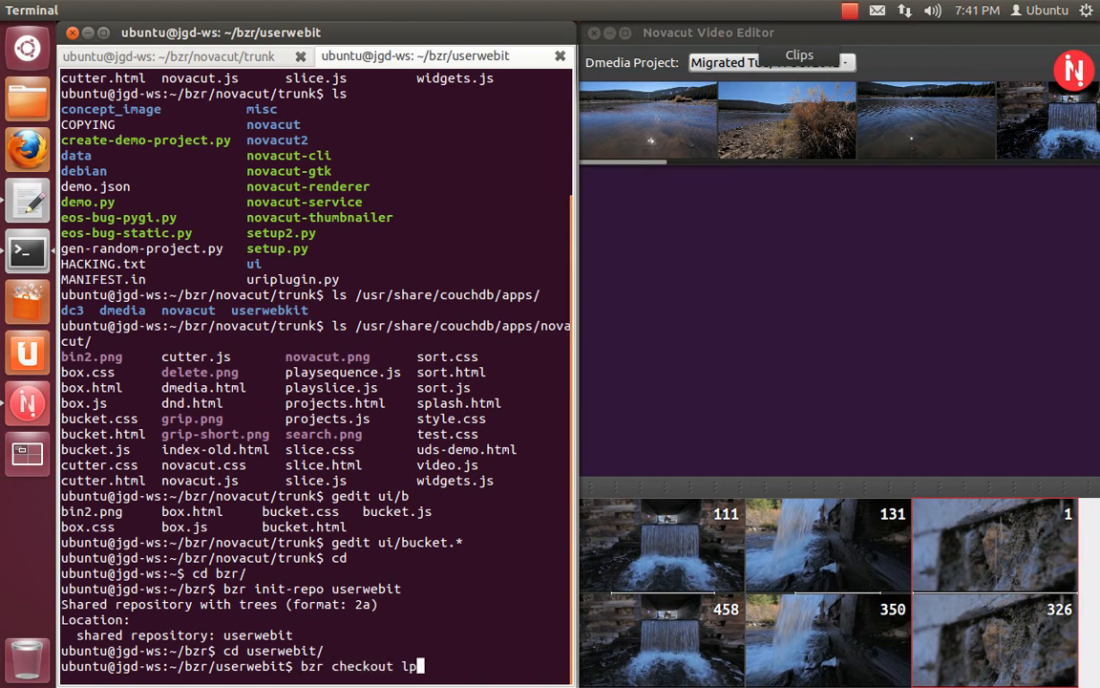
type("p:userwebkit trunk")
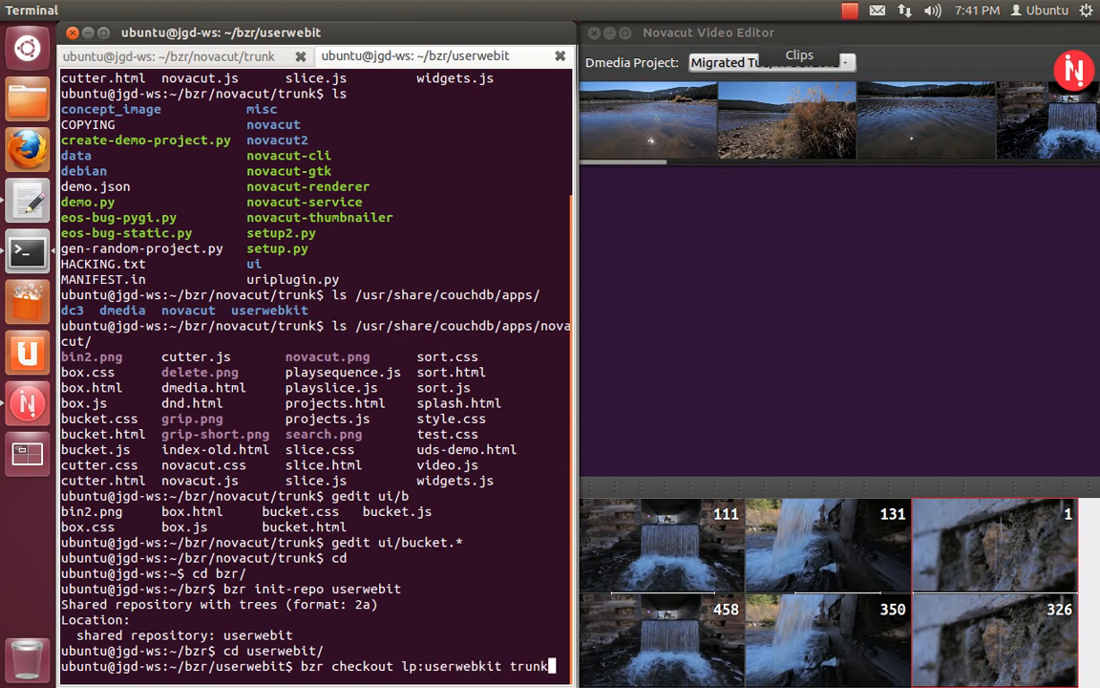
key("Return")
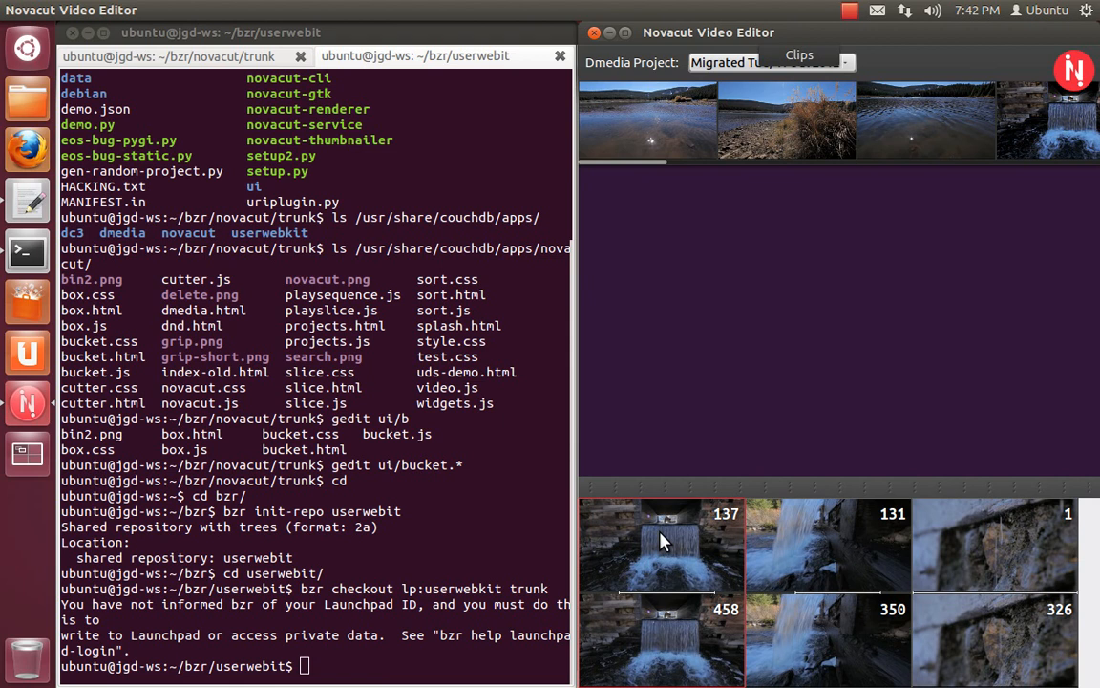
mouse_move(440, 497)
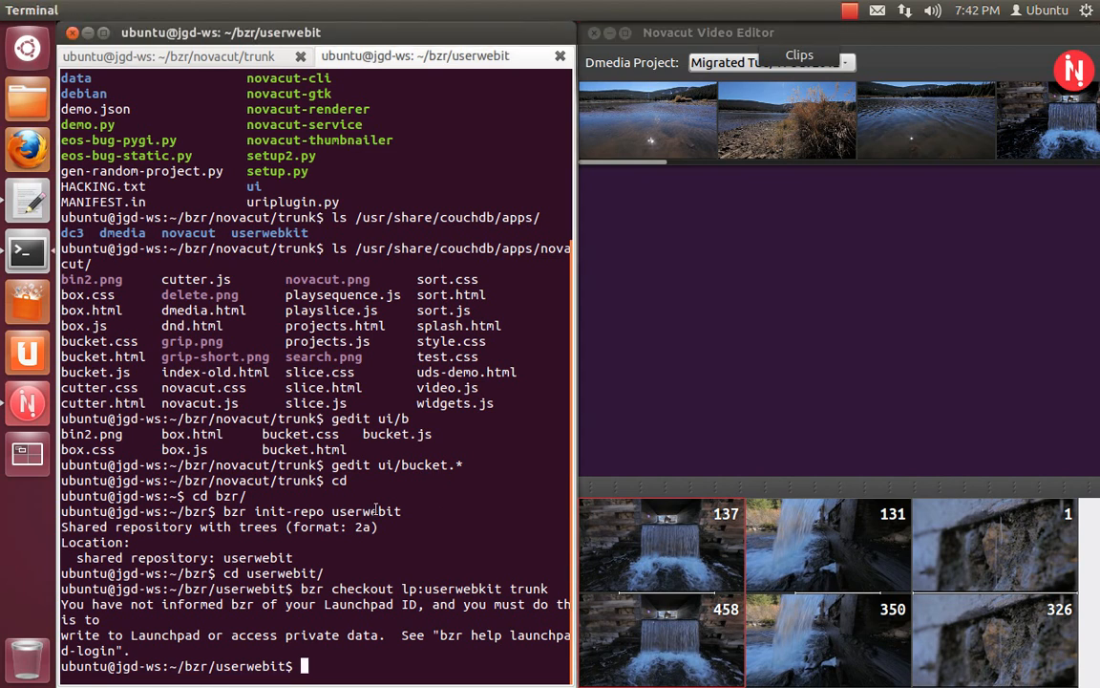
Step: Enter the trunk folder and list its files and the ui folder contents
type("c")
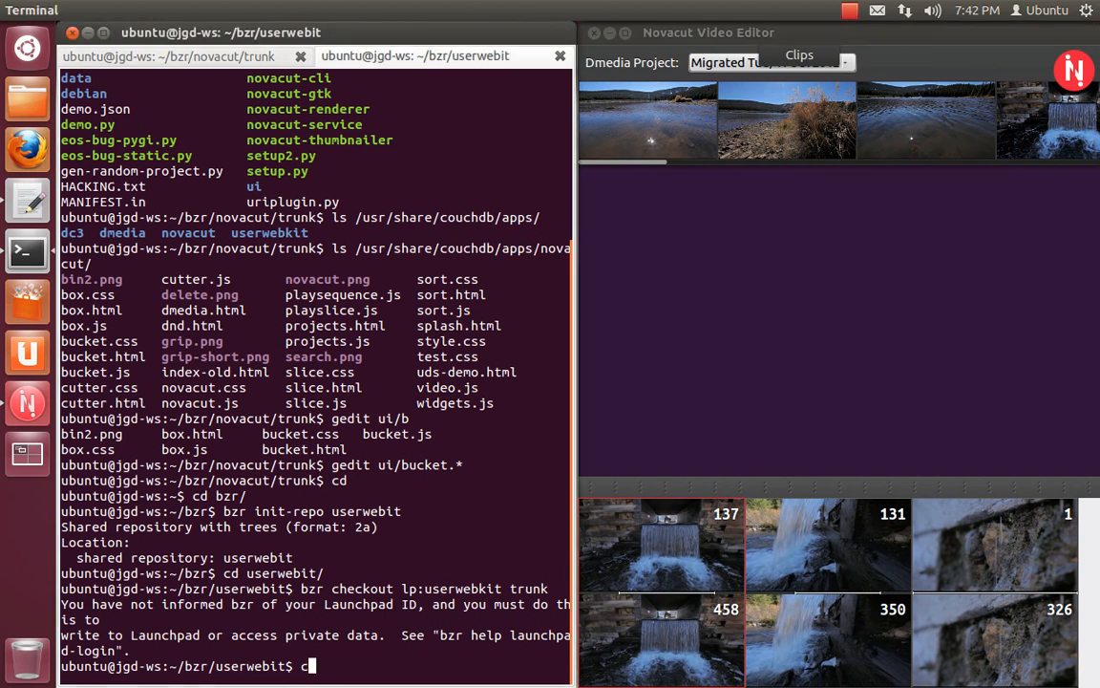
type("d trunk/")
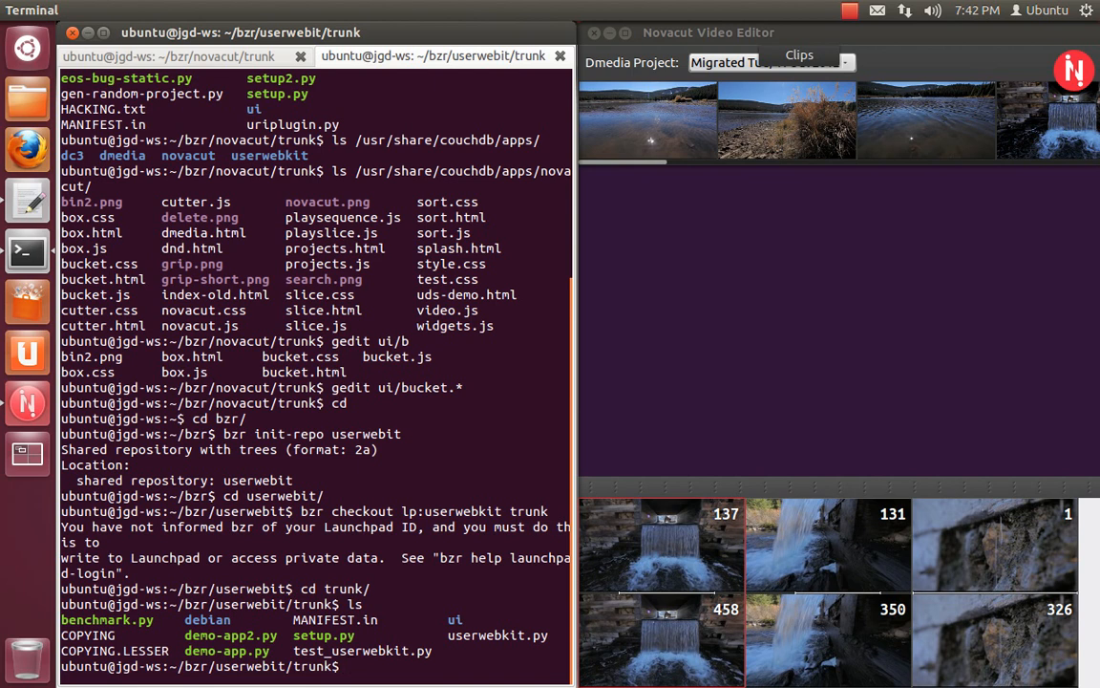
type("ls ui/")
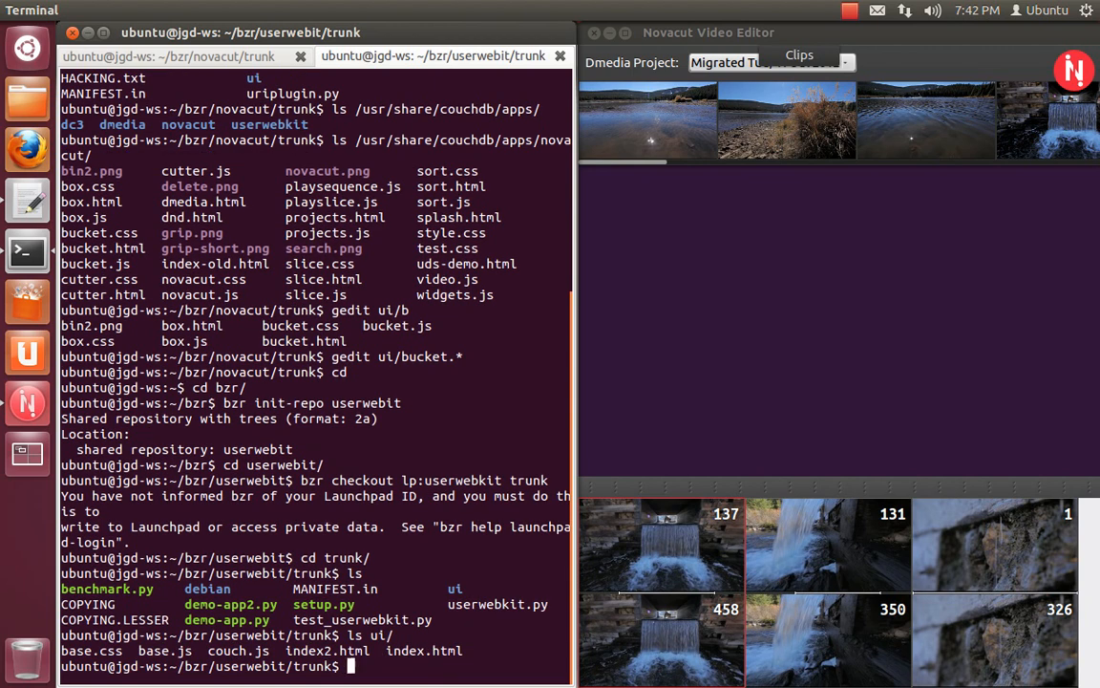
type("ls ui/")
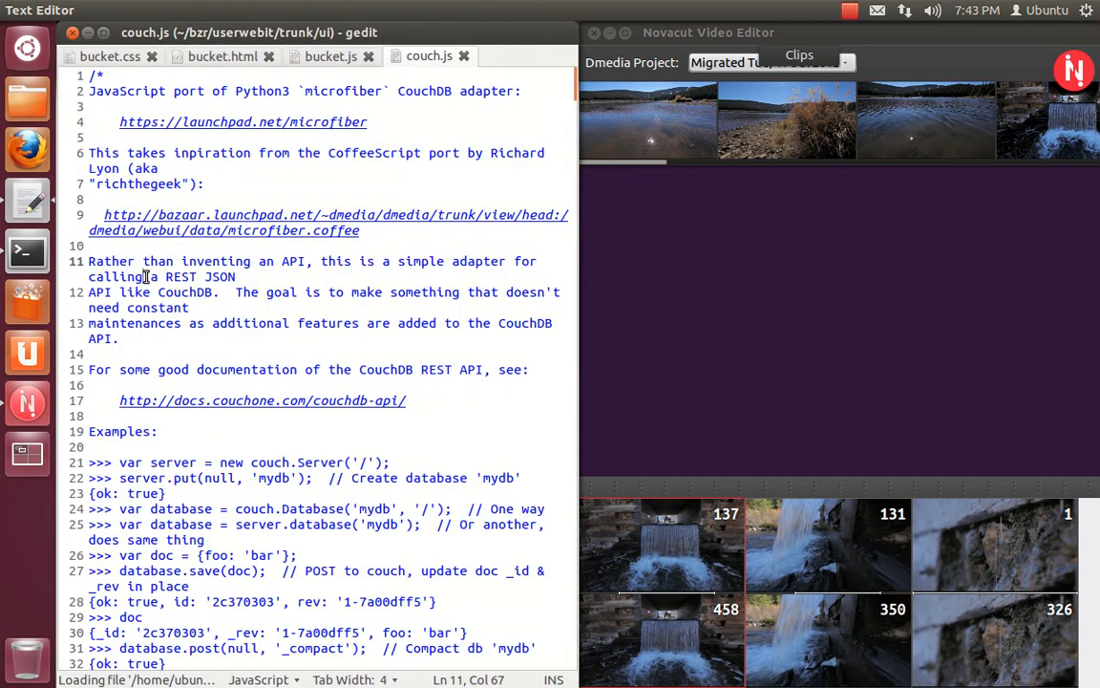
scroll("down", 3)
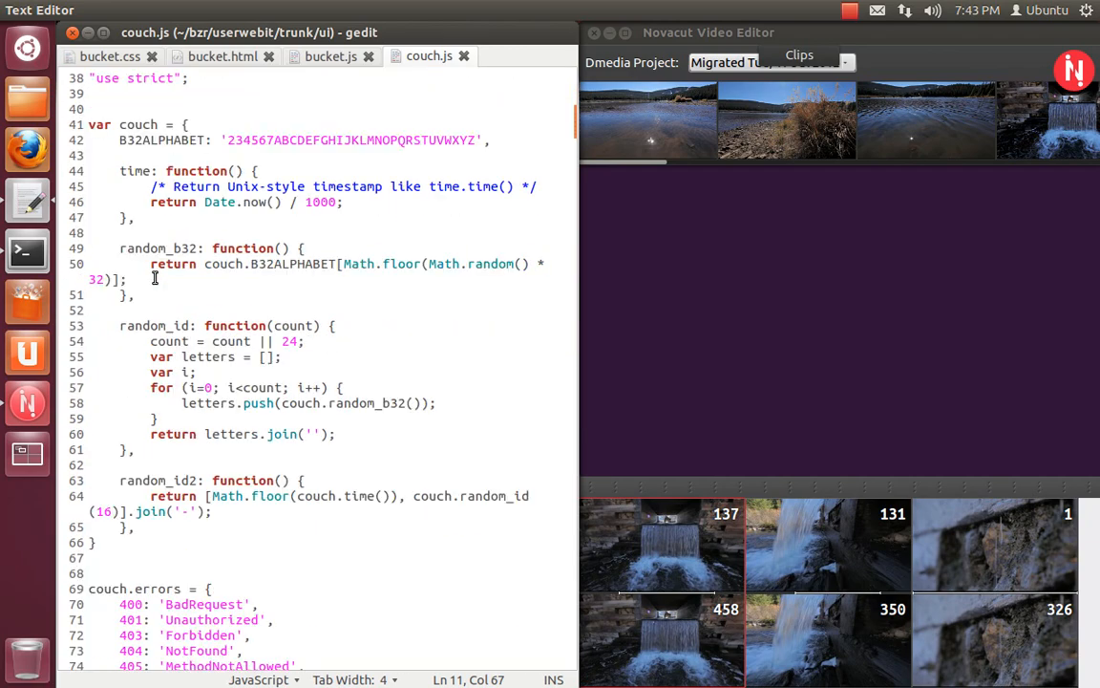
scroll("down", 3)
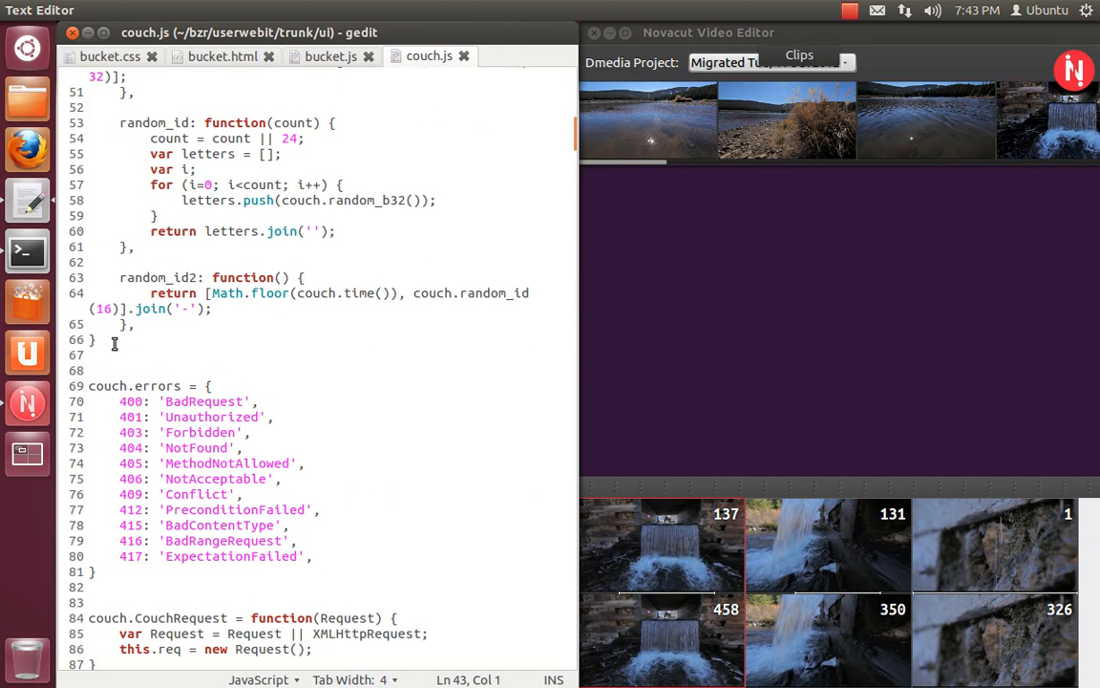
scroll("down", 3)
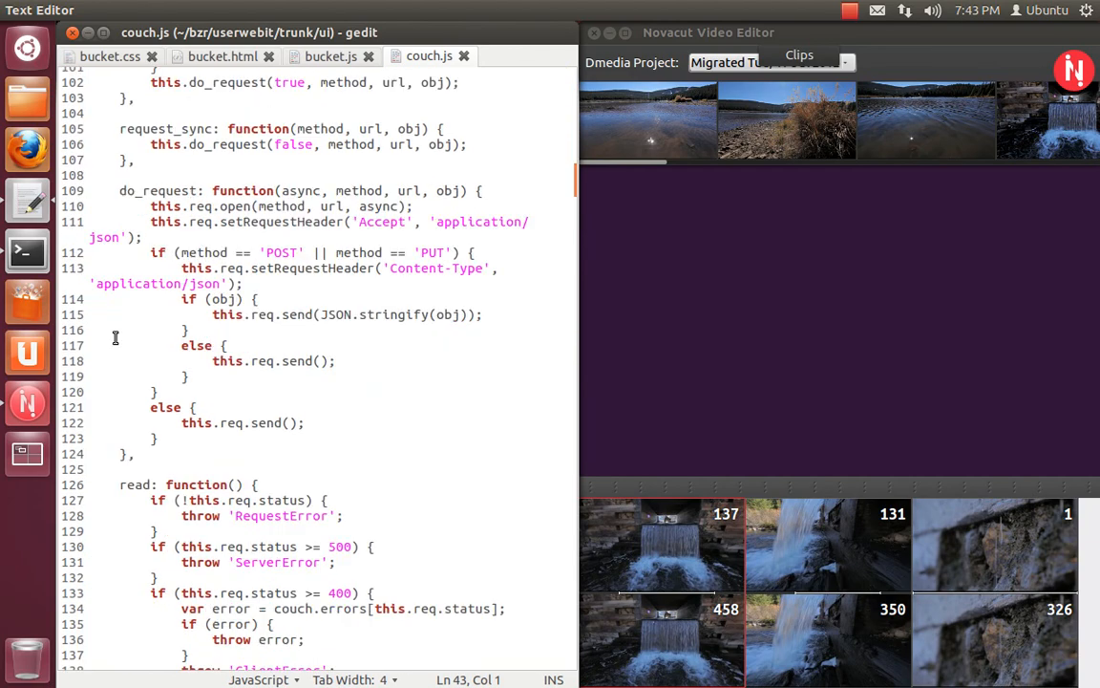
scroll("down", 3)
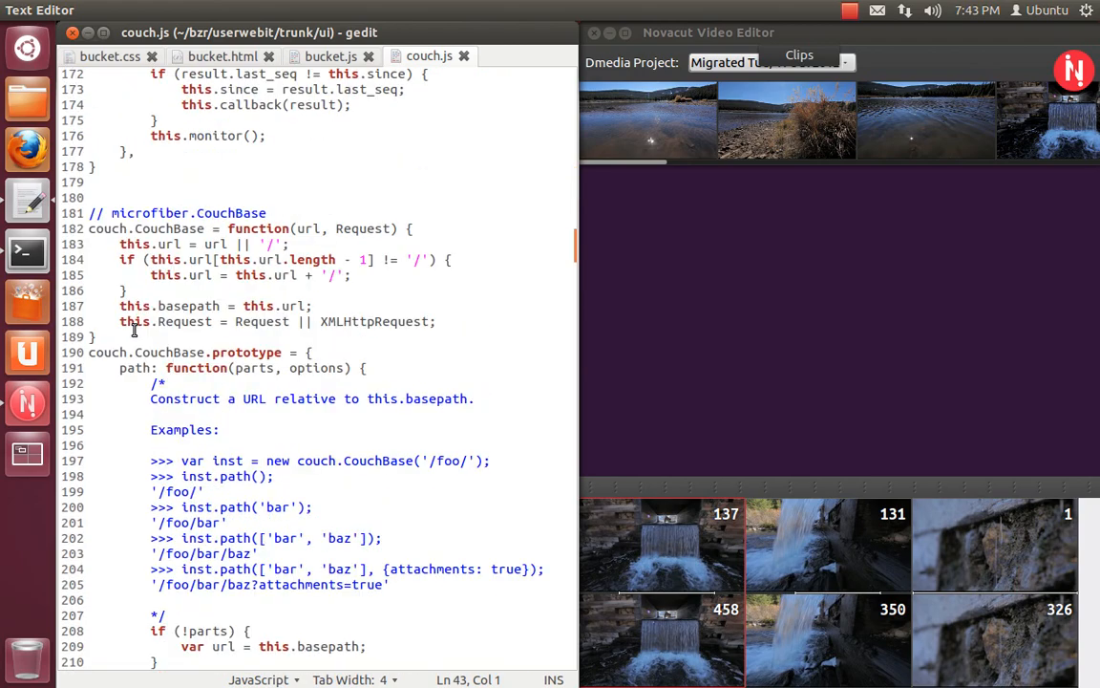
scroll("down", 3)
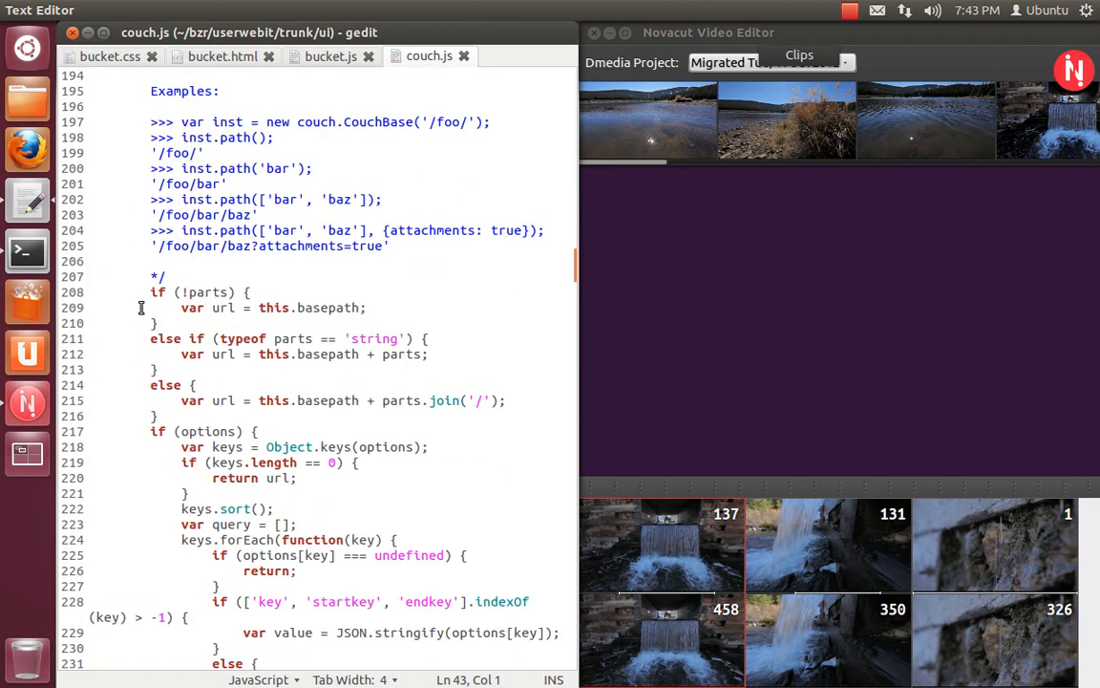
scroll("down", 3)
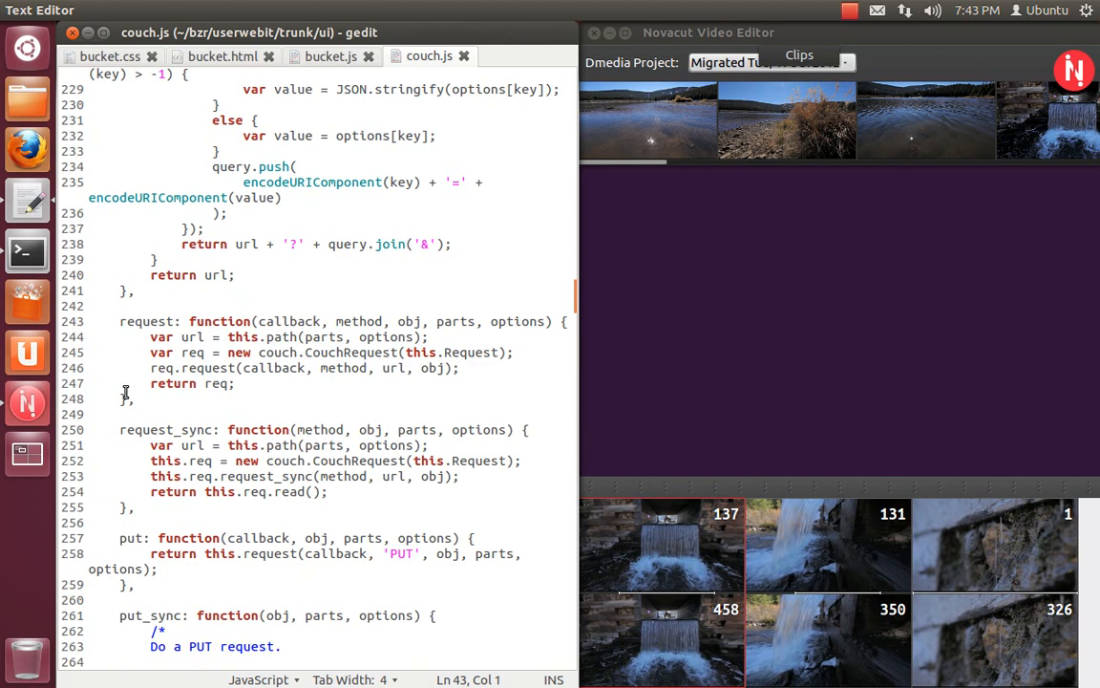
scroll("down", 3)
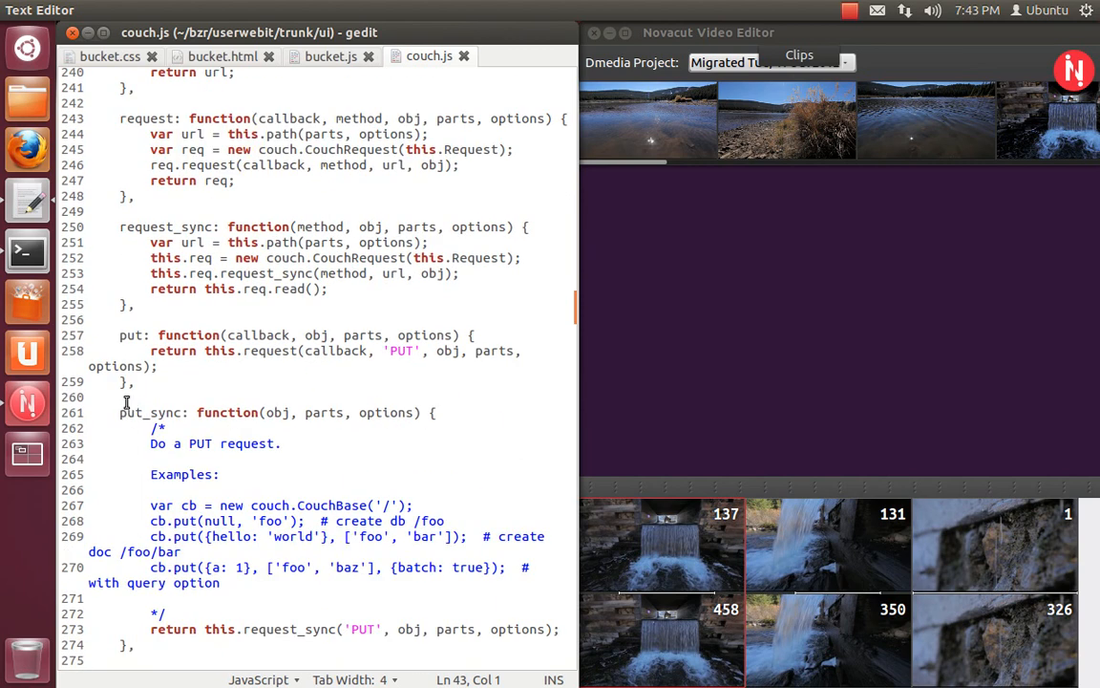
scroll("down", 3)
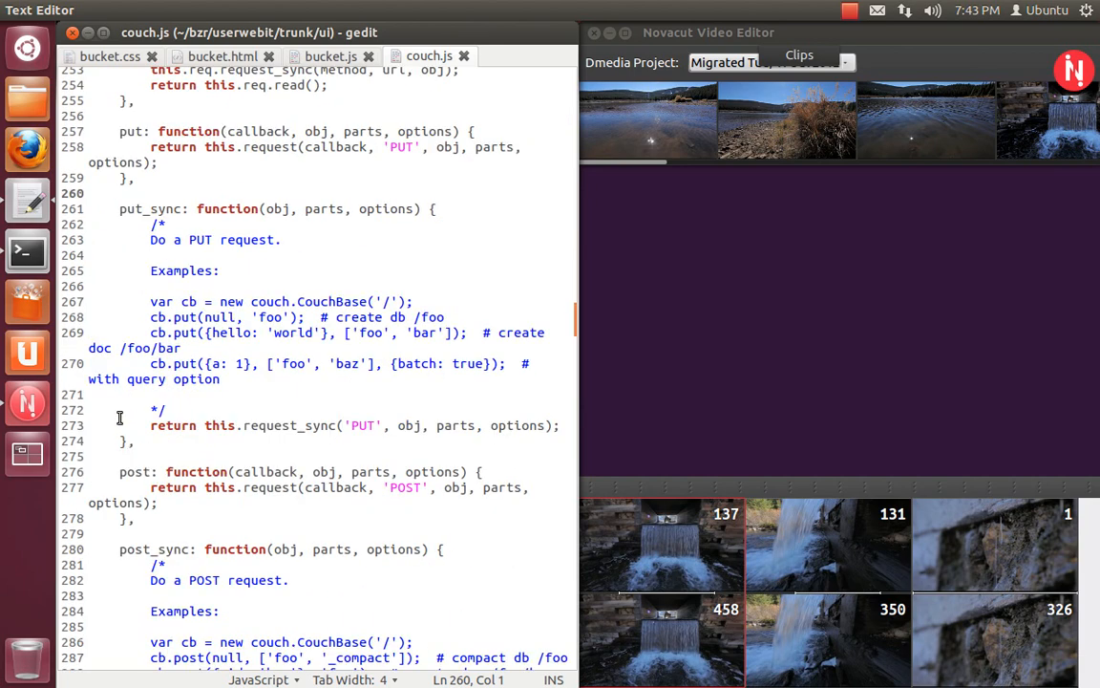
scroll("up", 3)
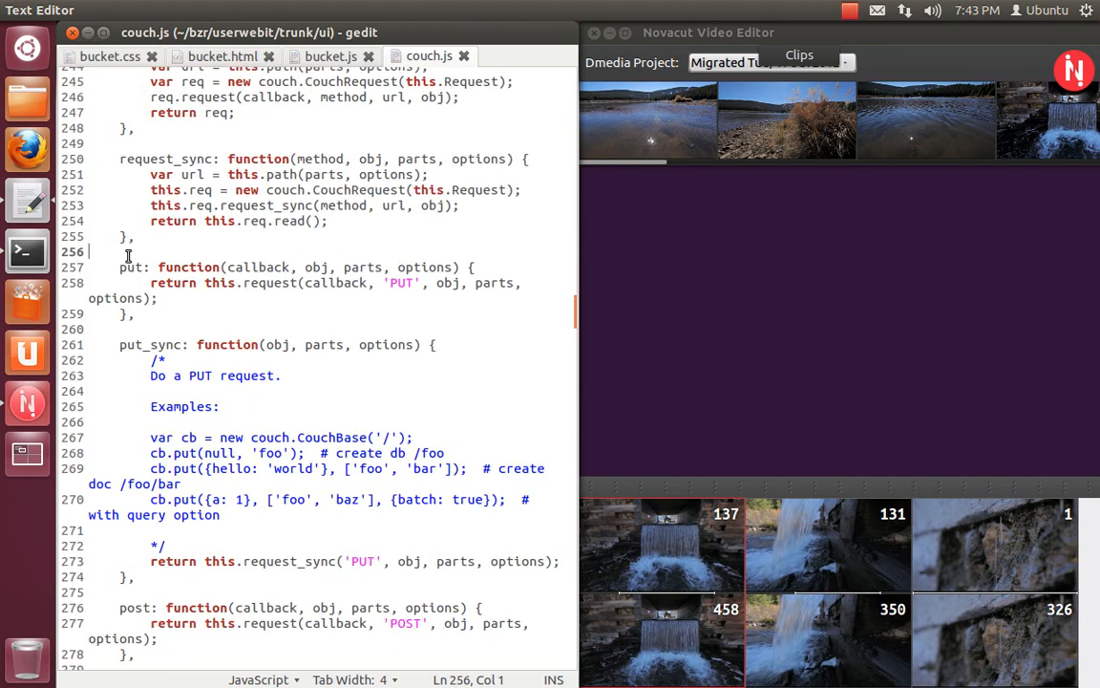
left_click(107, 329)
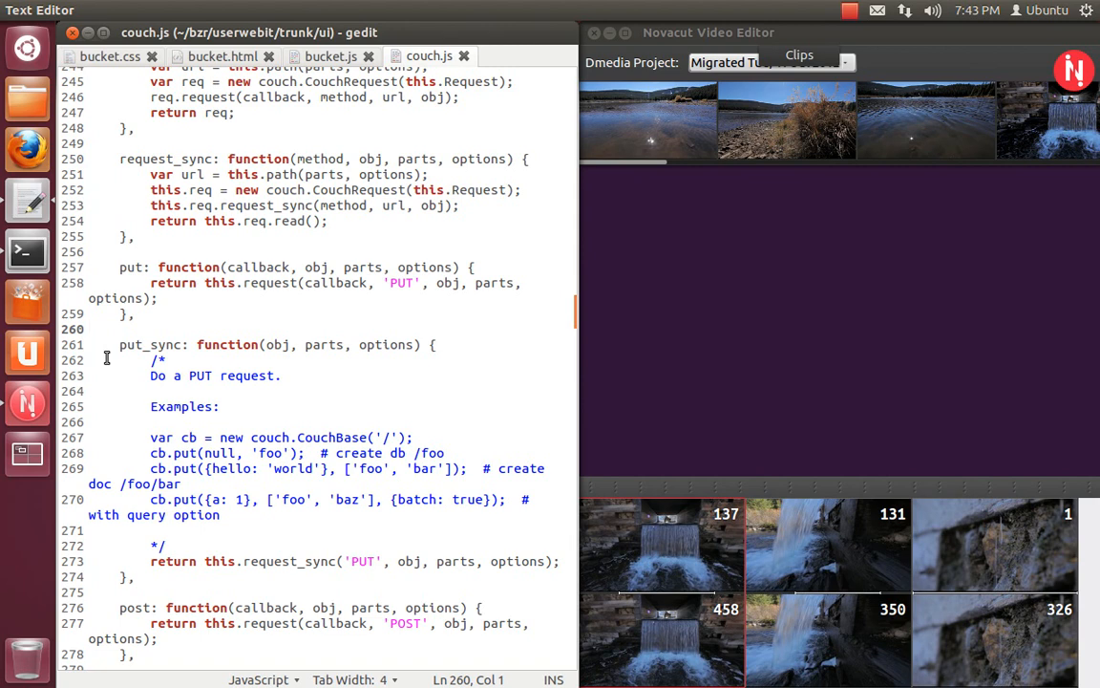
left_click(88, 328)
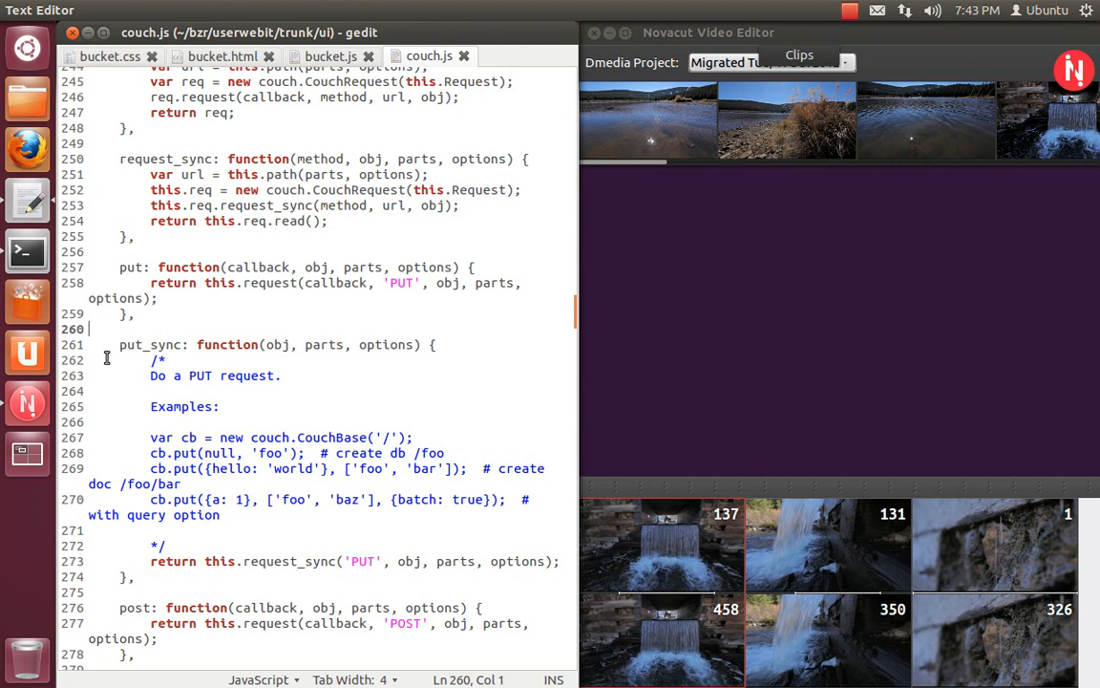
left_click(122, 268)
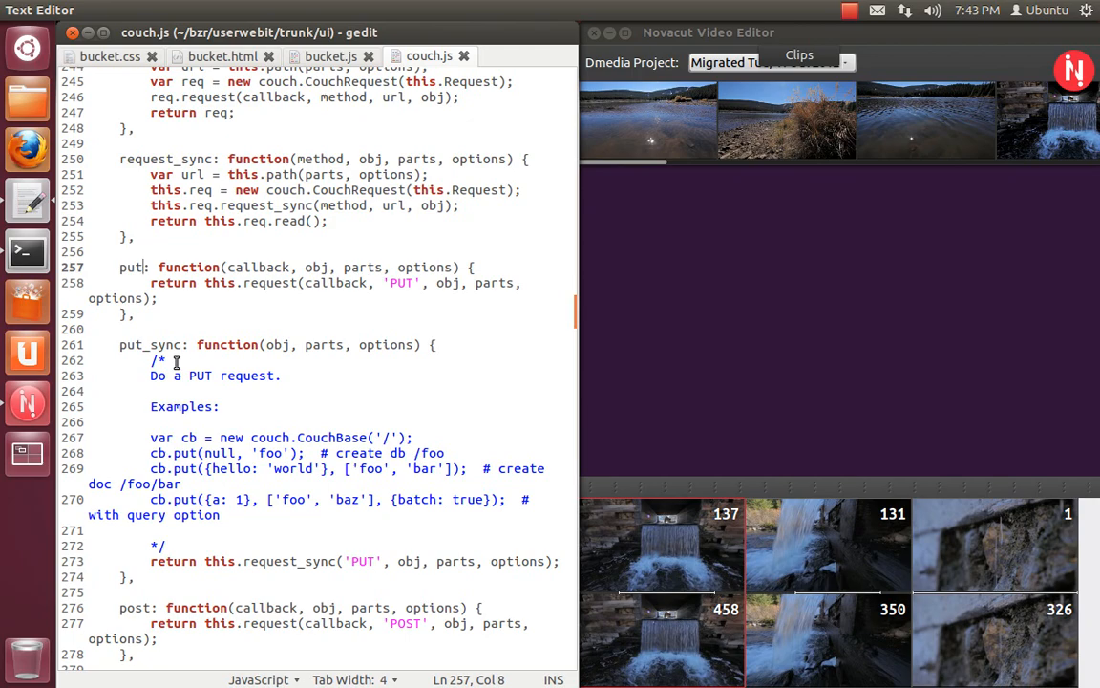
scroll("down", 3)
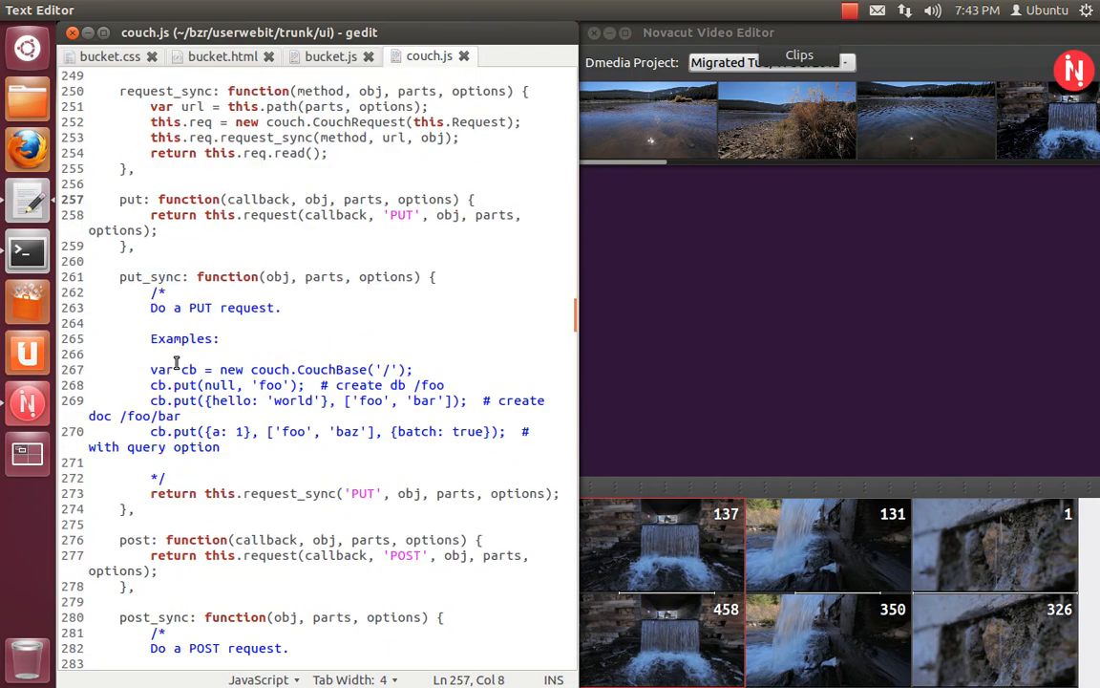
scroll("down", 3)
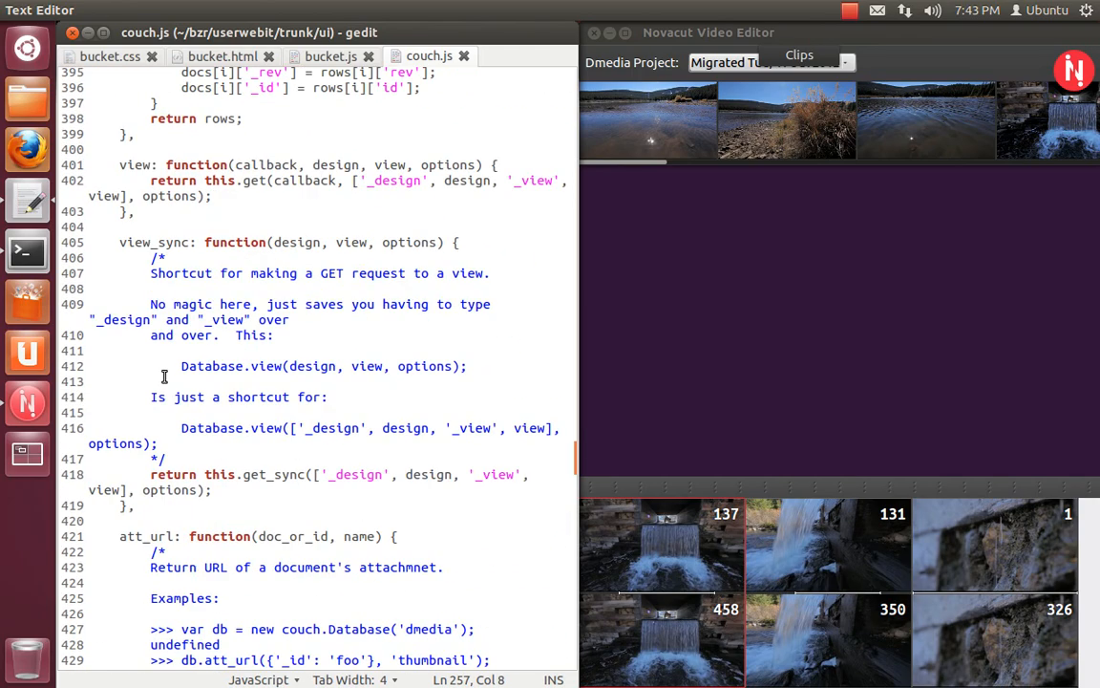
scroll("down", 3)
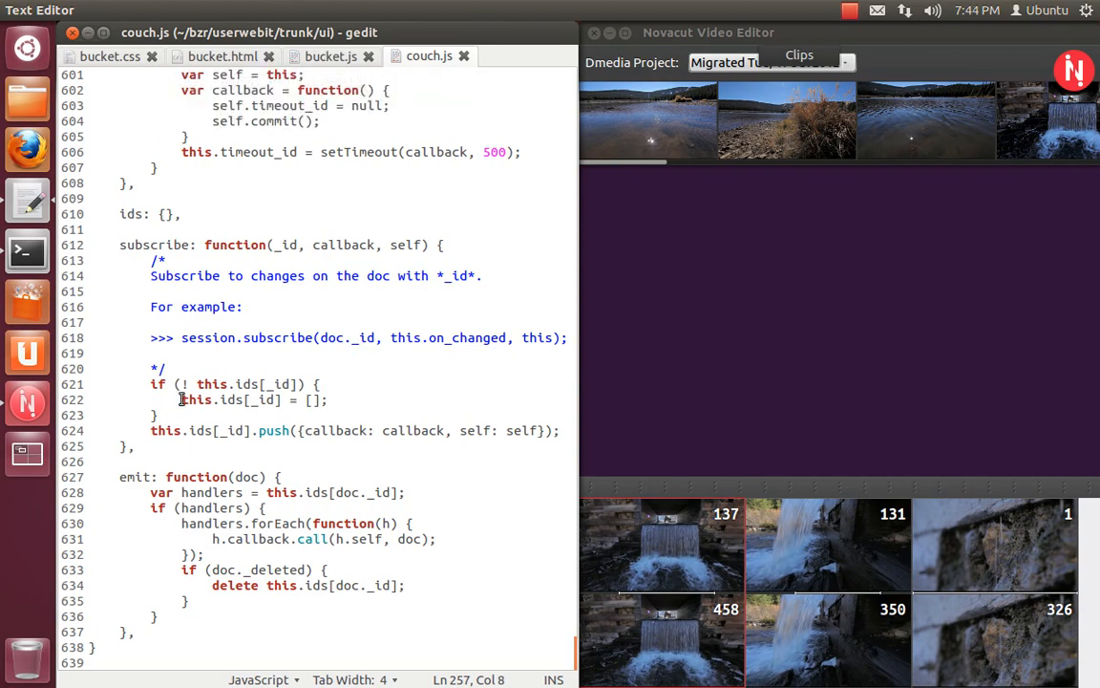
scroll("up", 3)
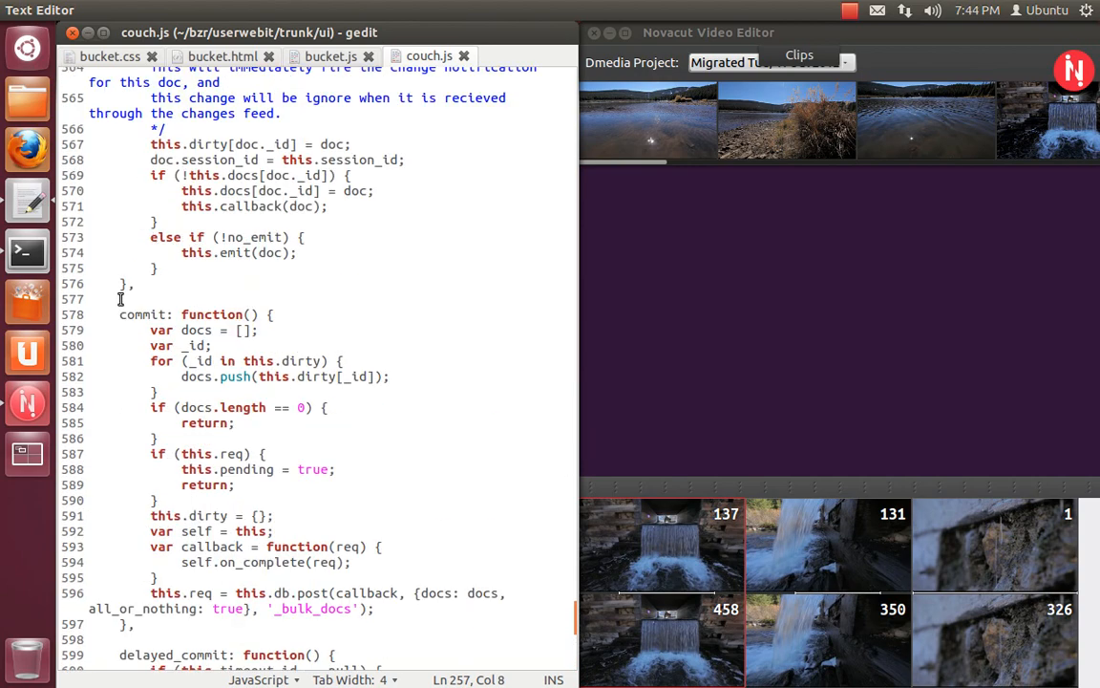
scroll("down", 3)
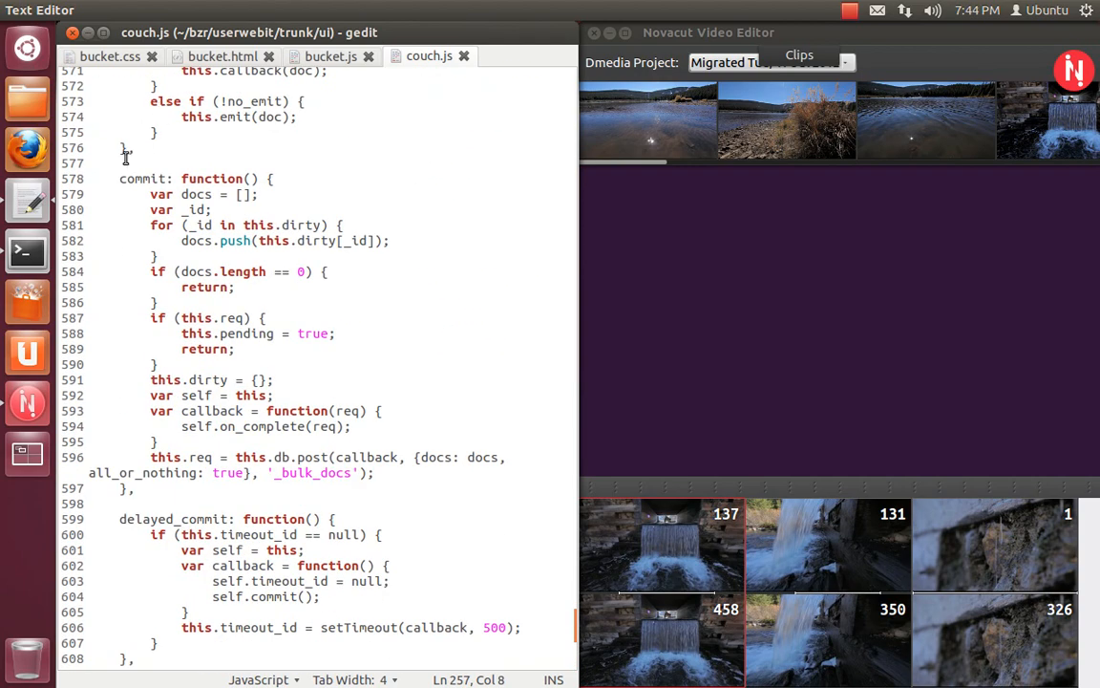
scroll("up", 3)
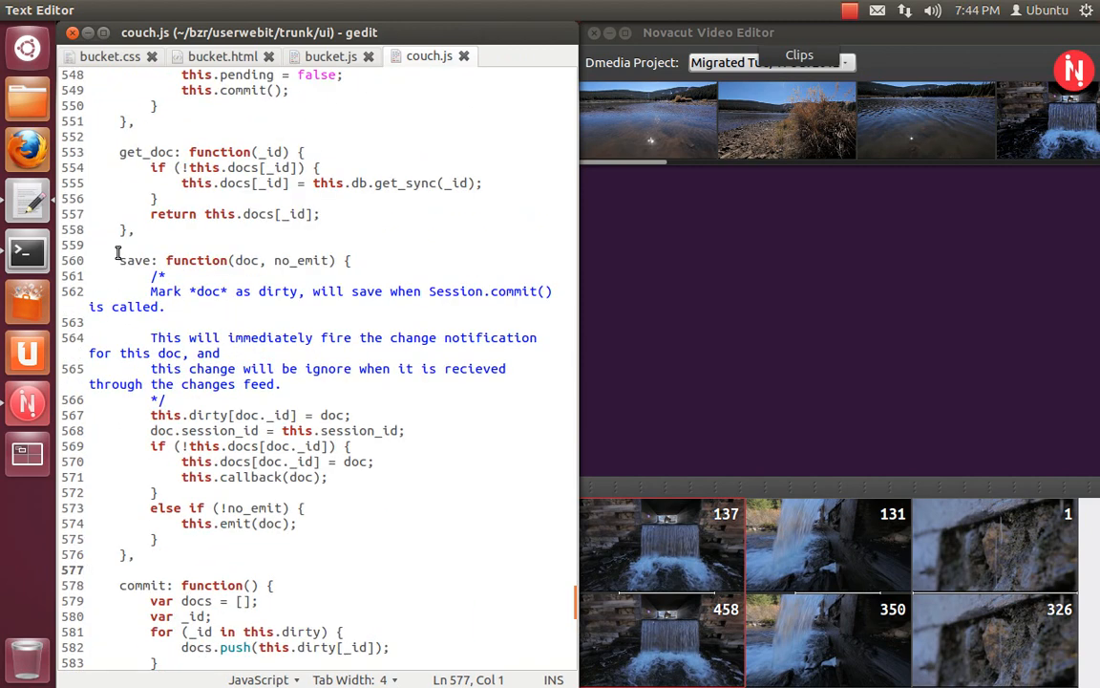
left_click(88, 244)
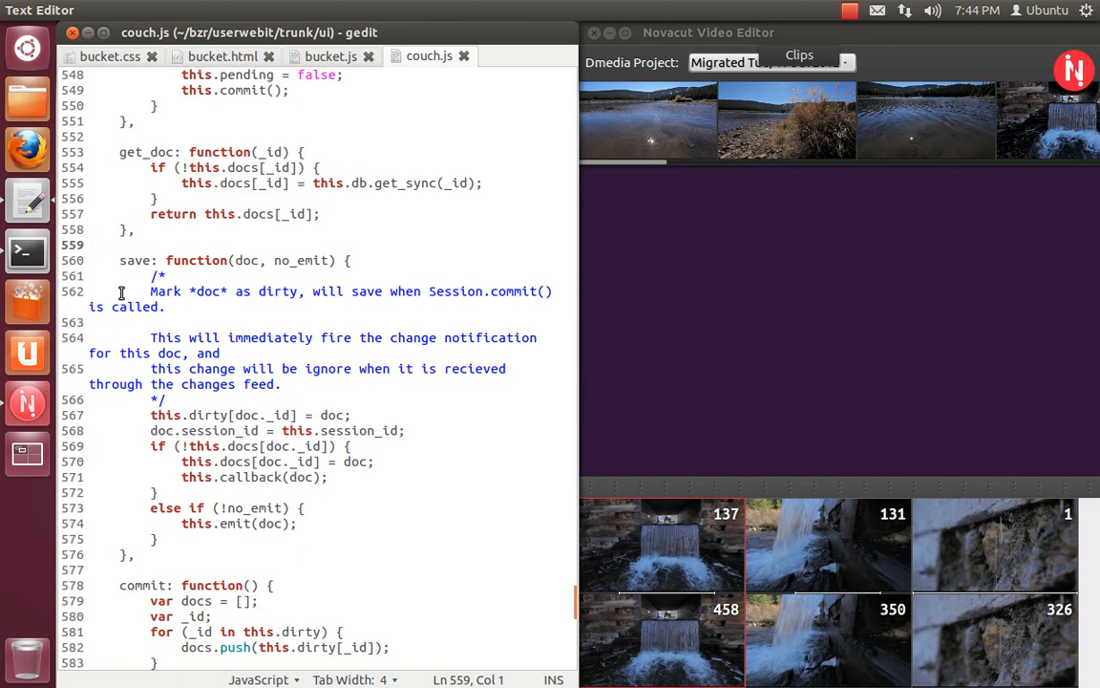
left_click(88, 244)
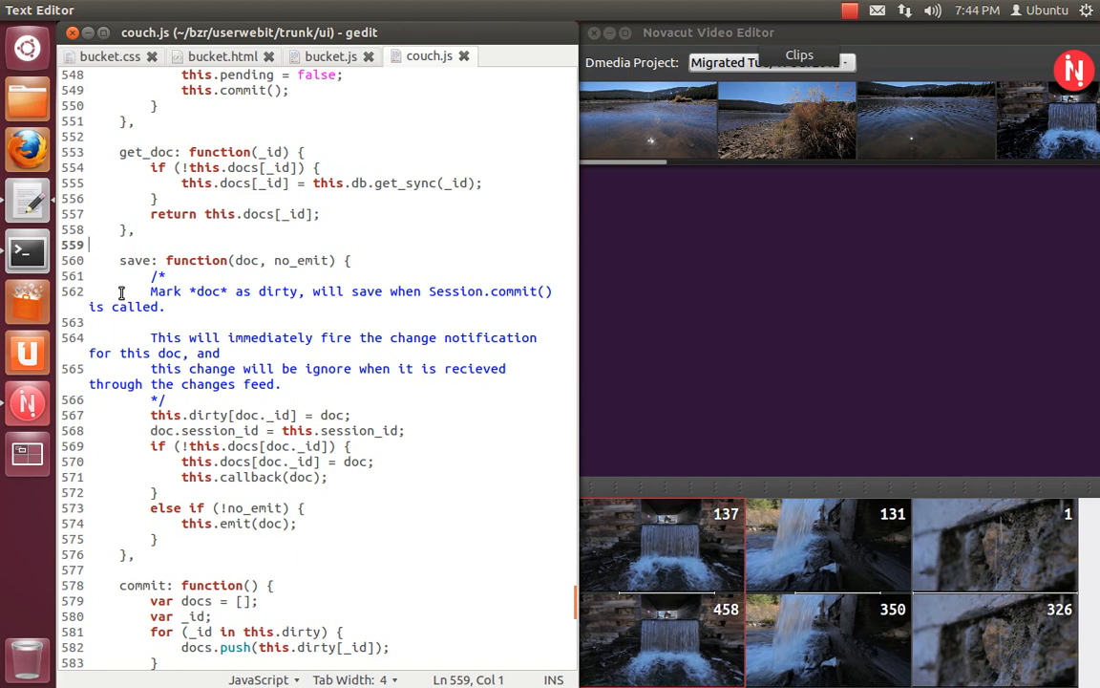
scroll("down", 3)
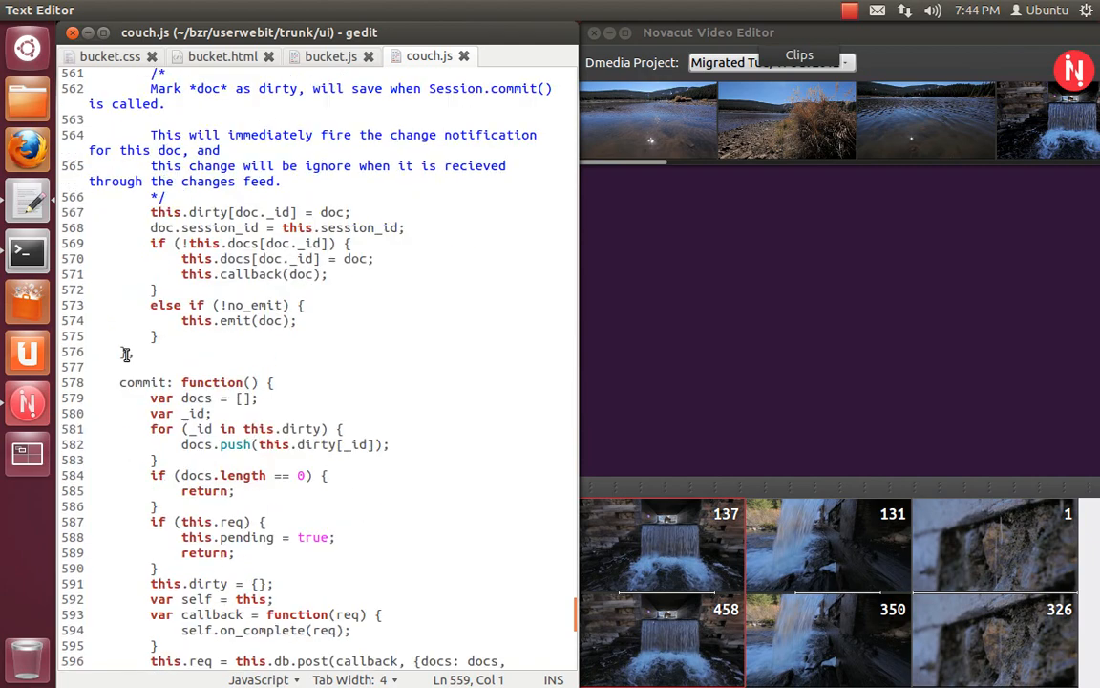
scroll("down", 3)
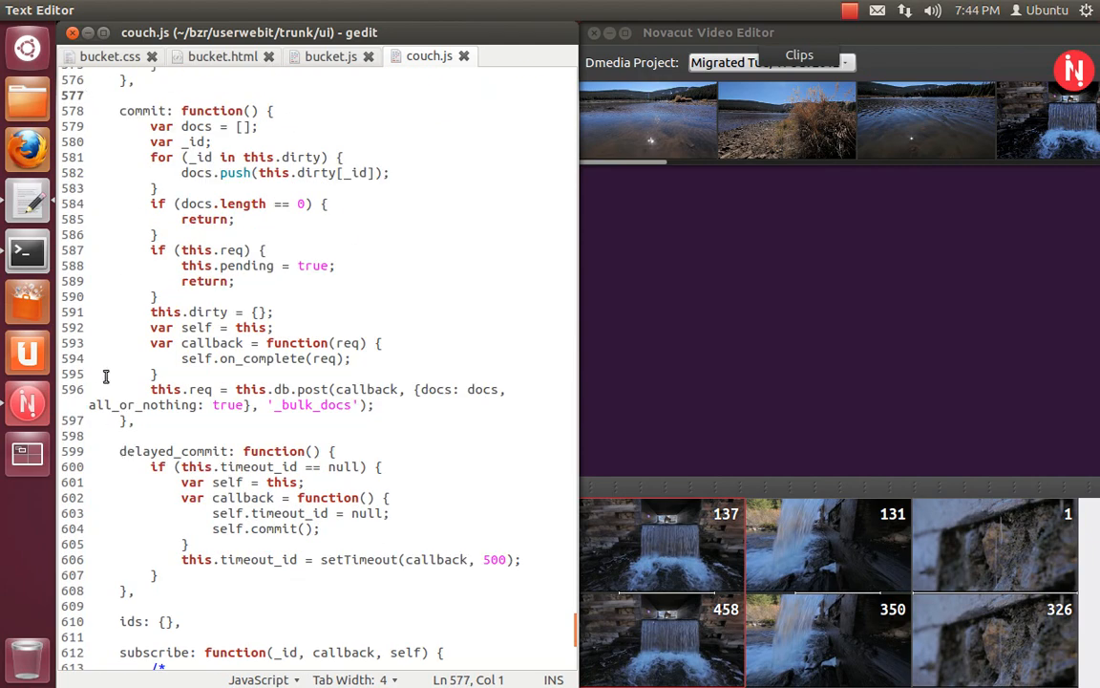
Step: Bring the Novacut window to the front to skim the tray clips' frames
left_click(138, 435)
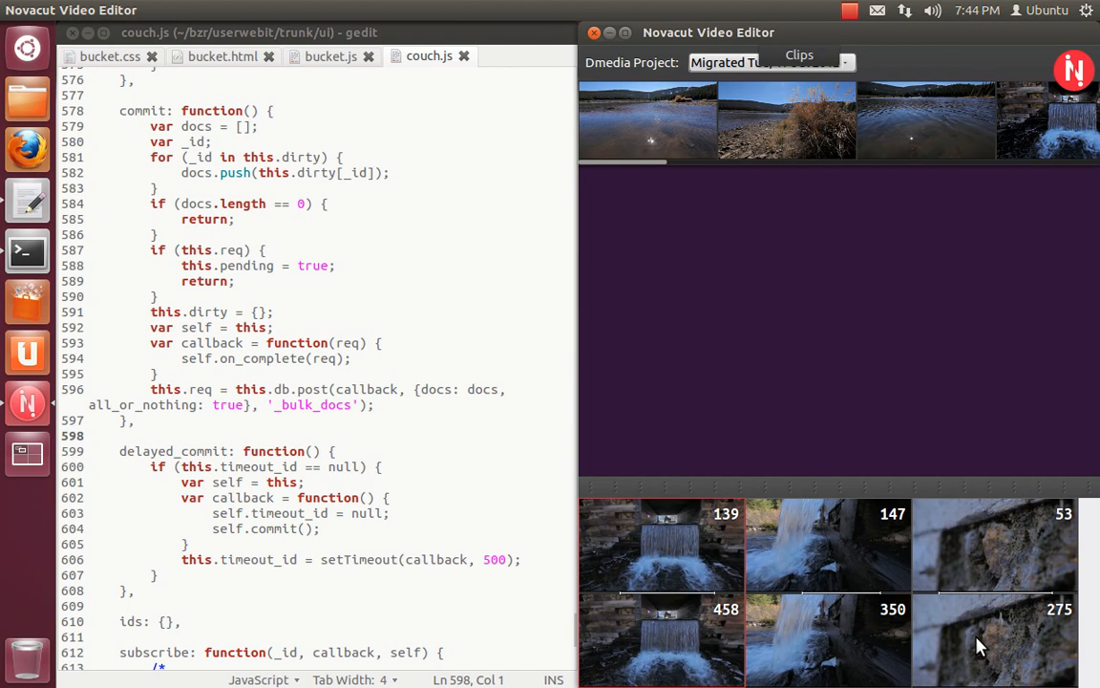
mouse_move(959, 535)
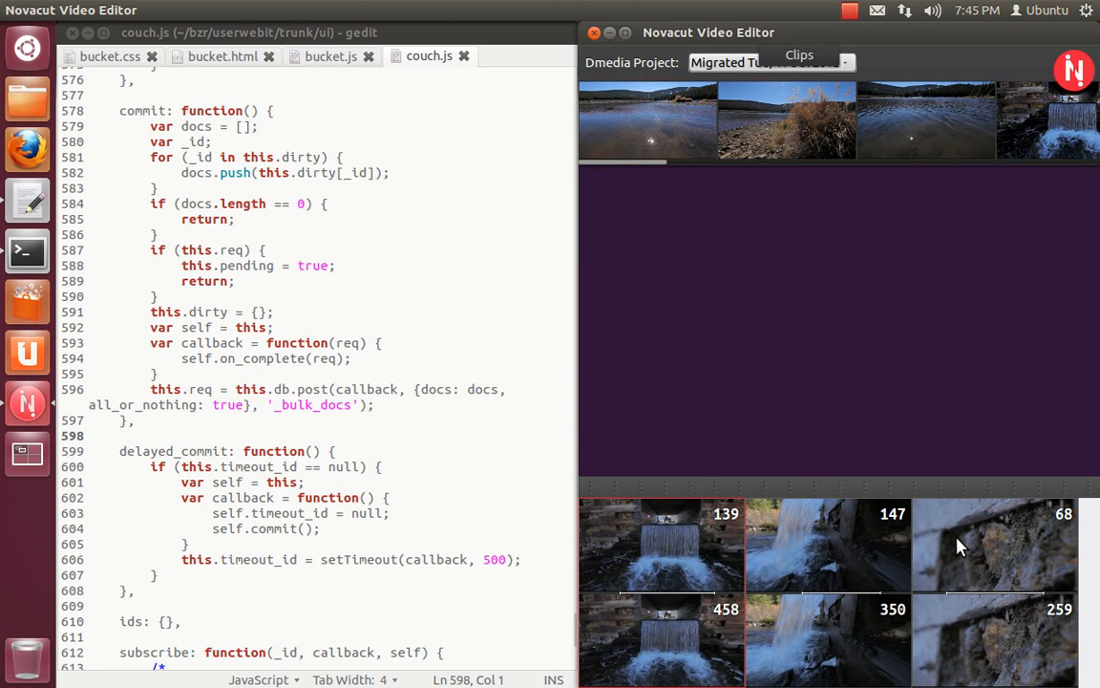
mouse_move(659, 538)
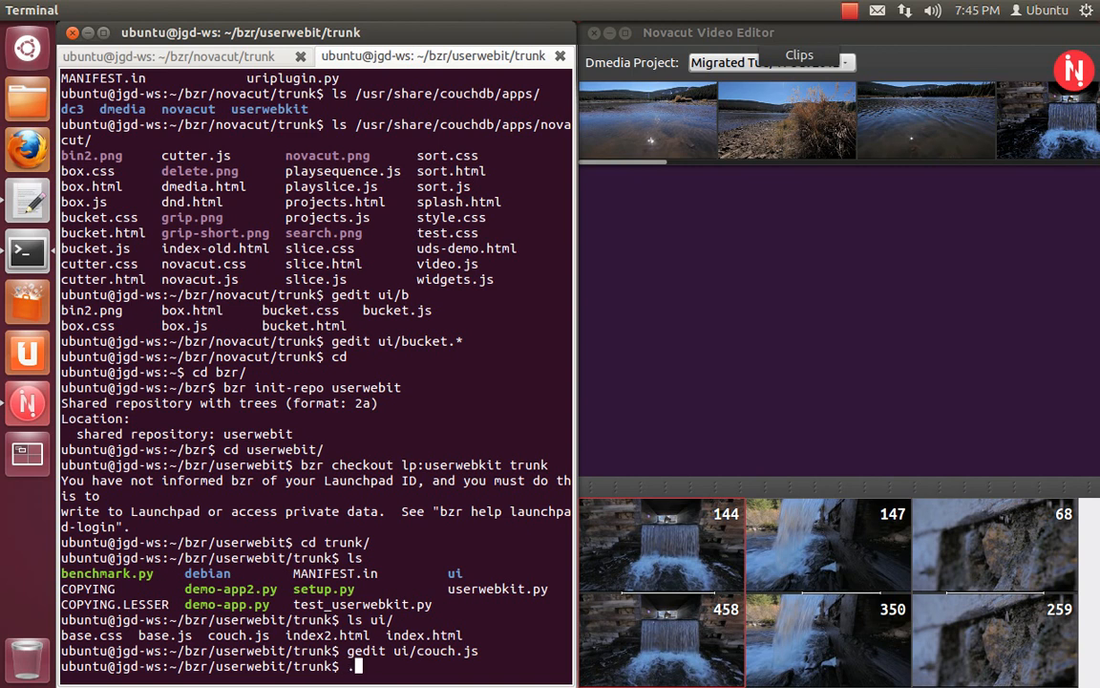
Step: Change into novacut/trunk and start the ./novacut-gtk command for a second editor
type("./novacut/")
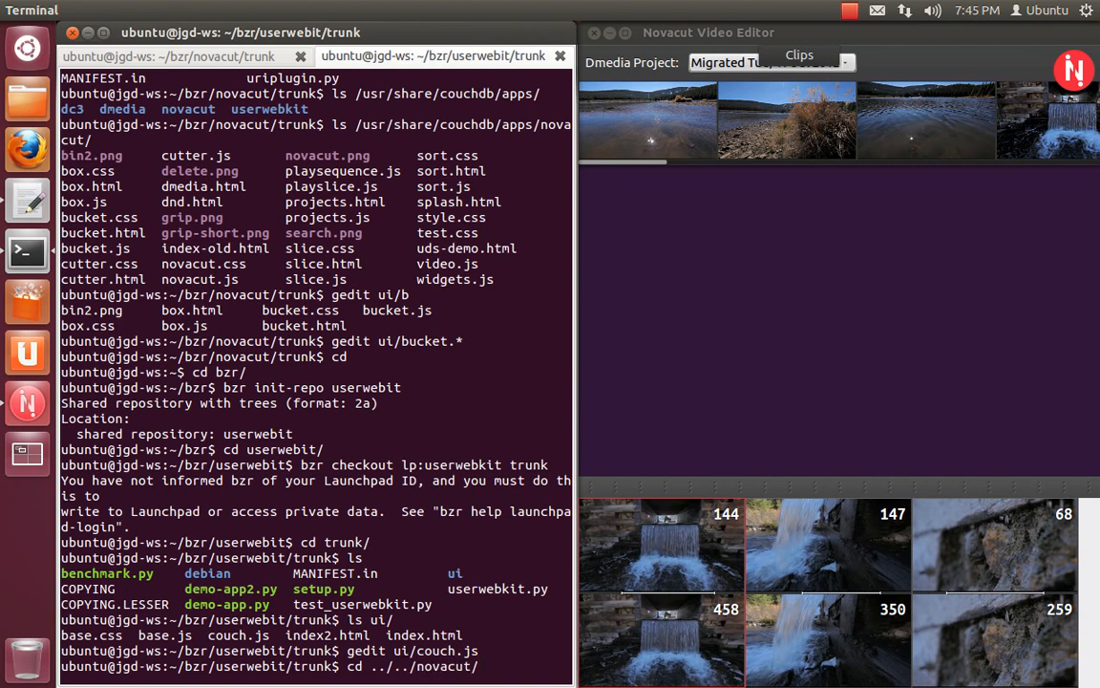
type("trunk/")
type("ls")
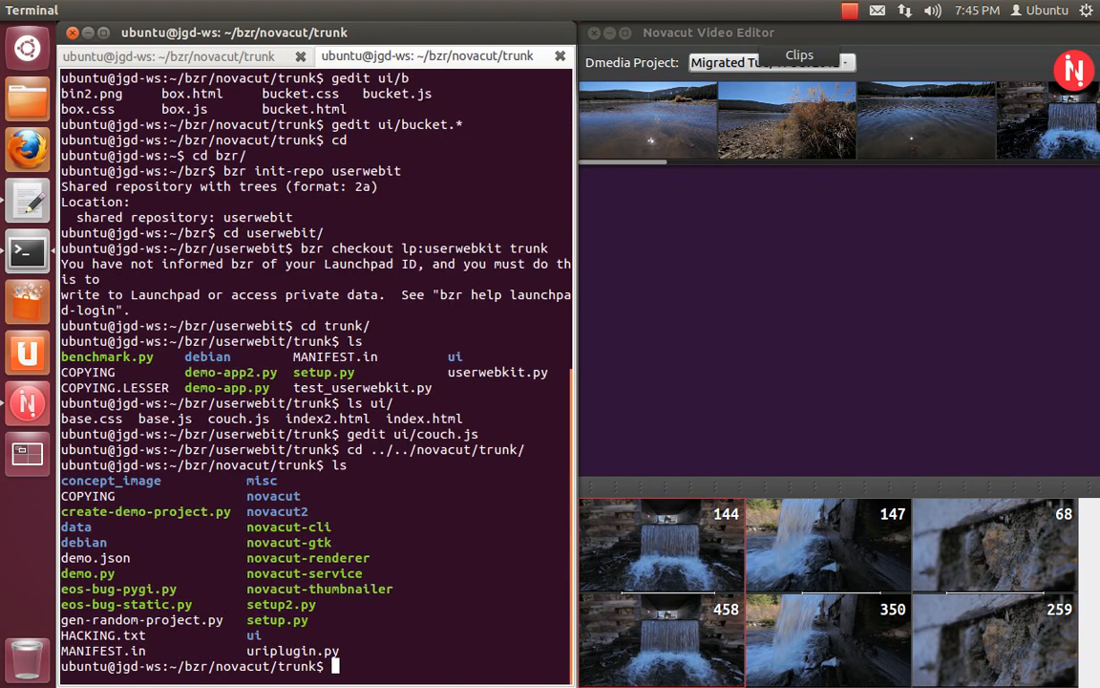
type("./novacut-")
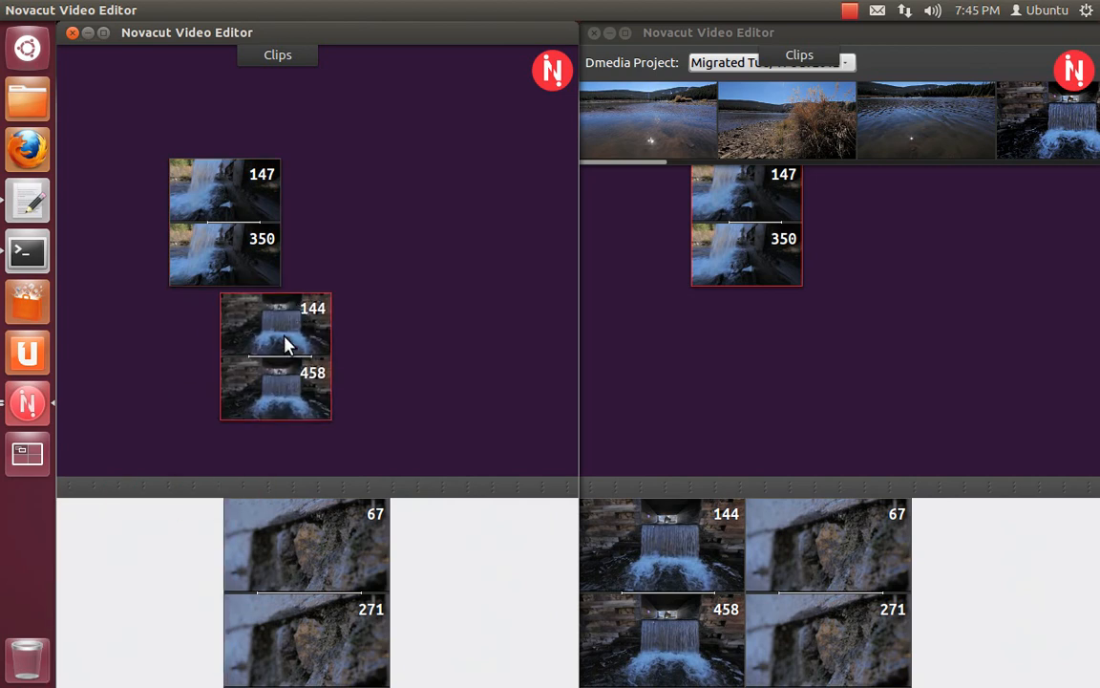
Step: Hide the second window's clip browser and rearrange clips 144/458 and 147/350 on the canvas
left_click_drag(275, 356, 164, 107)
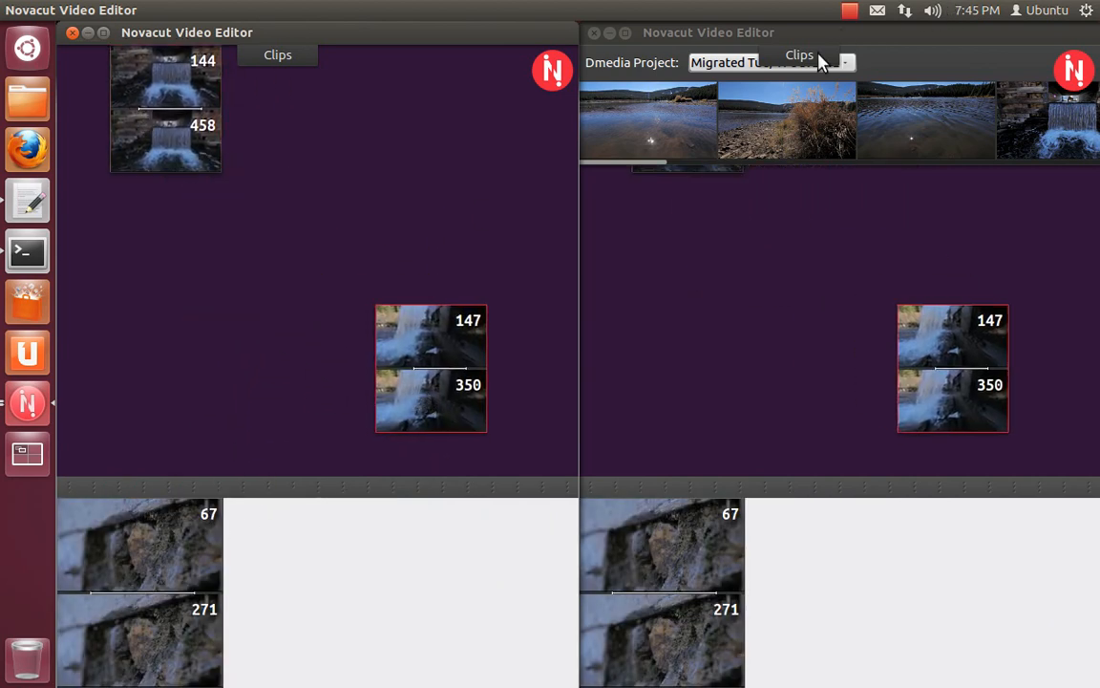
left_click(798, 54)
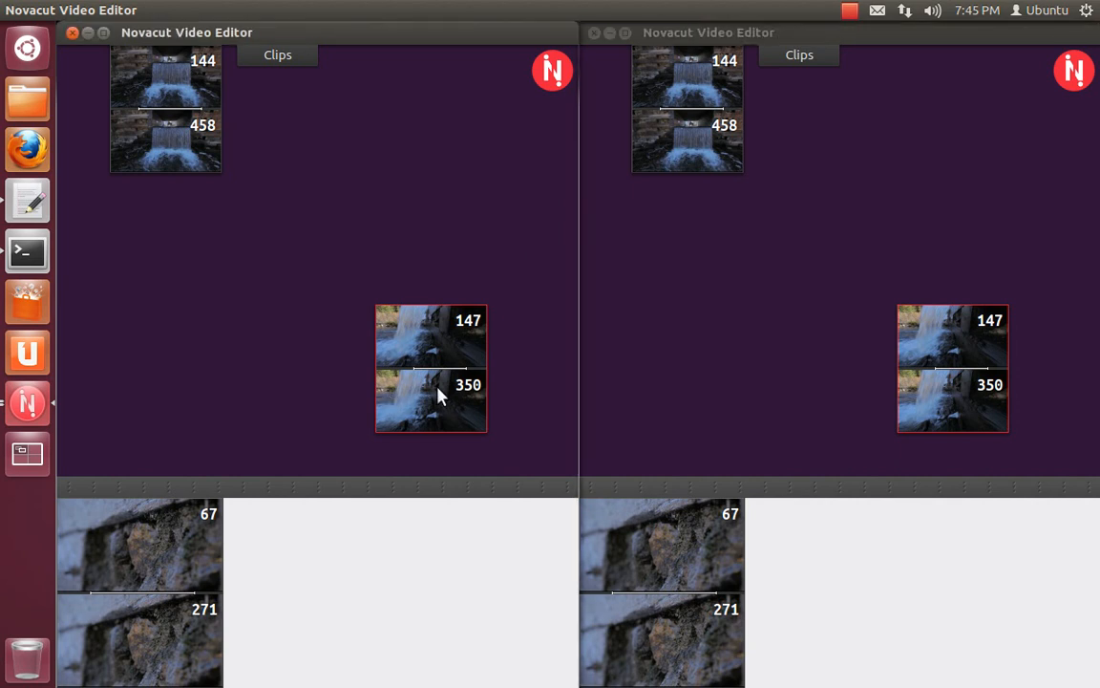
left_click_drag(430, 367, 244, 181)
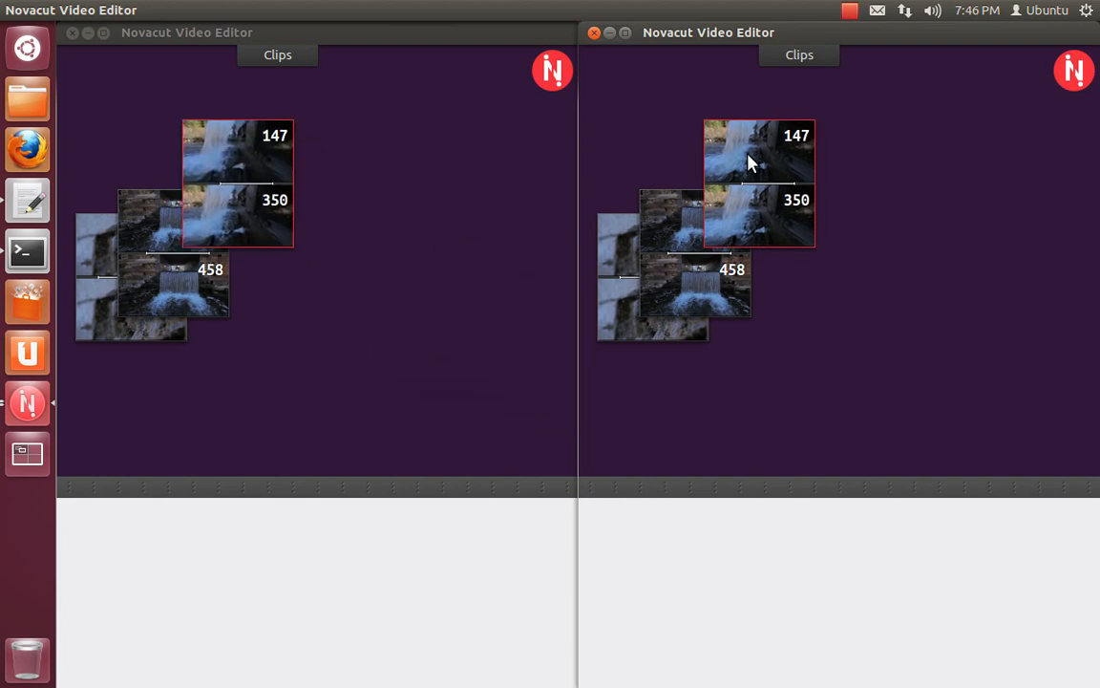
mouse_move(829, 161)
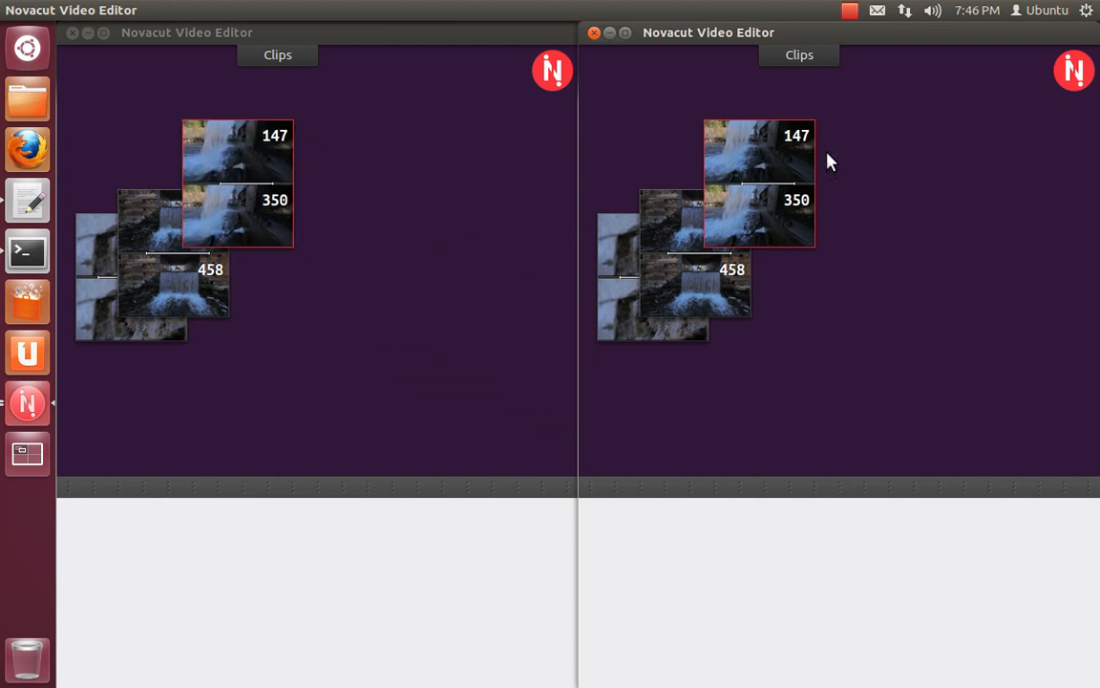
mouse_move(787, 260)
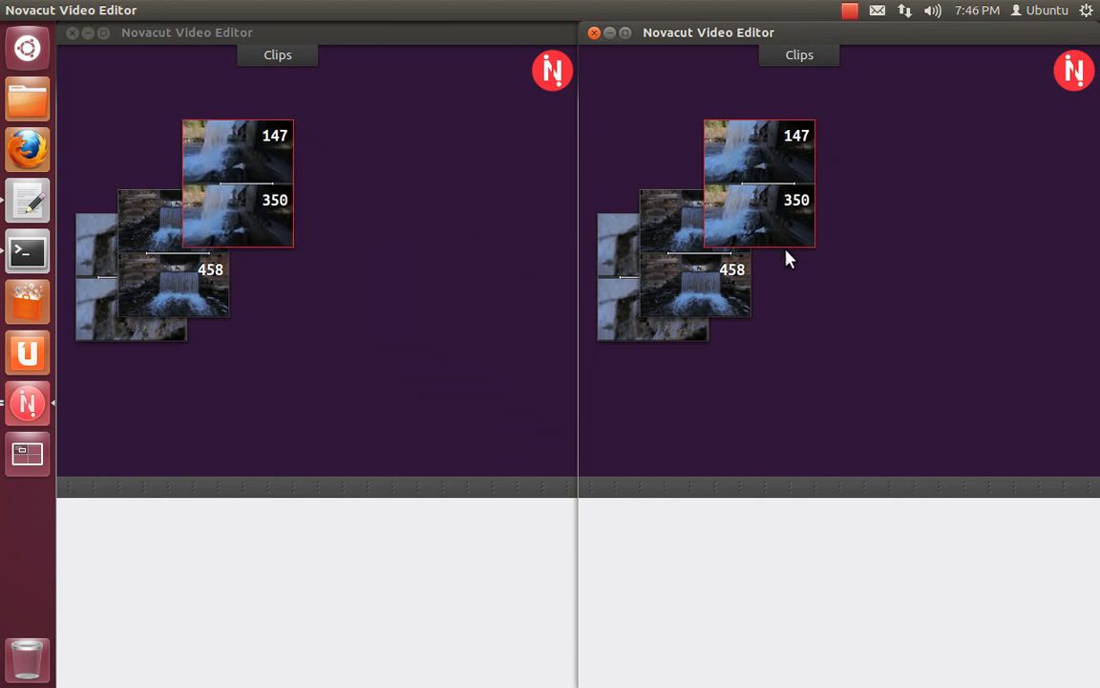
mouse_move(237, 214)
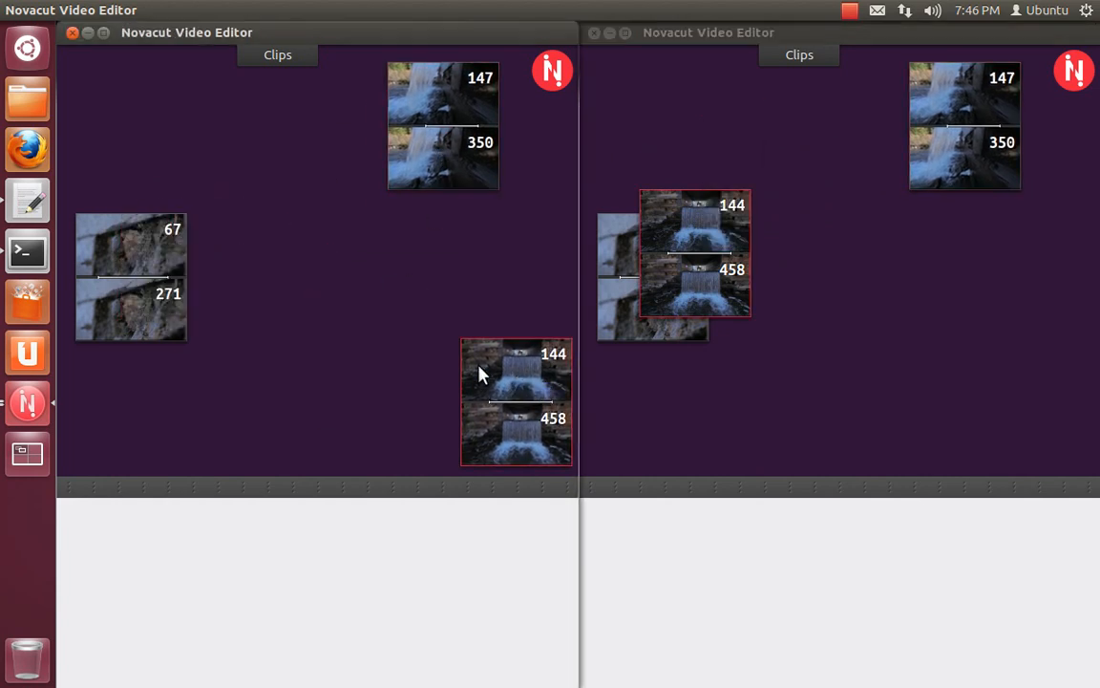
left_click_drag(130, 277, 463, 265)
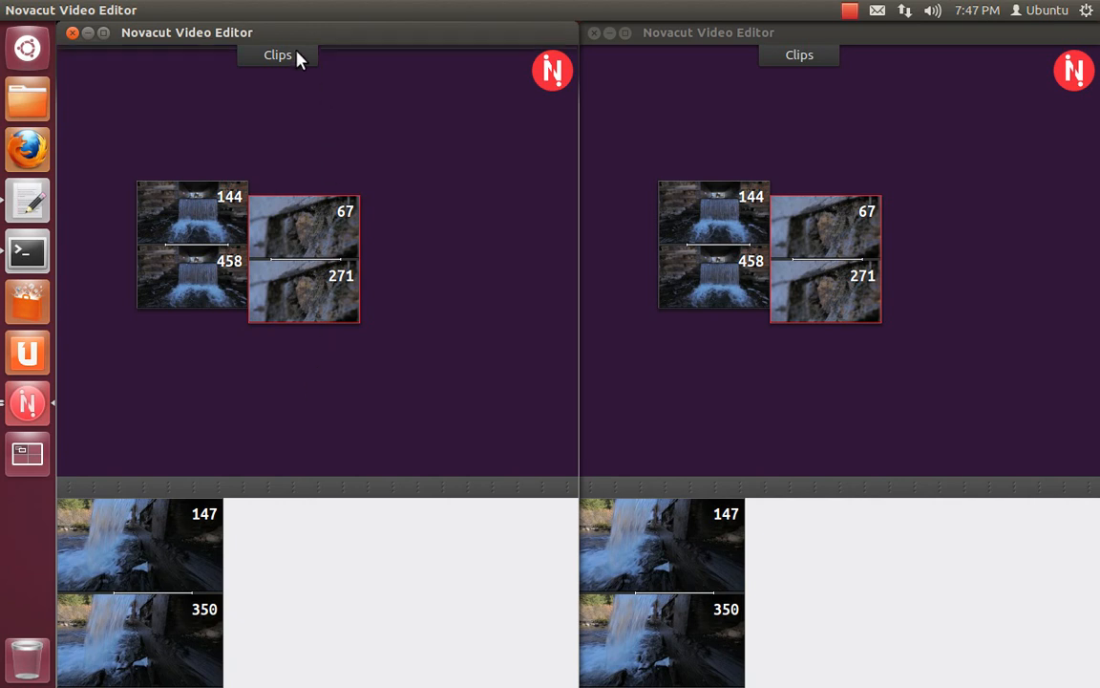
left_click(277, 53)
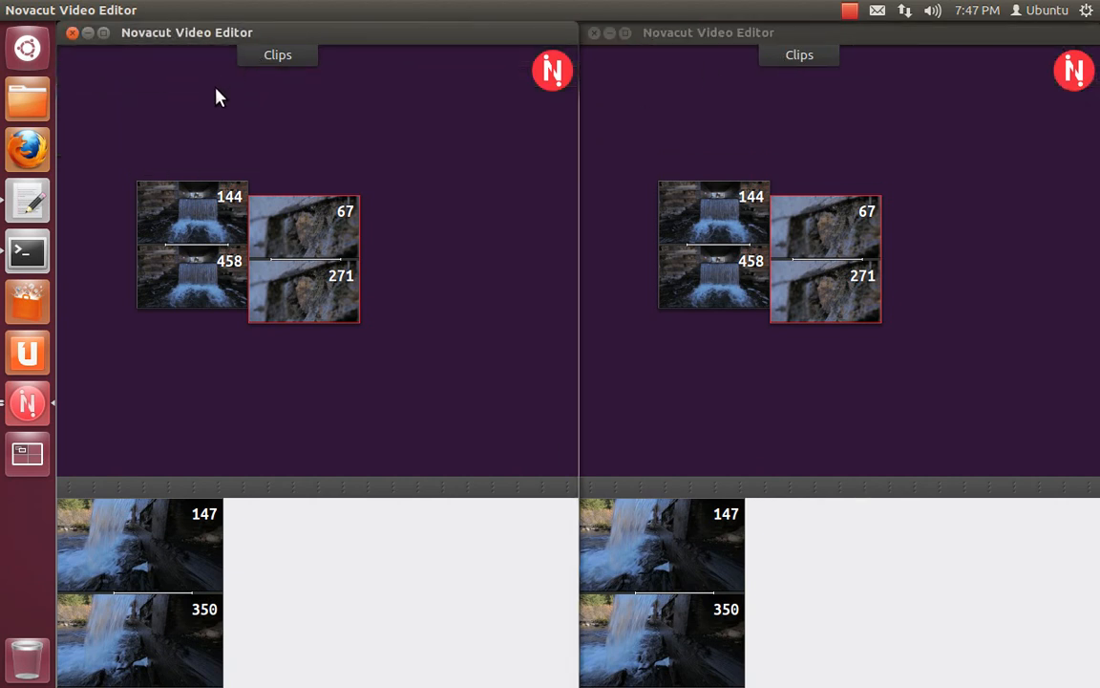
mouse_move(202, 134)
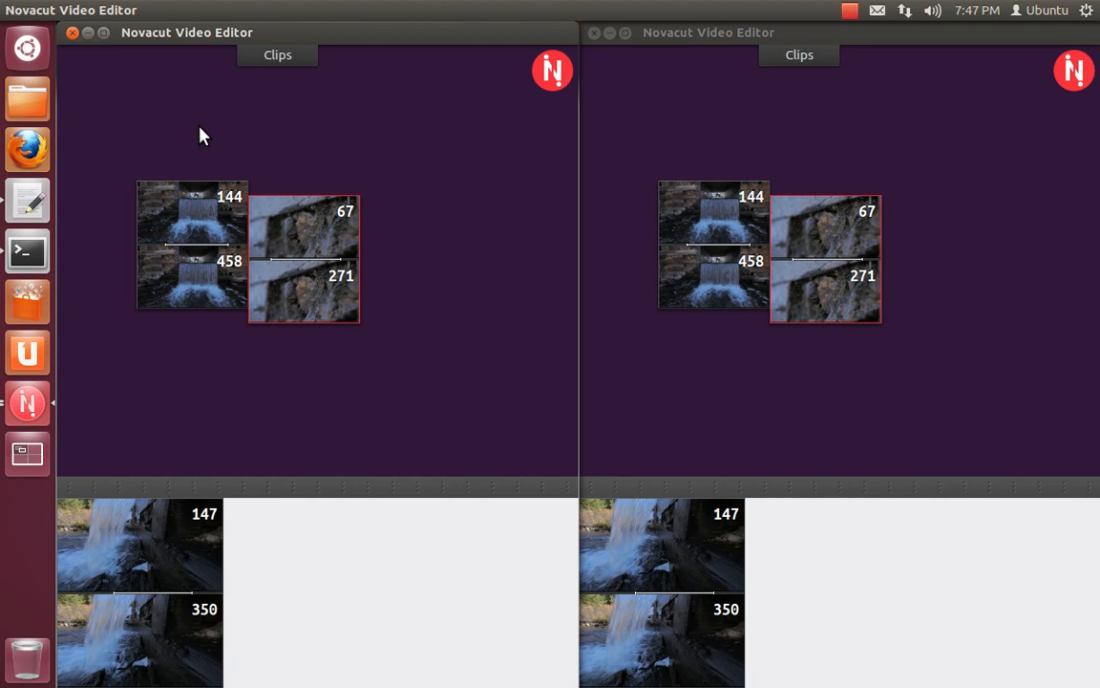
mouse_move(216, 277)
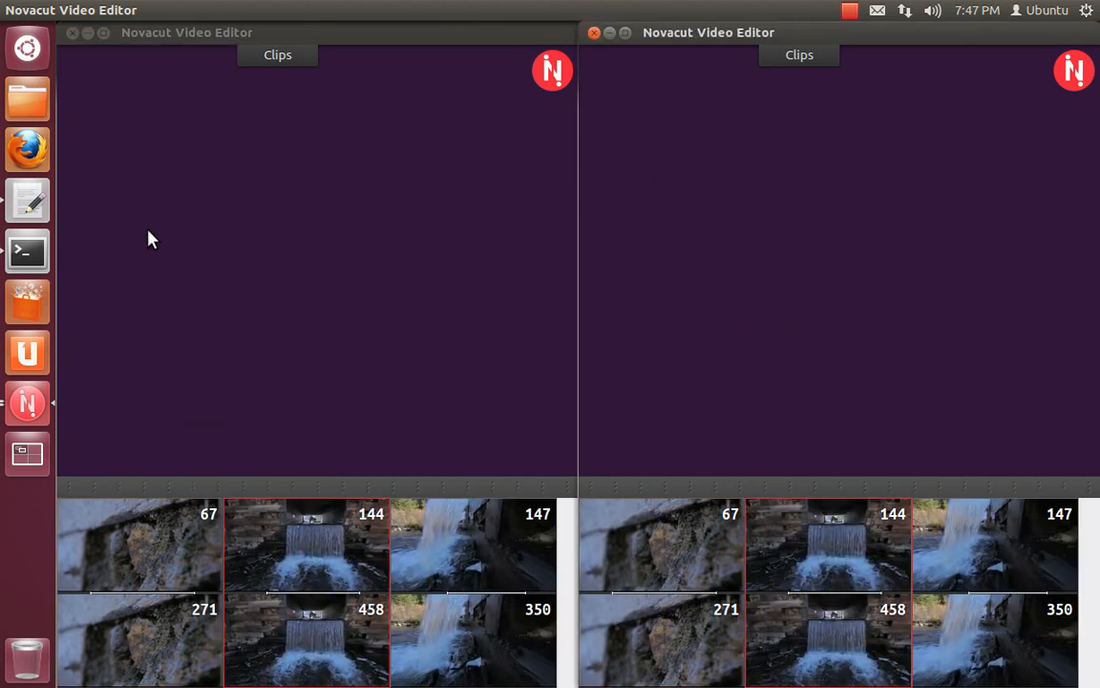
mouse_move(92, 46)
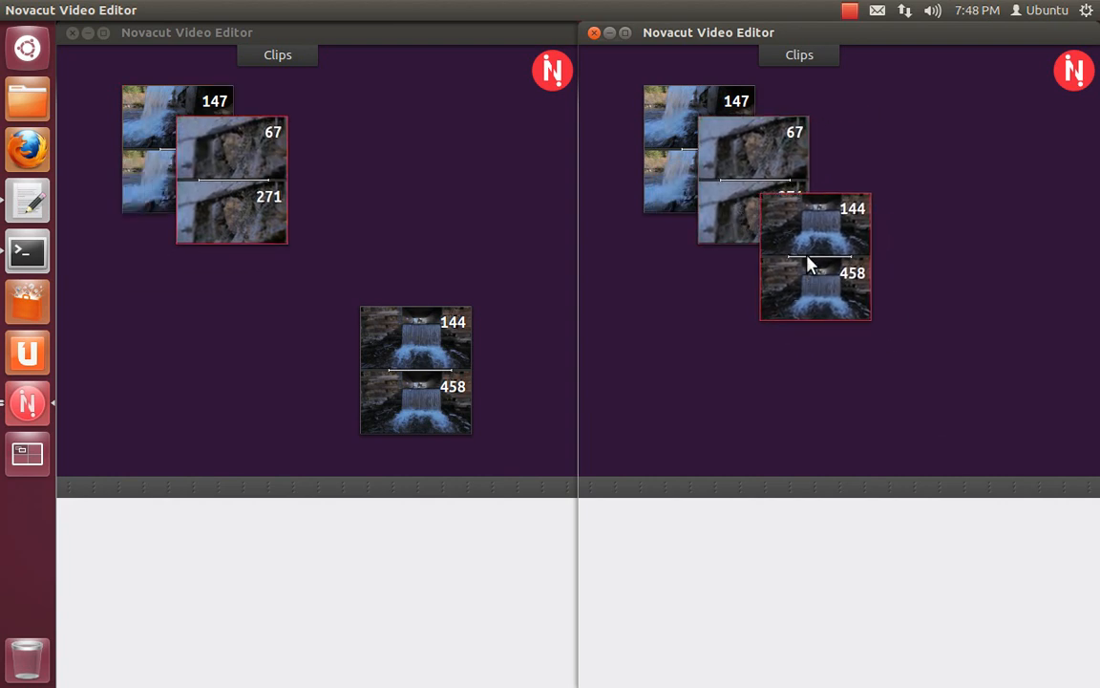
Step: Stack the 144/458 clip onto the 67/271 clip in the canvas cascade near the top-left
left_click_drag(416, 370, 277, 214)
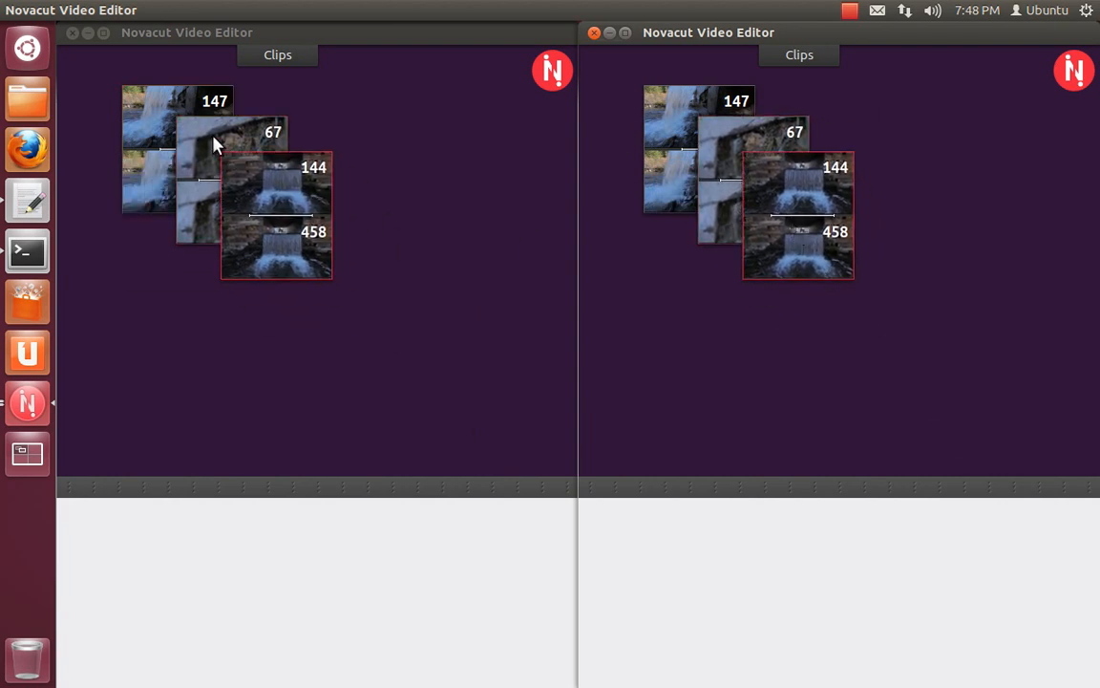